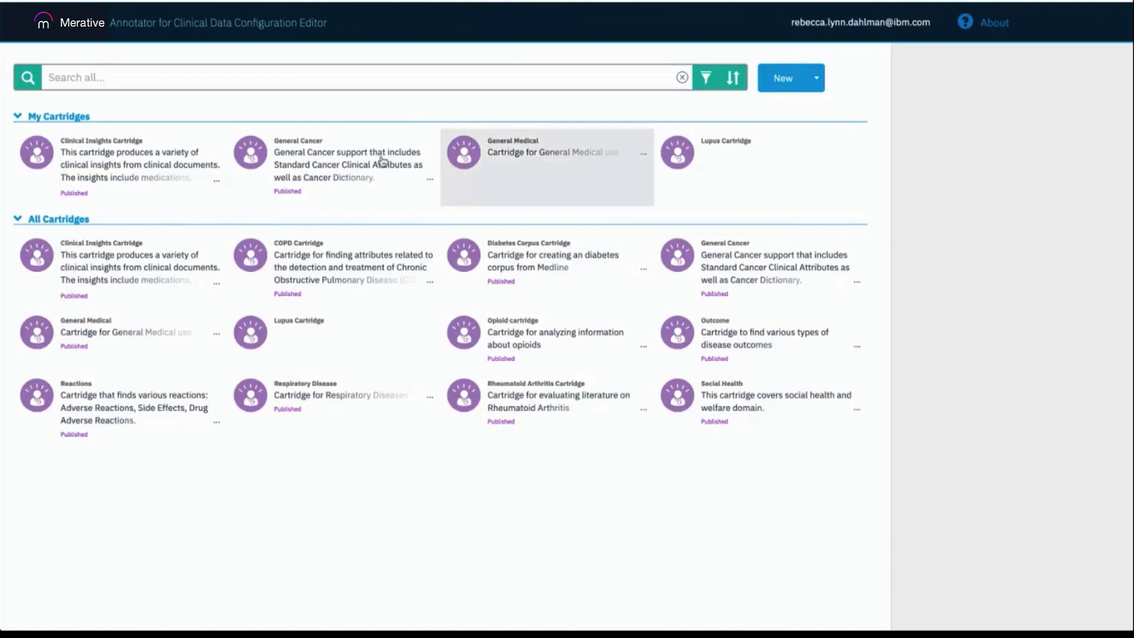
{"action": "mouse_move", "coordinate": [560, 211]}
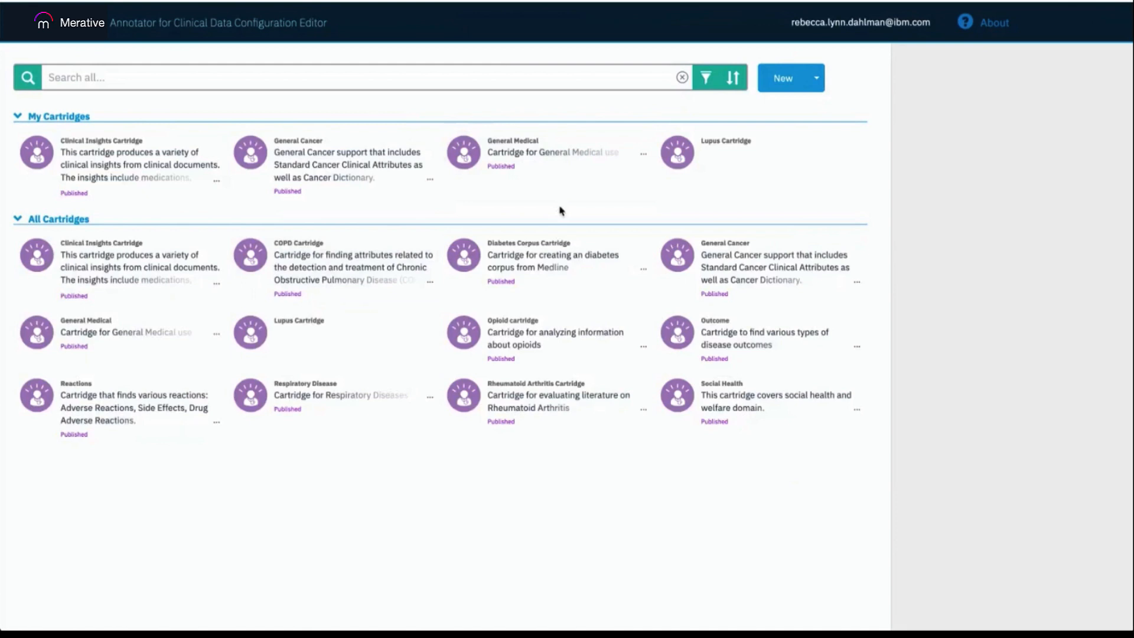
{"action": "mouse_move", "coordinate": [783, 78]}
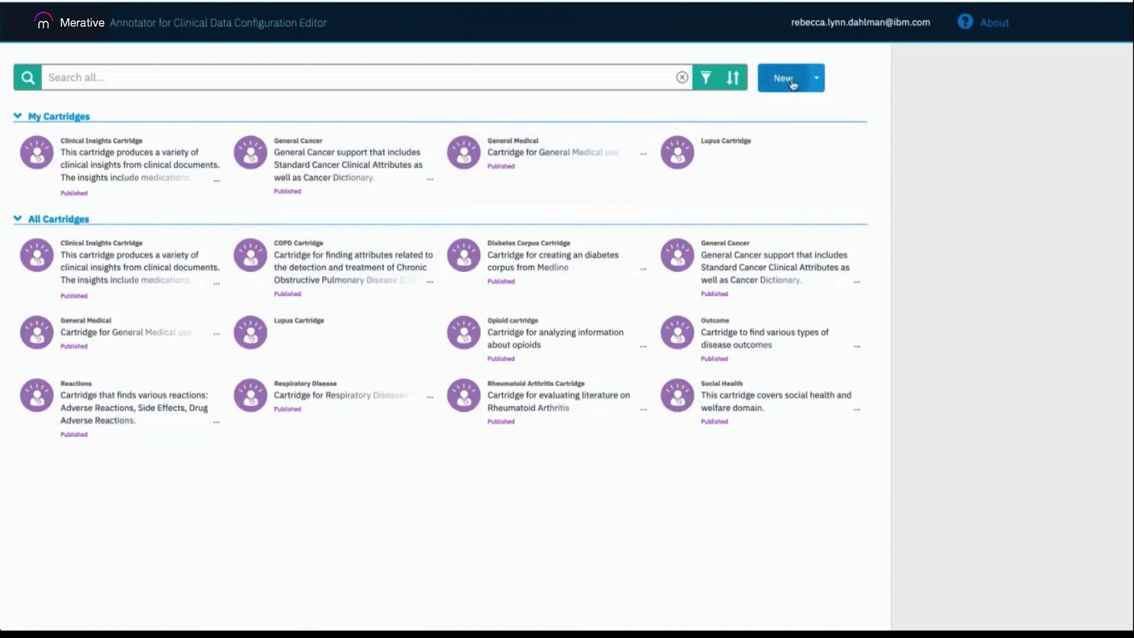
Cancel a new-cartridge attempt, then view General Medical's details and cancel its edit-information form
{"action": "left_click", "coordinate": [783, 78]}
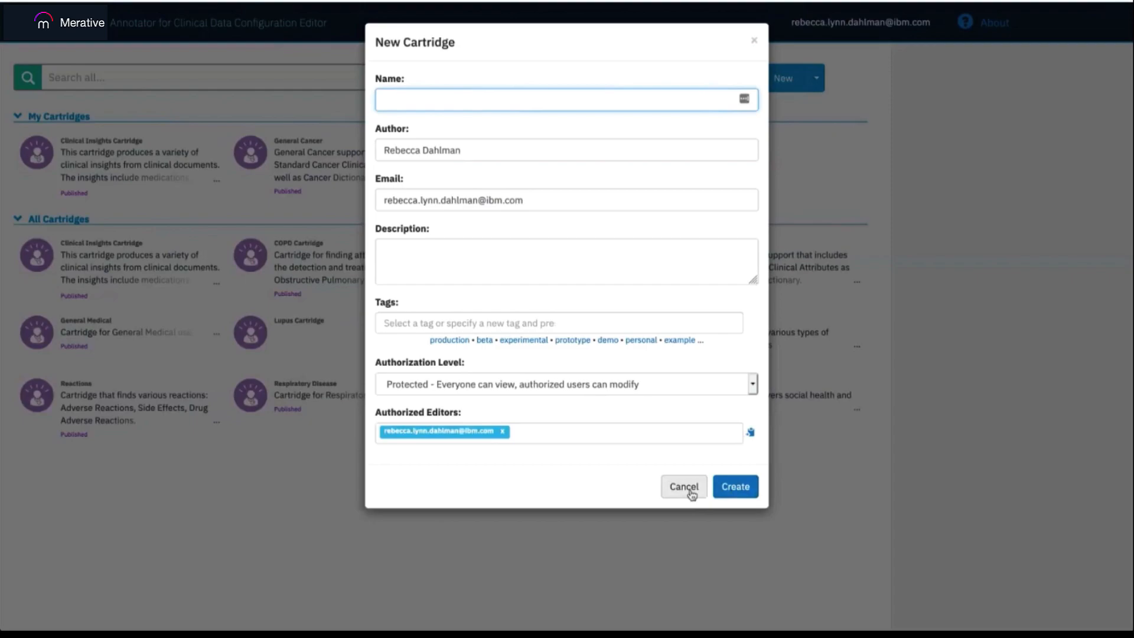
{"action": "left_click", "coordinate": [684, 486]}
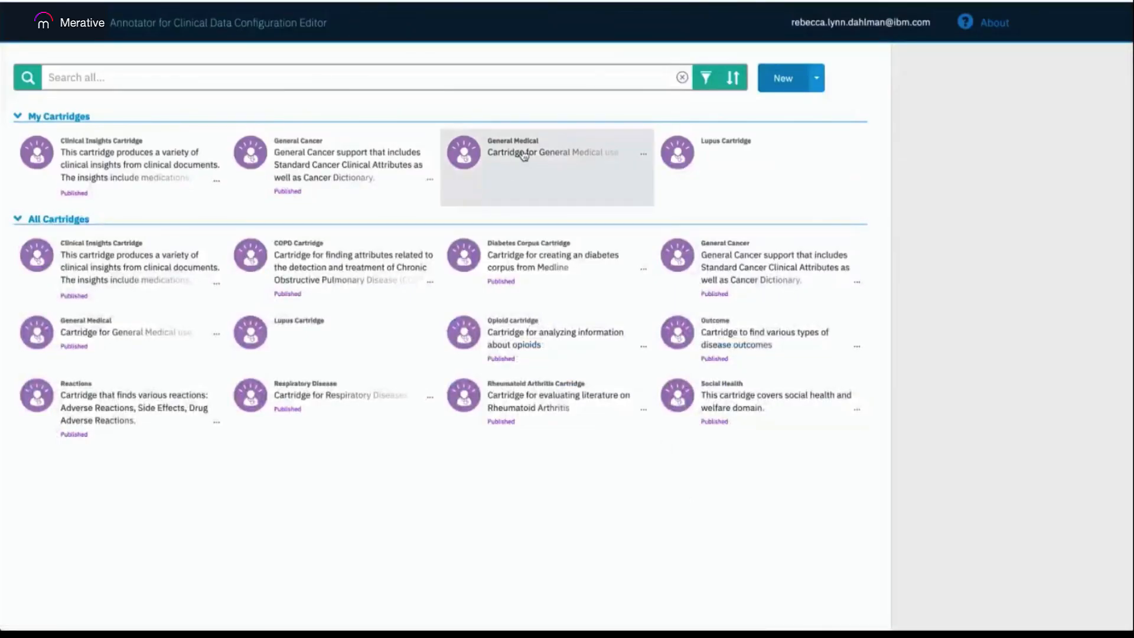
{"action": "left_click", "coordinate": [547, 152]}
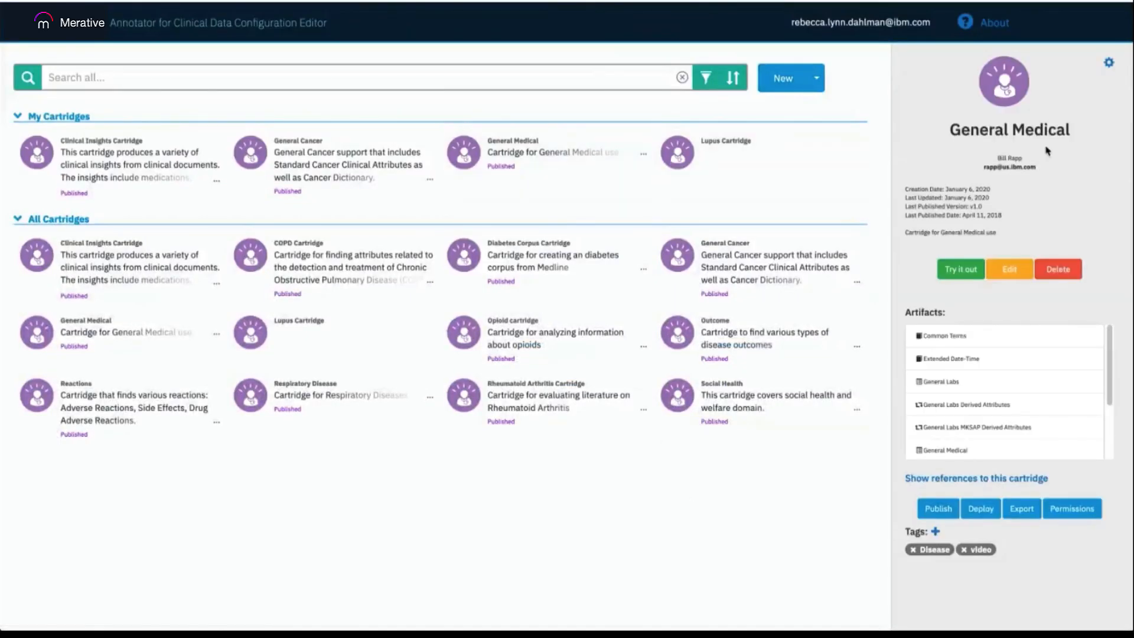
{"action": "mouse_move", "coordinate": [1017, 177]}
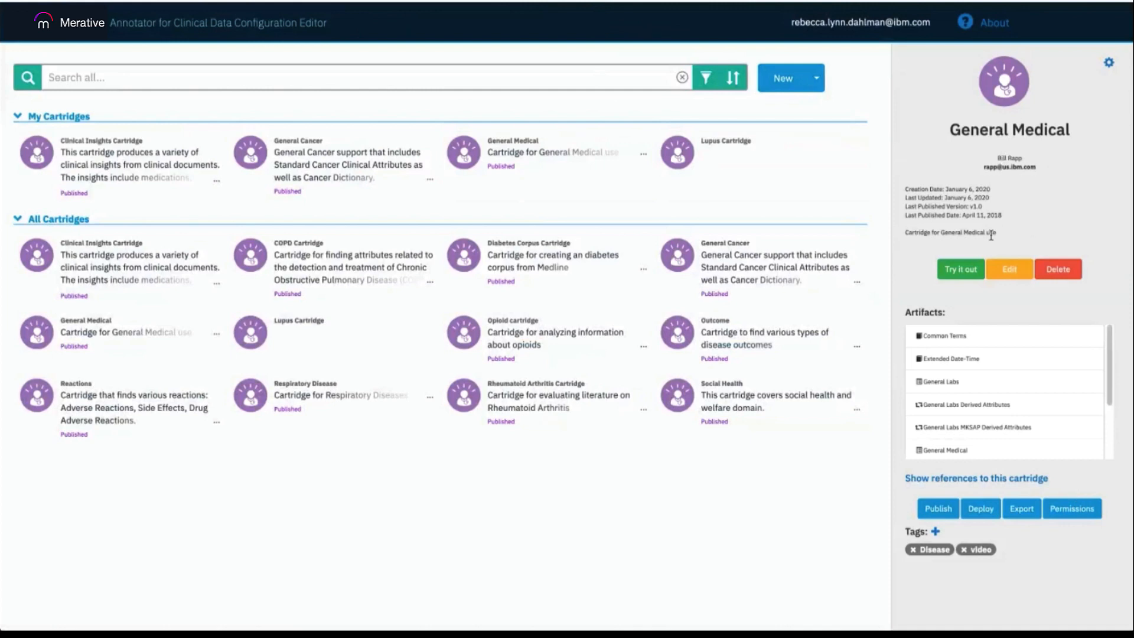
{"action": "mouse_move", "coordinate": [954, 423]}
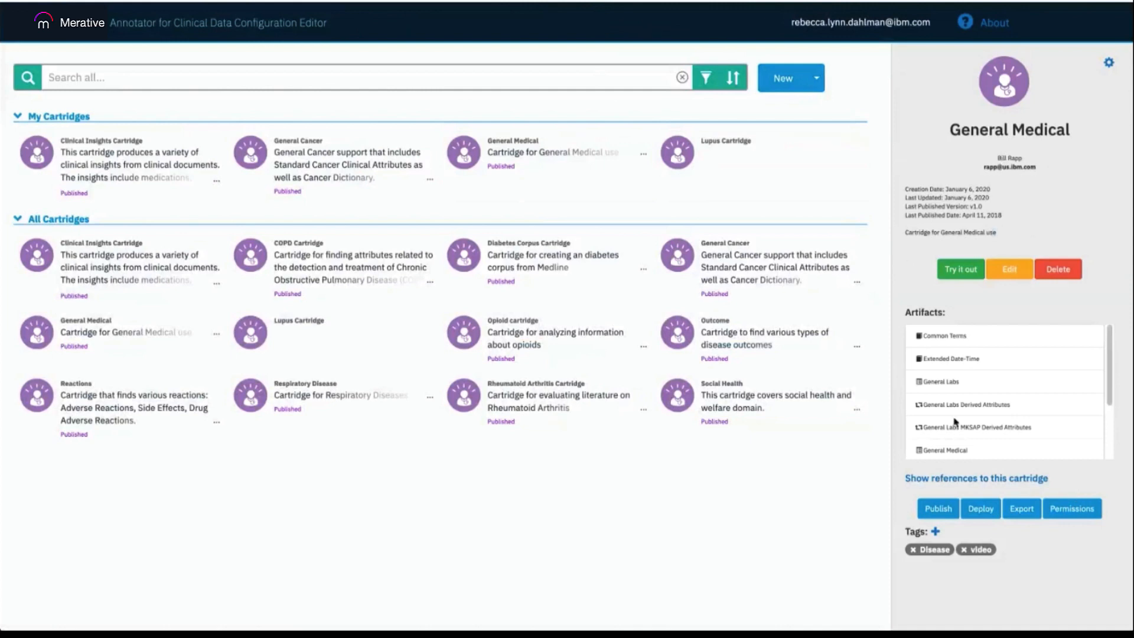
{"action": "mouse_move", "coordinate": [1062, 439]}
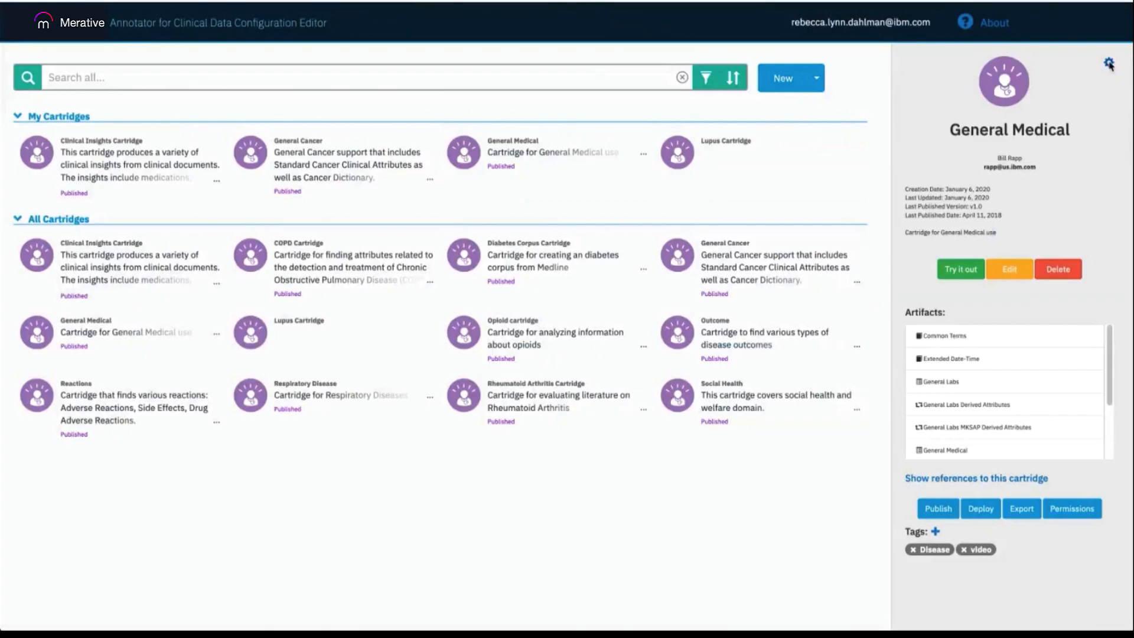
{"action": "left_click", "coordinate": [1009, 269]}
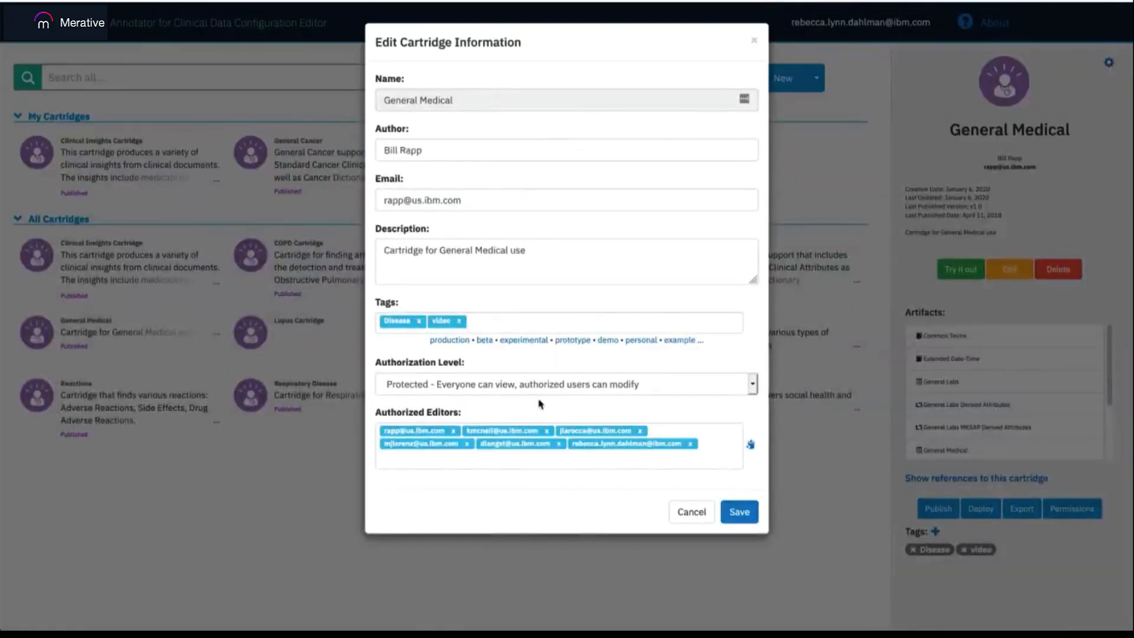
{"action": "mouse_move", "coordinate": [580, 417]}
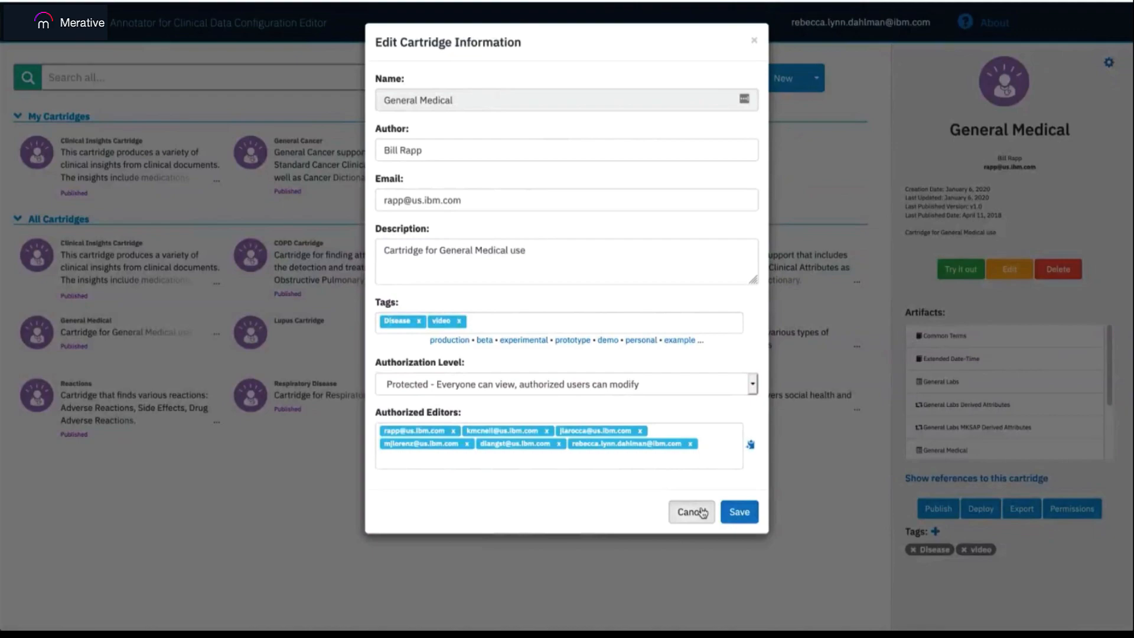
{"action": "left_click", "coordinate": [690, 512]}
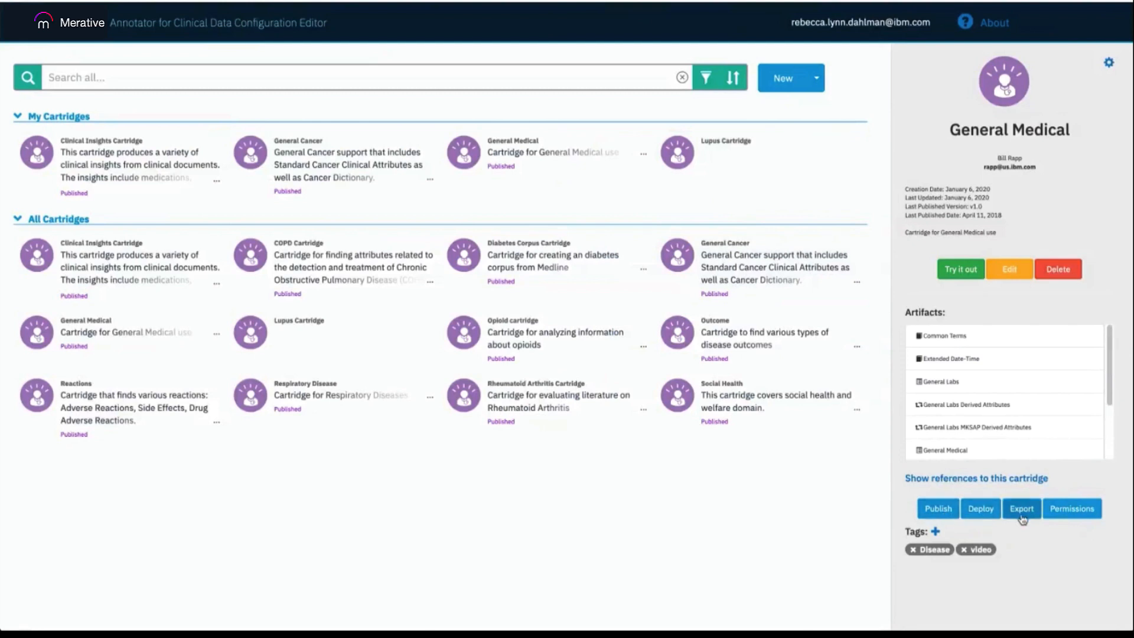
{"action": "mouse_move", "coordinate": [1038, 538]}
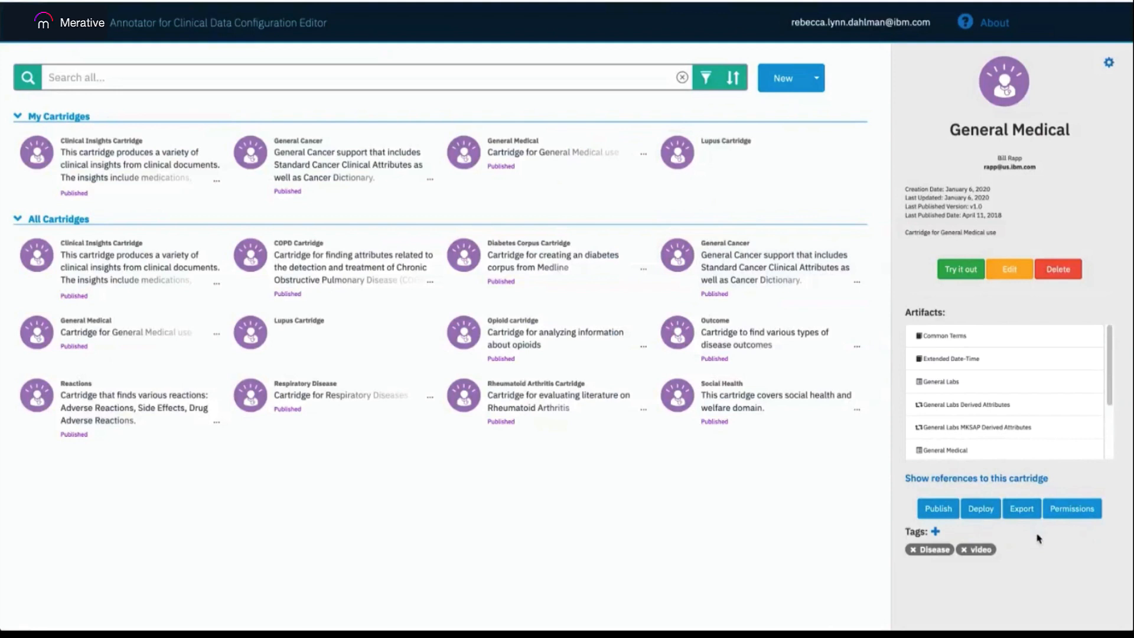
{"action": "mouse_move", "coordinate": [716, 172]}
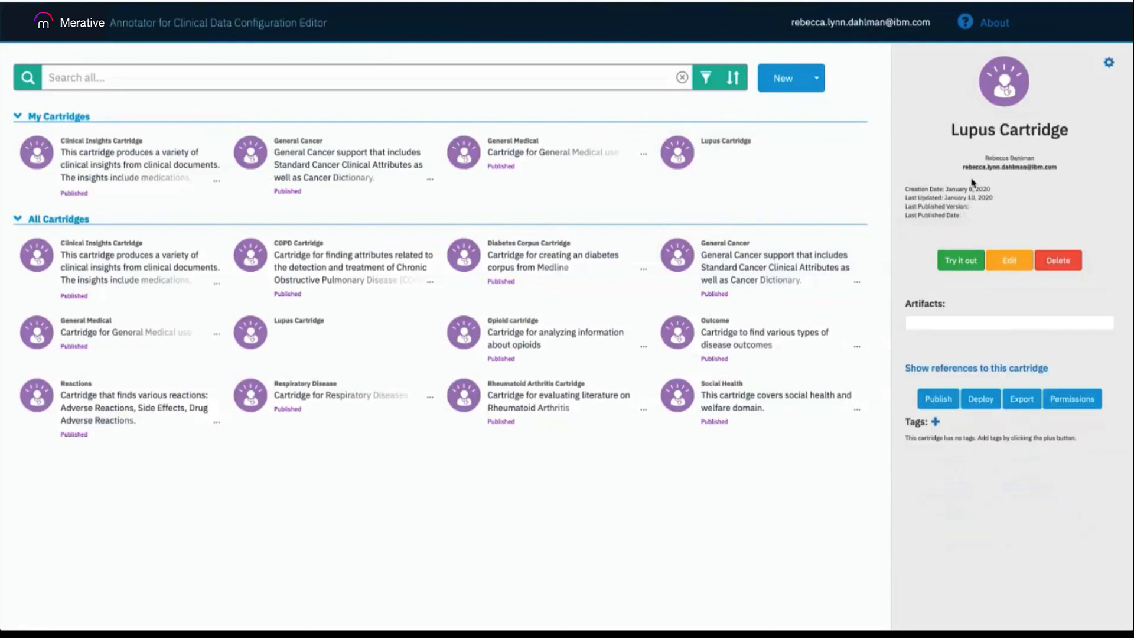
{"action": "mouse_move", "coordinate": [1010, 260]}
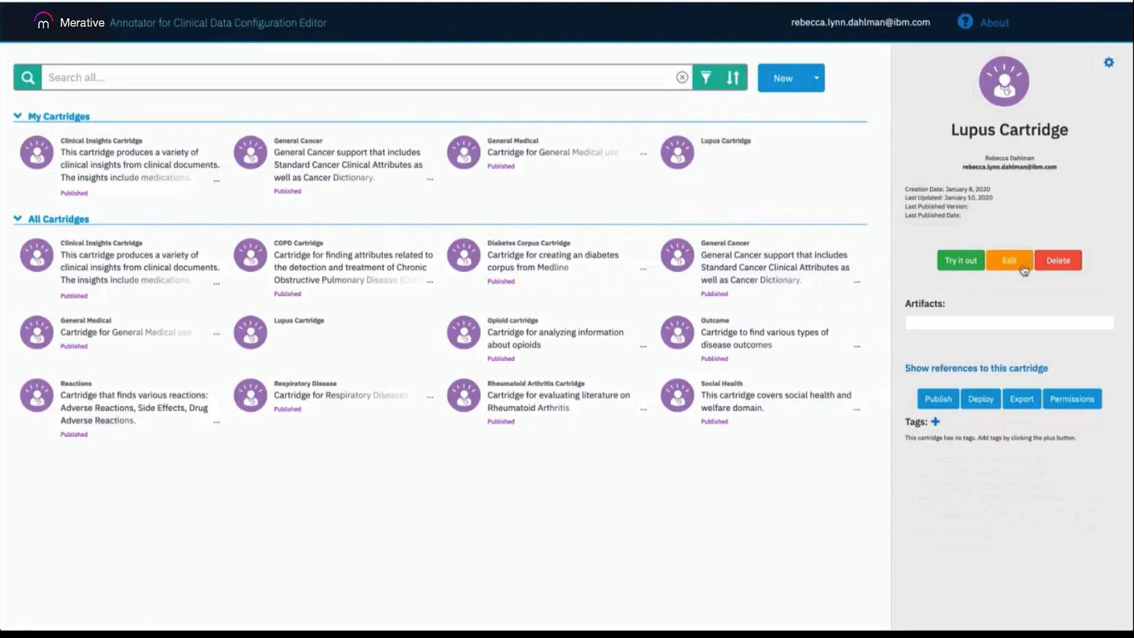
Open the Lupus Cartridge in the cartridge editor
{"action": "left_click", "coordinate": [1008, 260]}
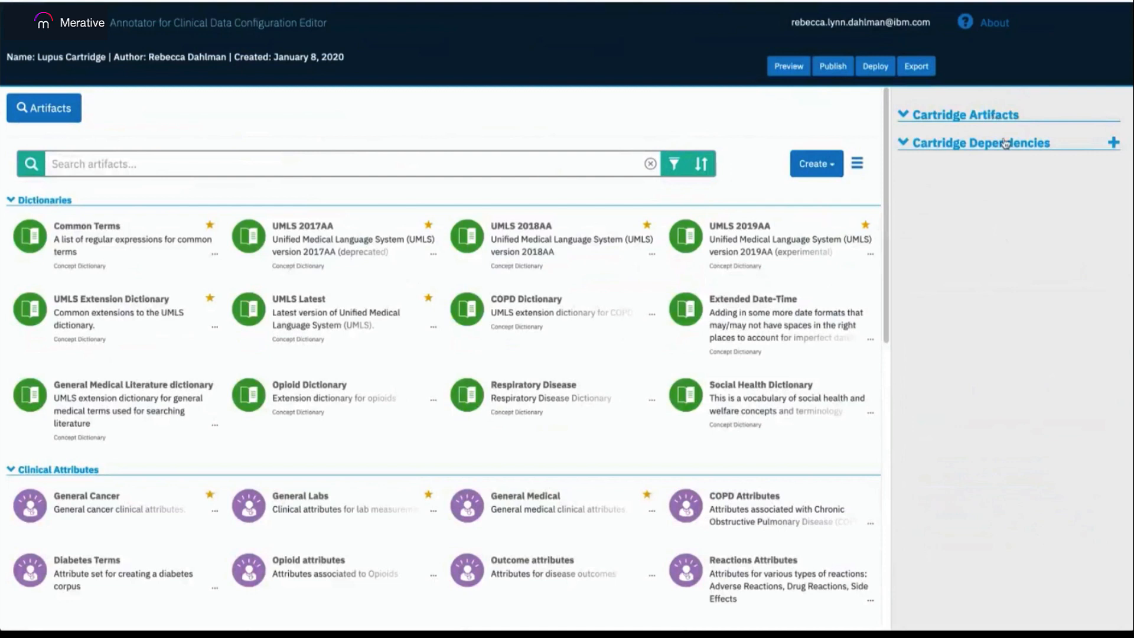
{"action": "mouse_move", "coordinate": [1005, 144]}
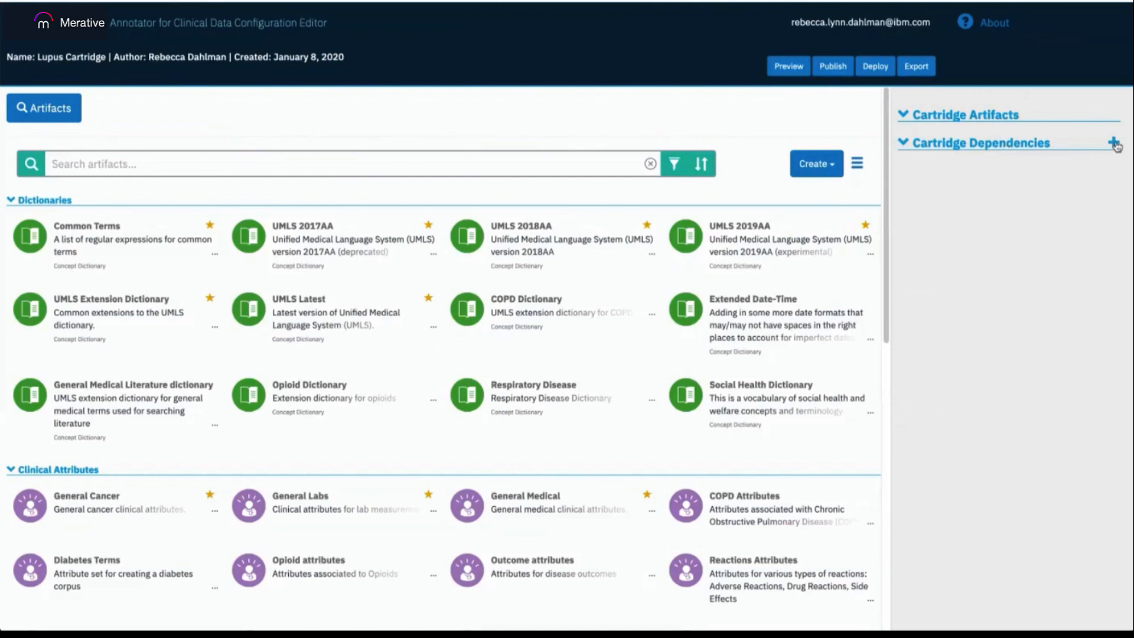
Add General Medical as a cartridge dependency of the Lupus Cartridge
{"action": "left_click", "coordinate": [1114, 143]}
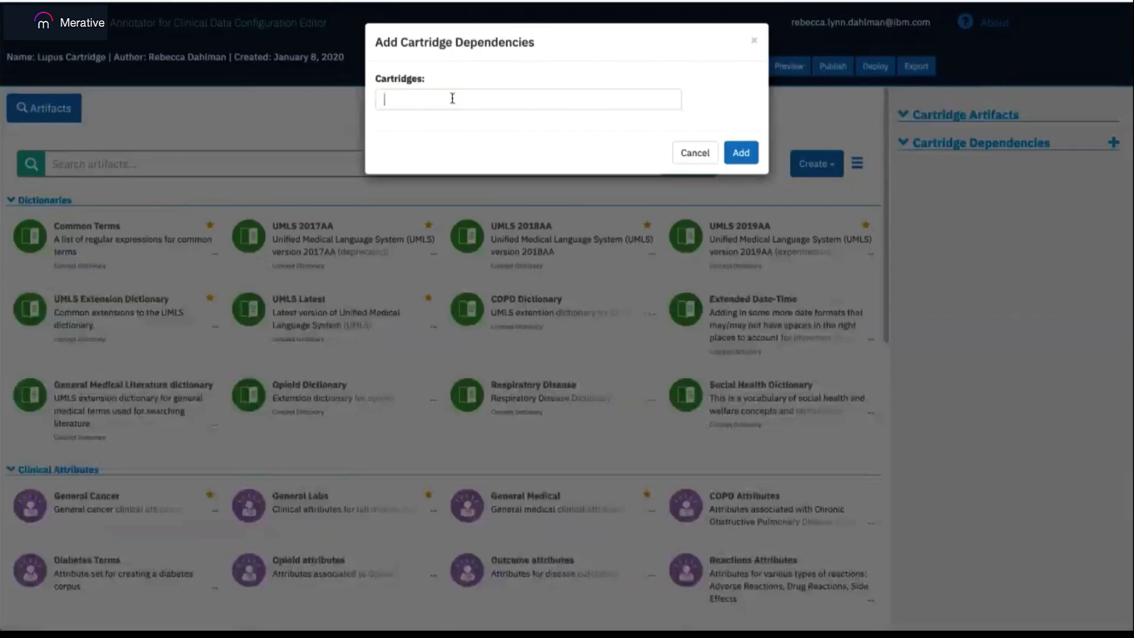
{"action": "type", "text": "general"}
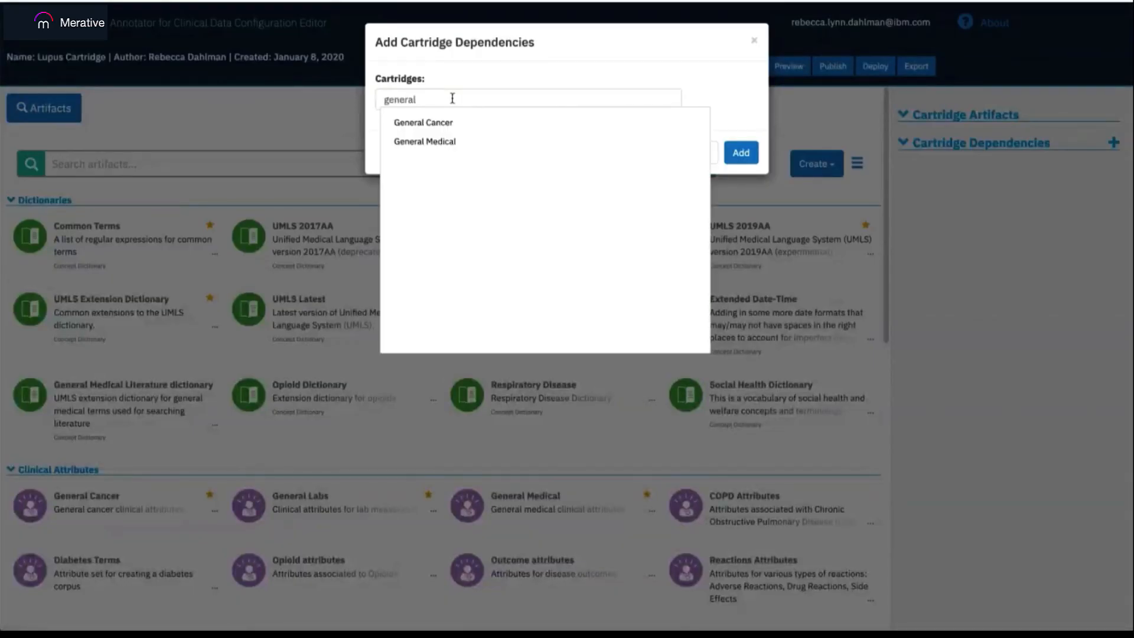
{"action": "left_click", "coordinate": [426, 140]}
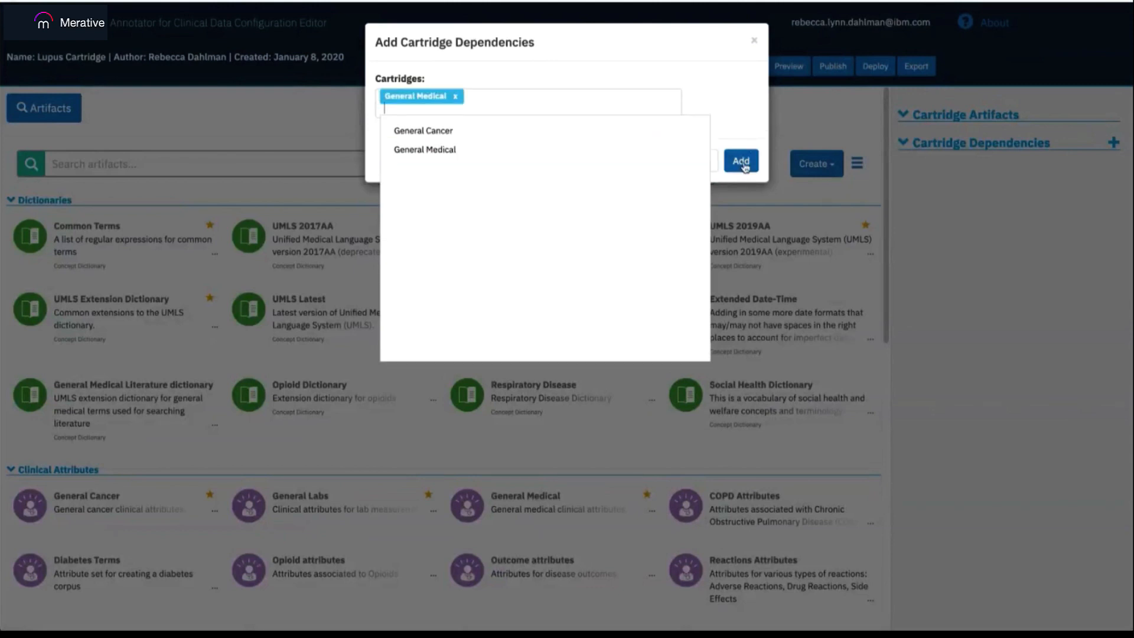
{"action": "left_click", "coordinate": [739, 160]}
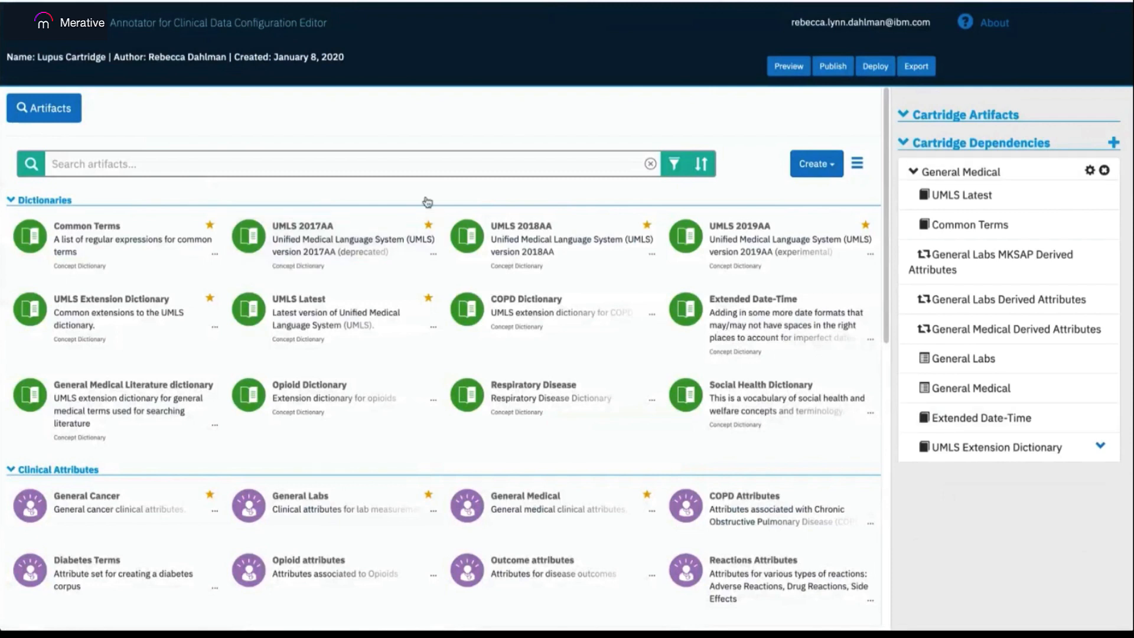
{"action": "mouse_move", "coordinate": [282, 191]}
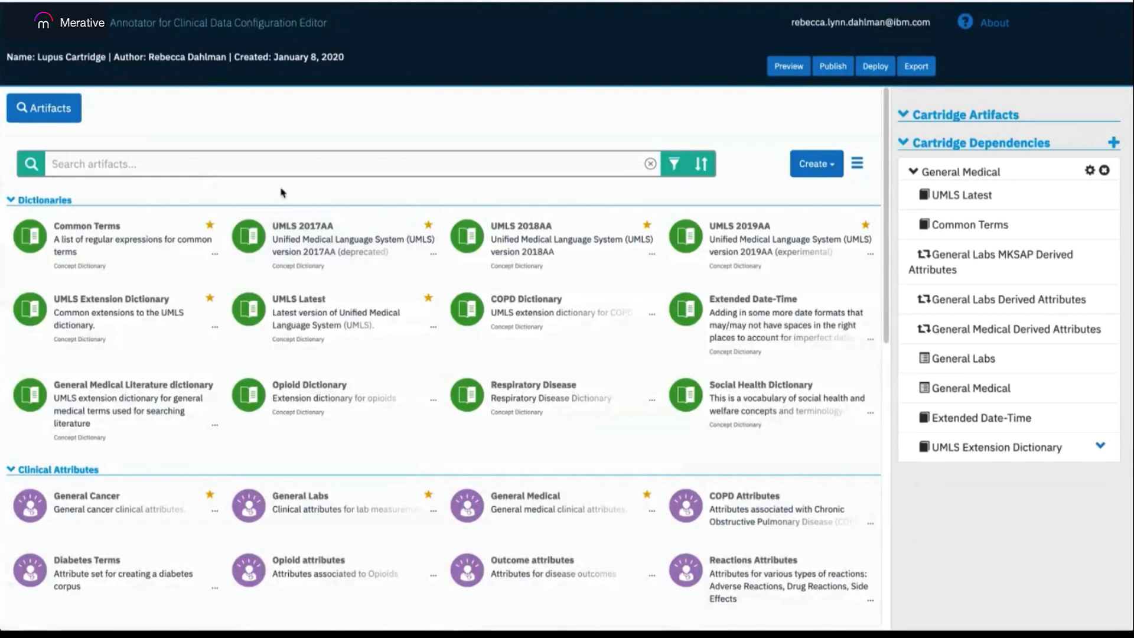
{"action": "mouse_move", "coordinate": [65, 205]}
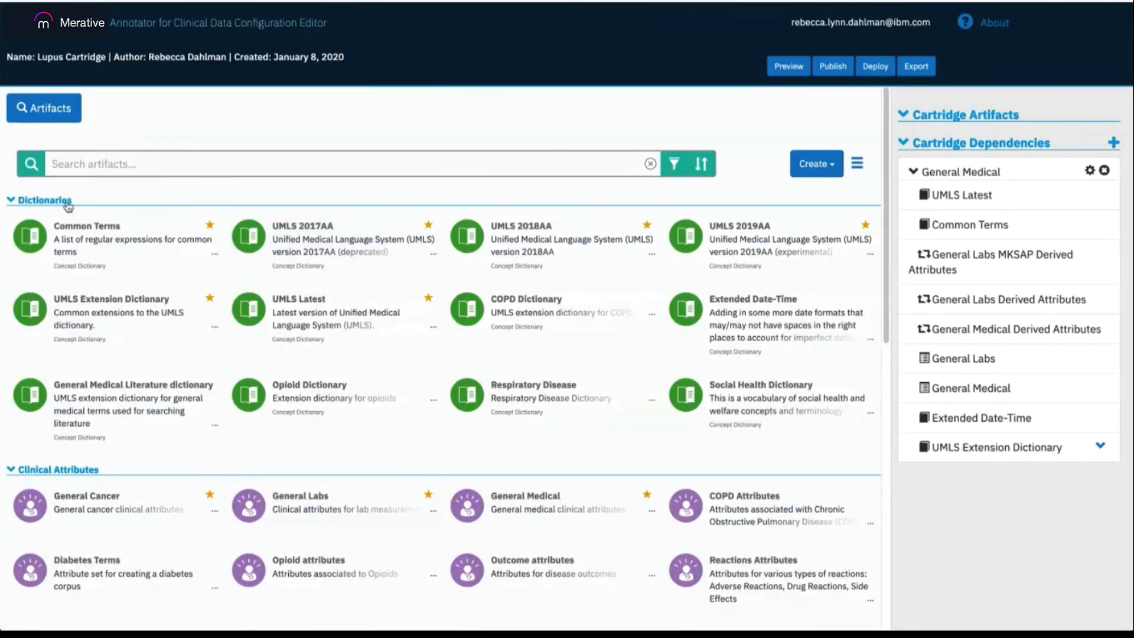
{"action": "mouse_move", "coordinate": [92, 481]}
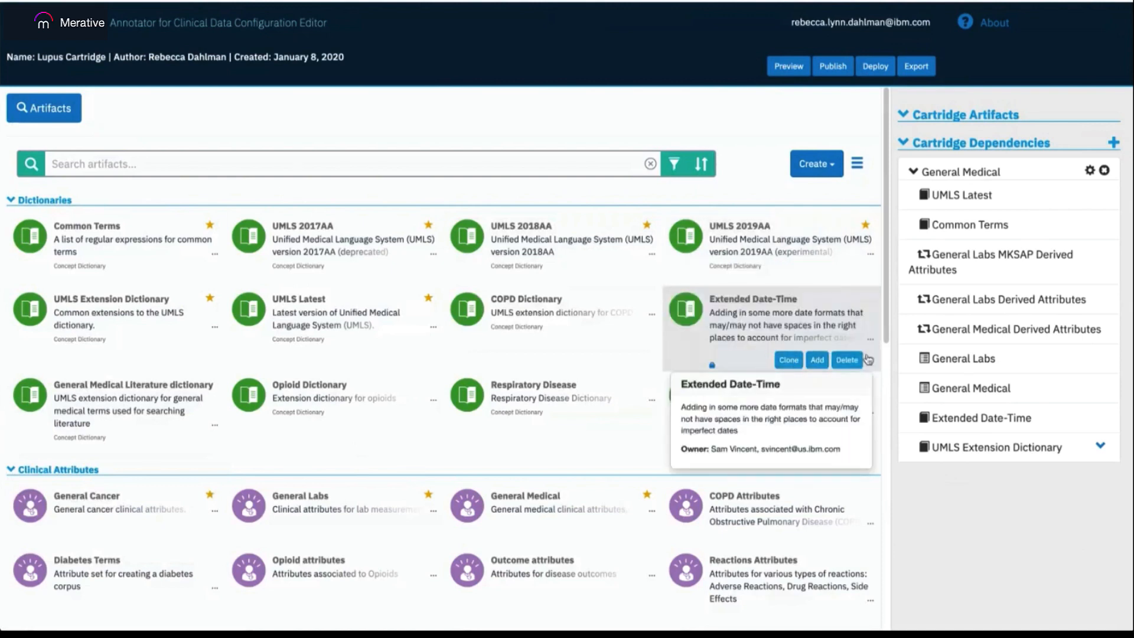
{"action": "mouse_move", "coordinate": [813, 340]}
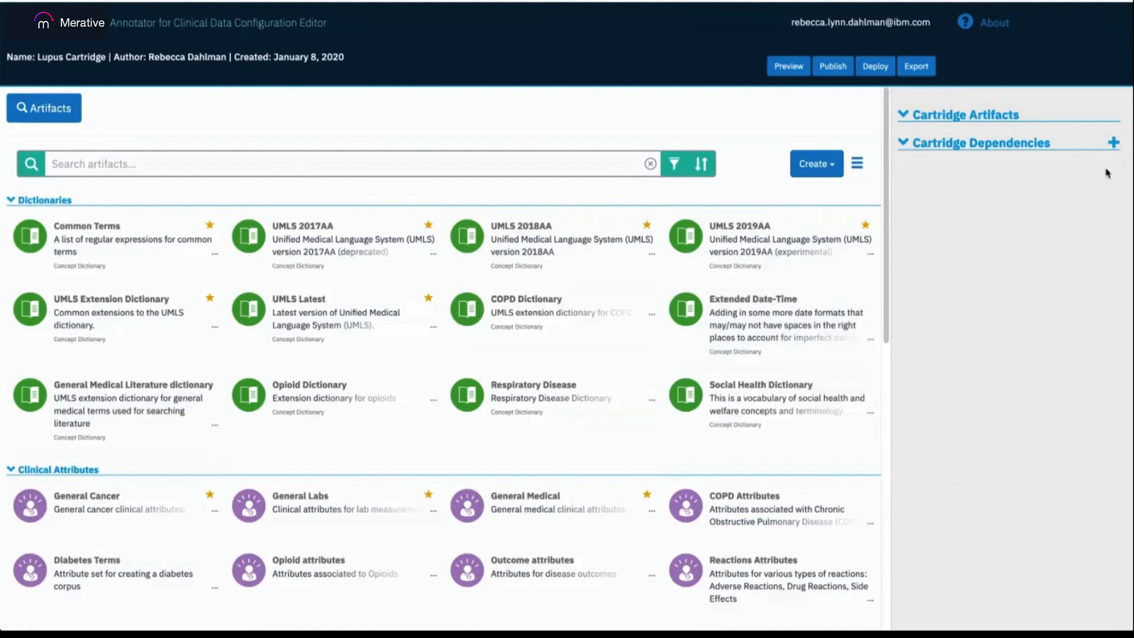
{"action": "mouse_move", "coordinate": [693, 118]}
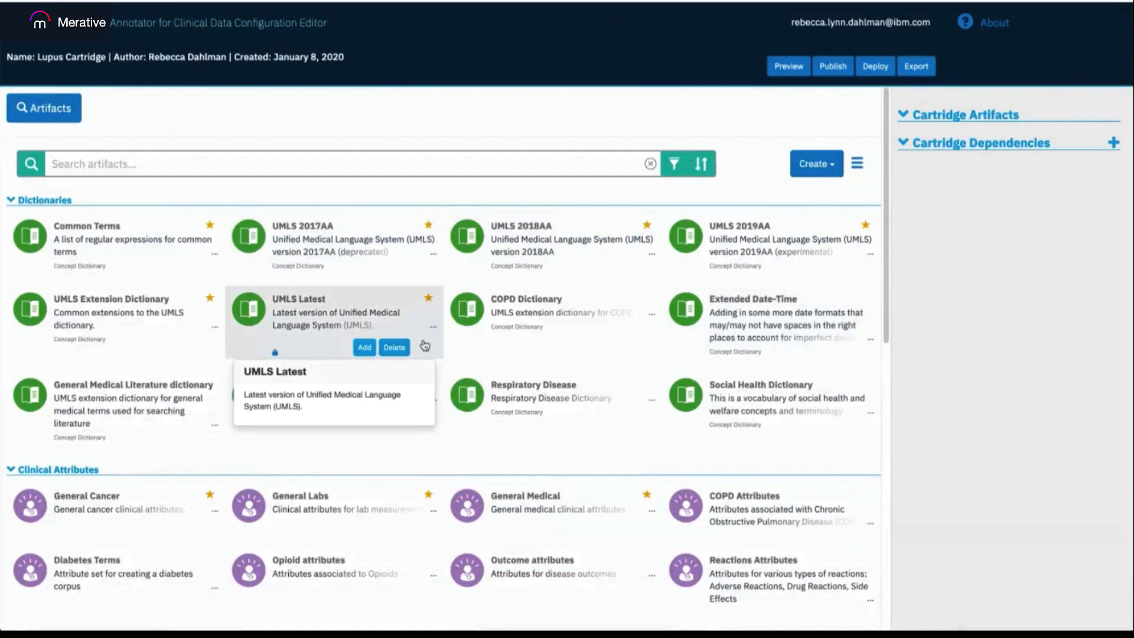
{"action": "mouse_move", "coordinate": [763, 277]}
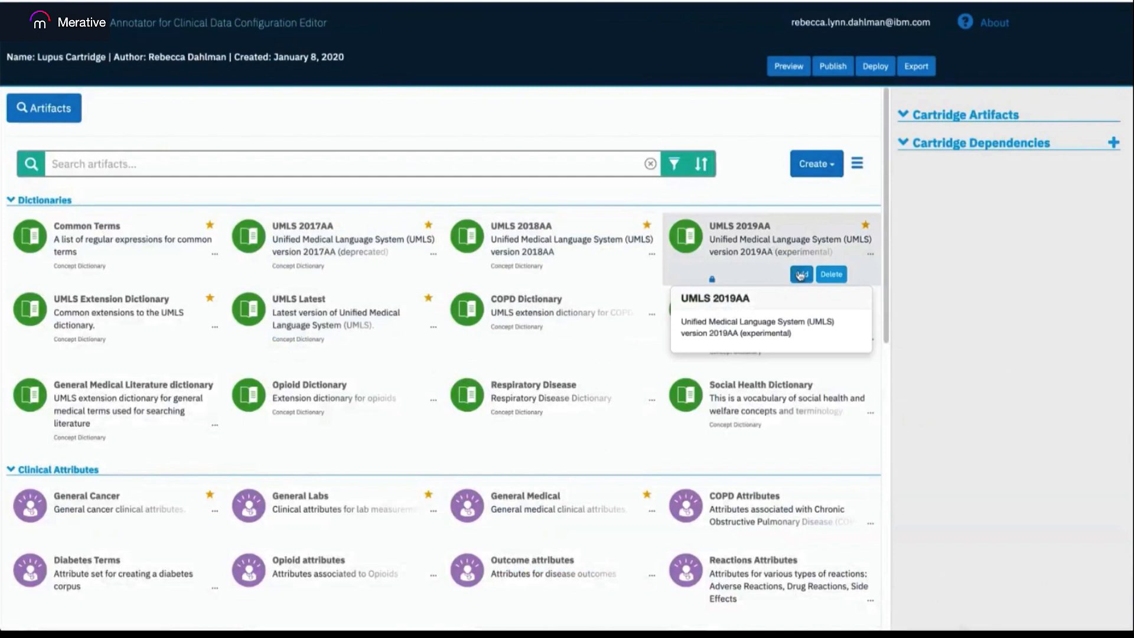
Add the UMLS 2019AA dictionary under Cartridge Artifacts
{"action": "left_click", "coordinate": [799, 274]}
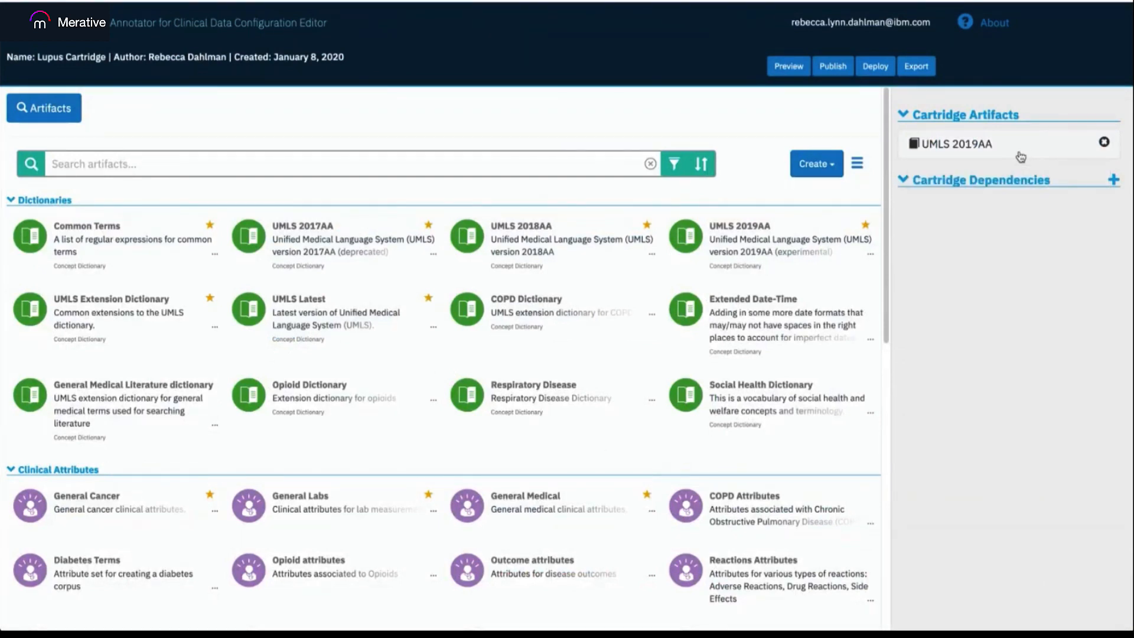
{"action": "mouse_move", "coordinate": [767, 242]}
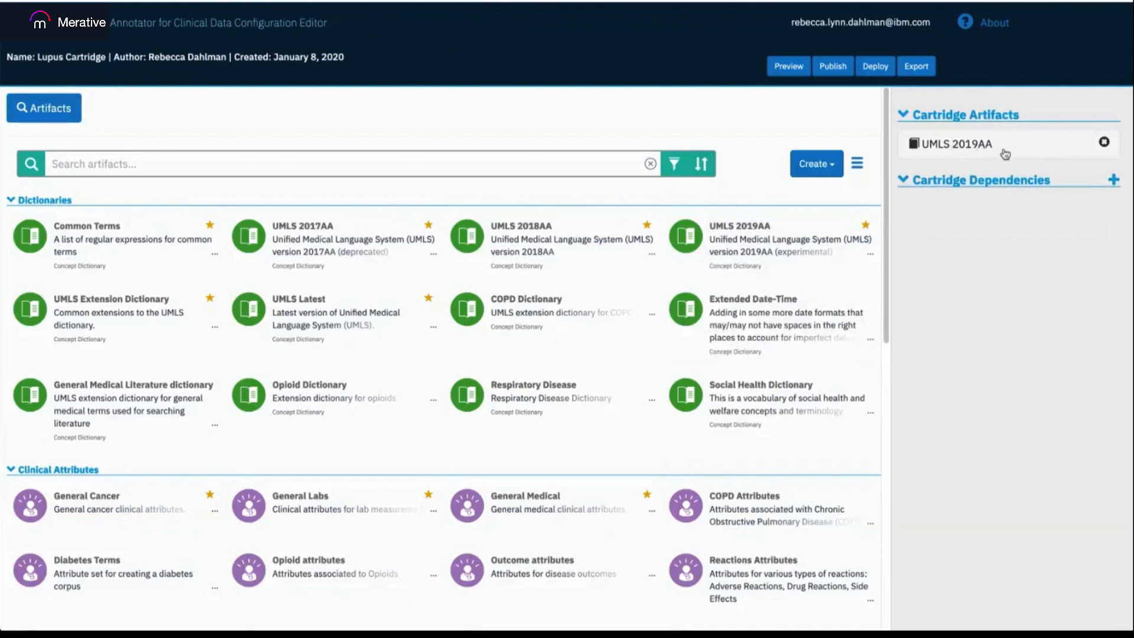
Search 'lupus' in UMLS 2019AA and review the [C0024131] Lupus Vulgaris concept and its source vocabularies
{"action": "left_click", "coordinate": [956, 143]}
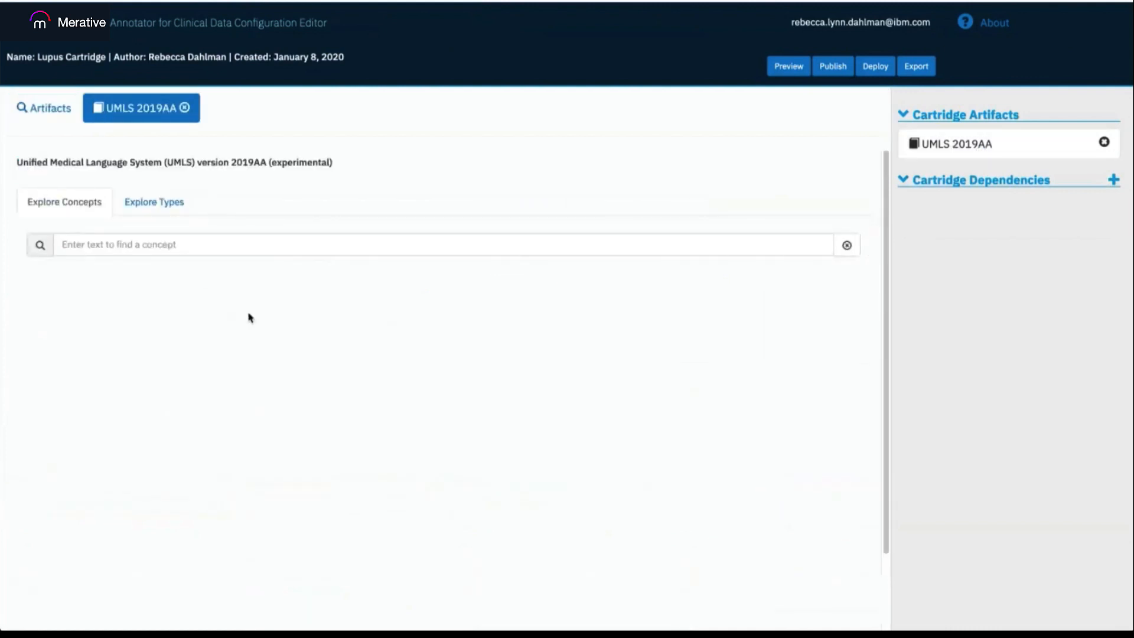
{"action": "mouse_move", "coordinate": [256, 254]}
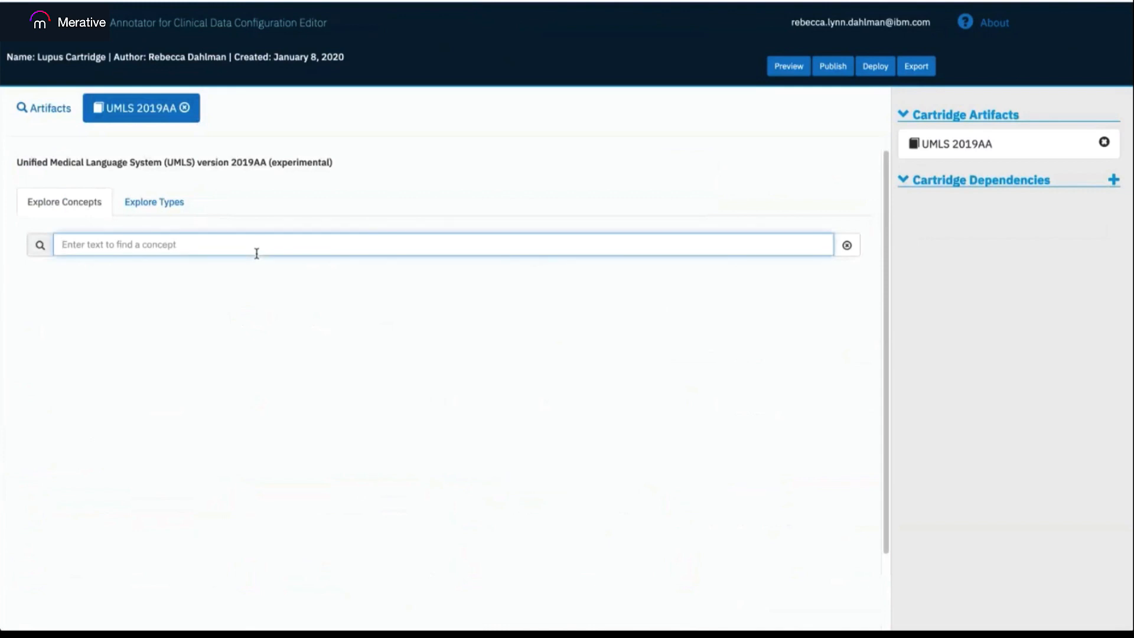
{"action": "type", "text": "lupus"}
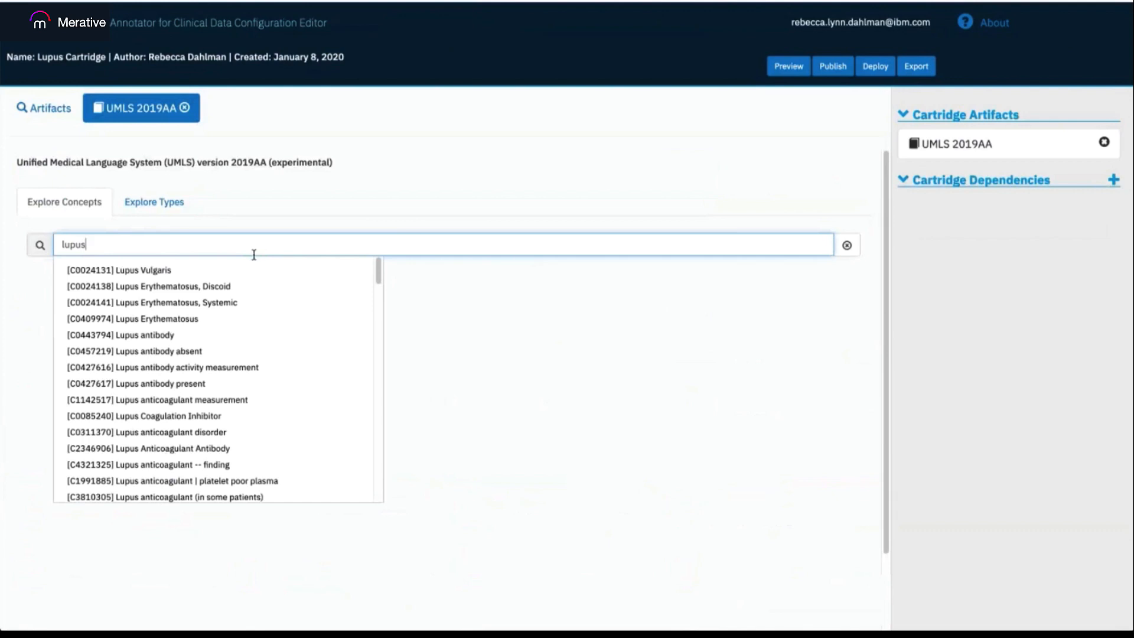
{"action": "mouse_move", "coordinate": [206, 270]}
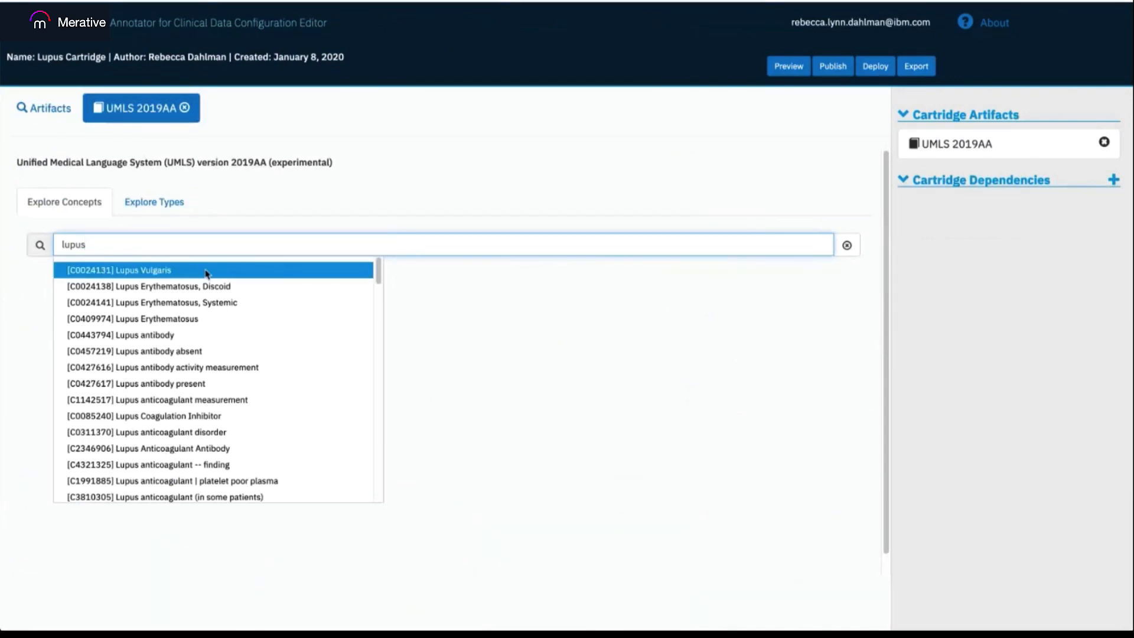
{"action": "left_click", "coordinate": [121, 269]}
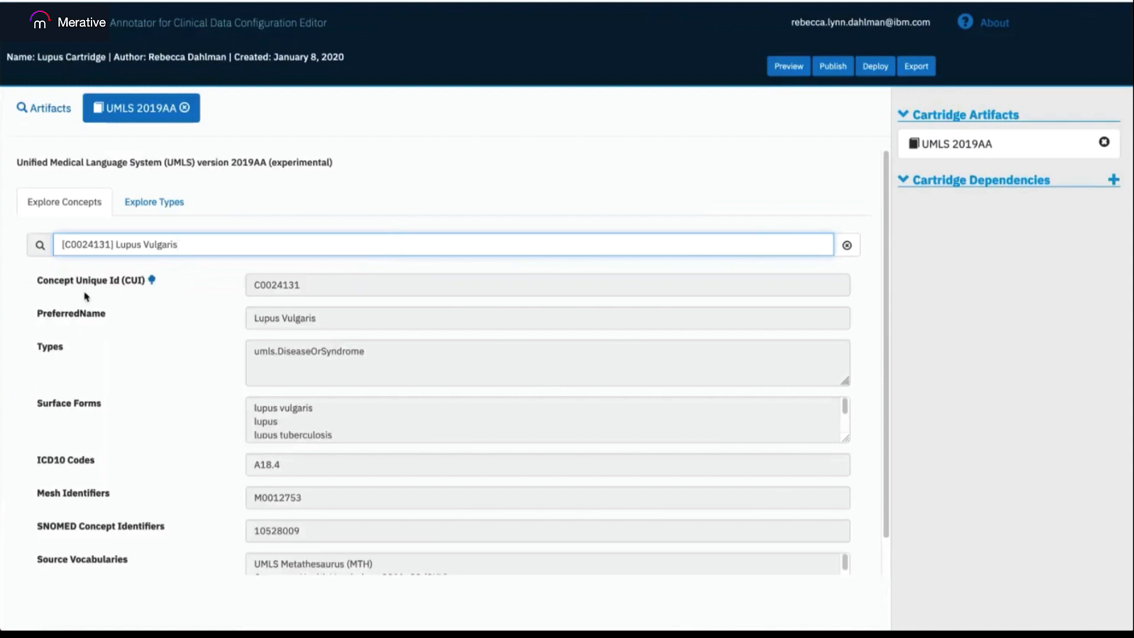
{"action": "mouse_move", "coordinate": [60, 287]}
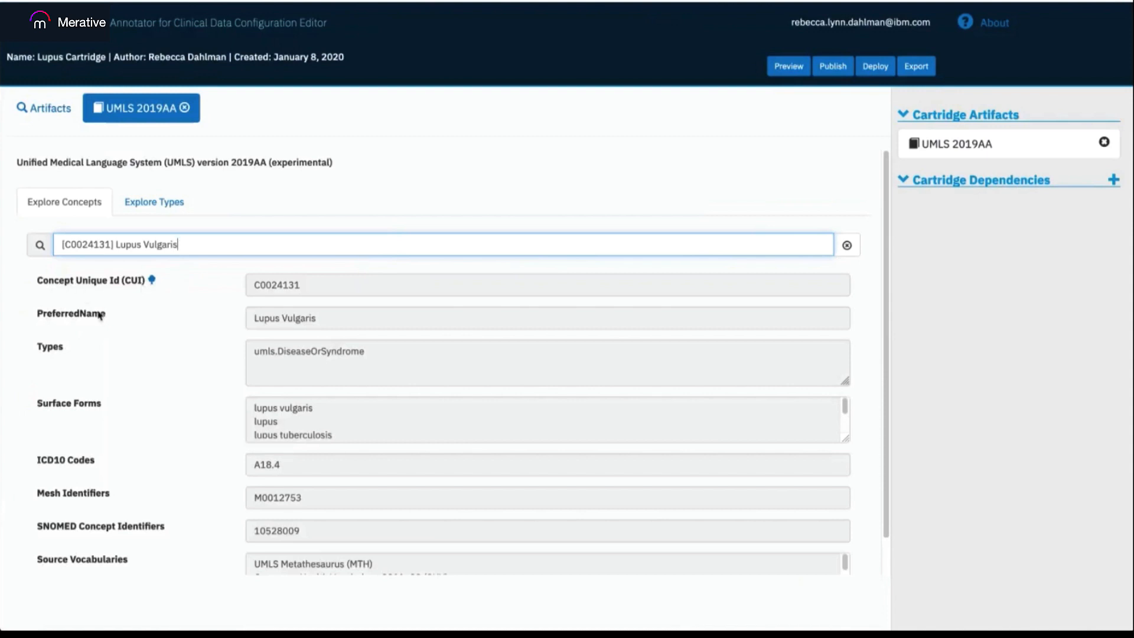
{"action": "mouse_move", "coordinate": [173, 441]}
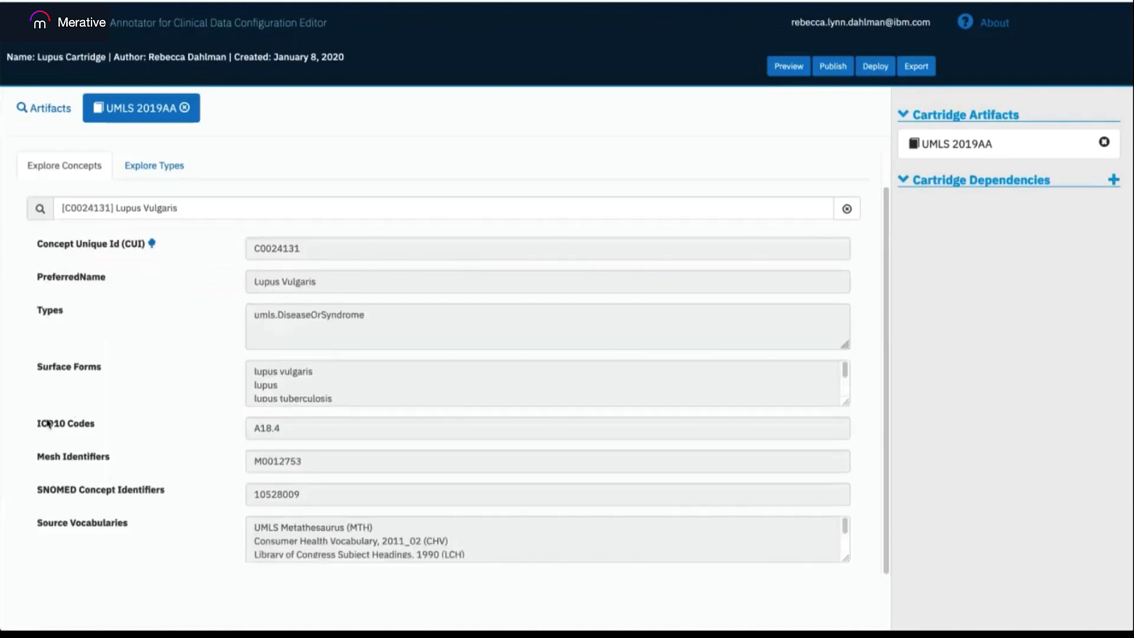
{"action": "mouse_move", "coordinate": [52, 377]}
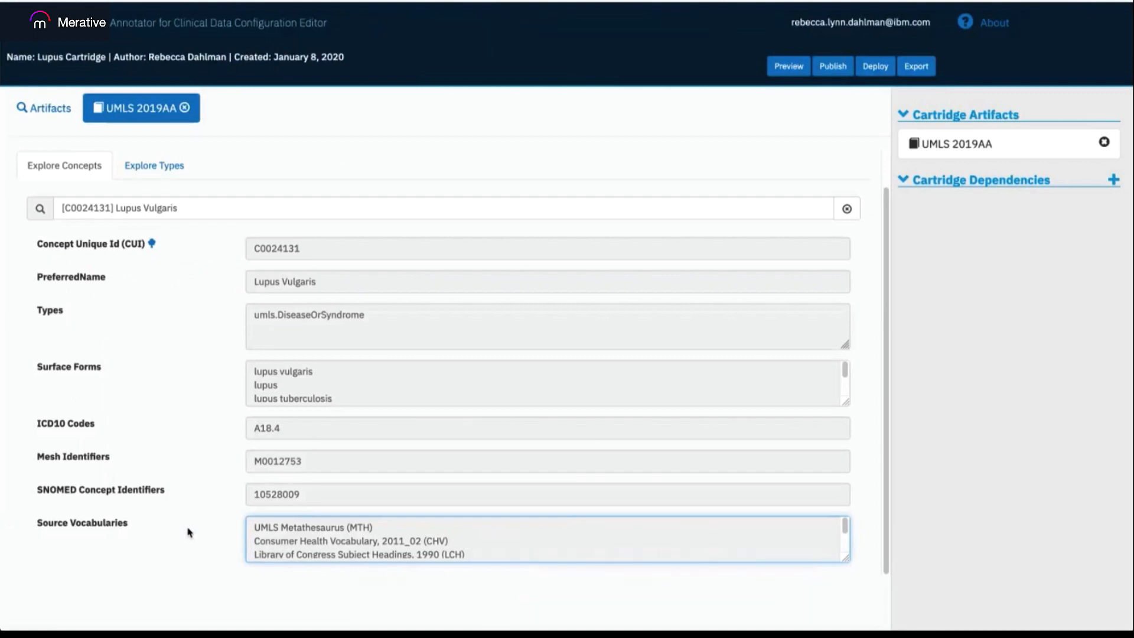
{"action": "mouse_move", "coordinate": [463, 536]}
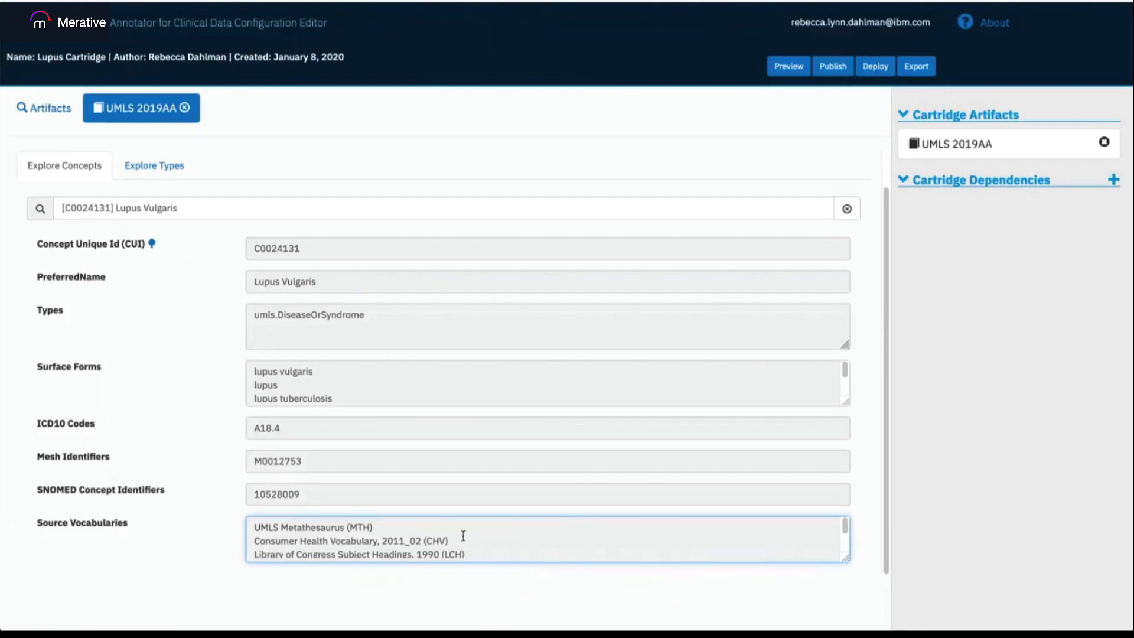
{"action": "mouse_move", "coordinate": [471, 539]}
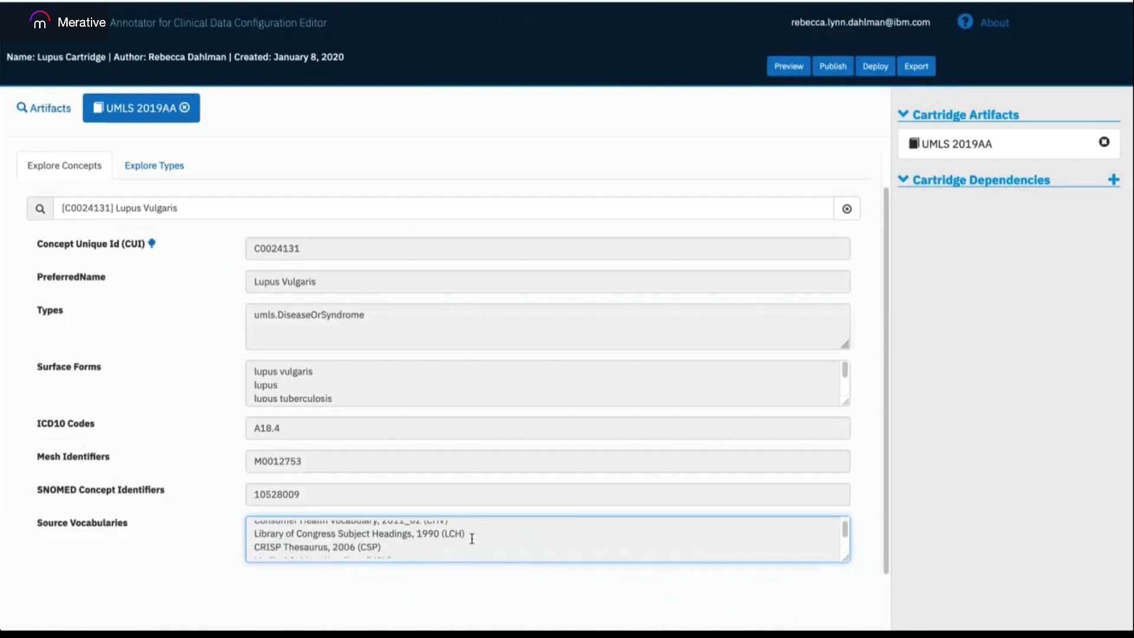
{"action": "scroll", "scroll_direction": "down", "scroll_amount": 3}
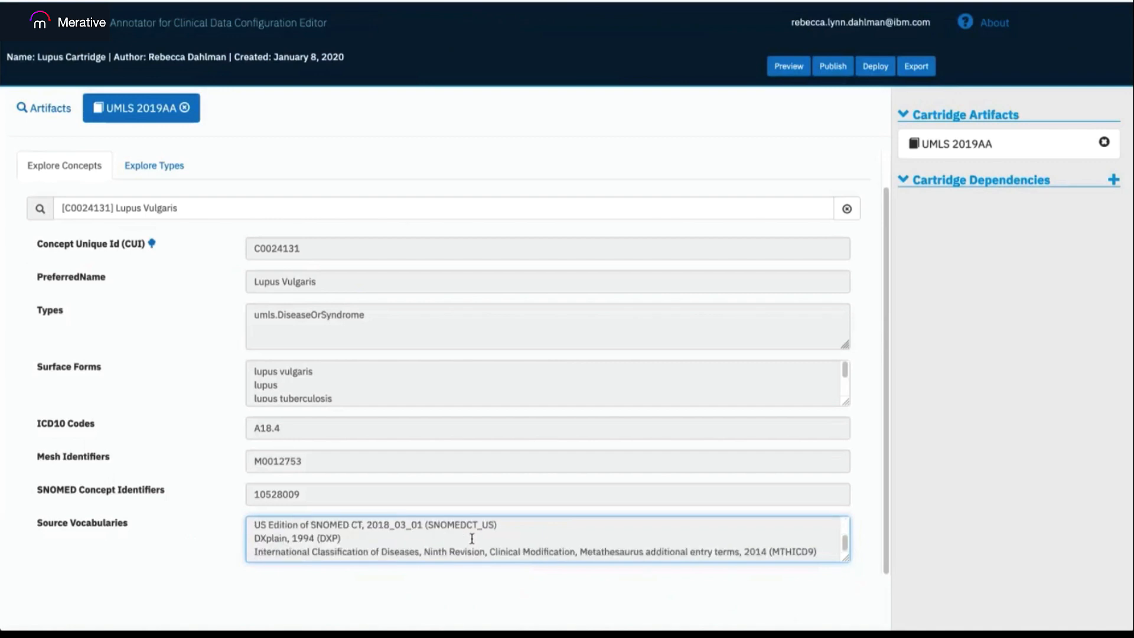
{"action": "mouse_move", "coordinate": [527, 510]}
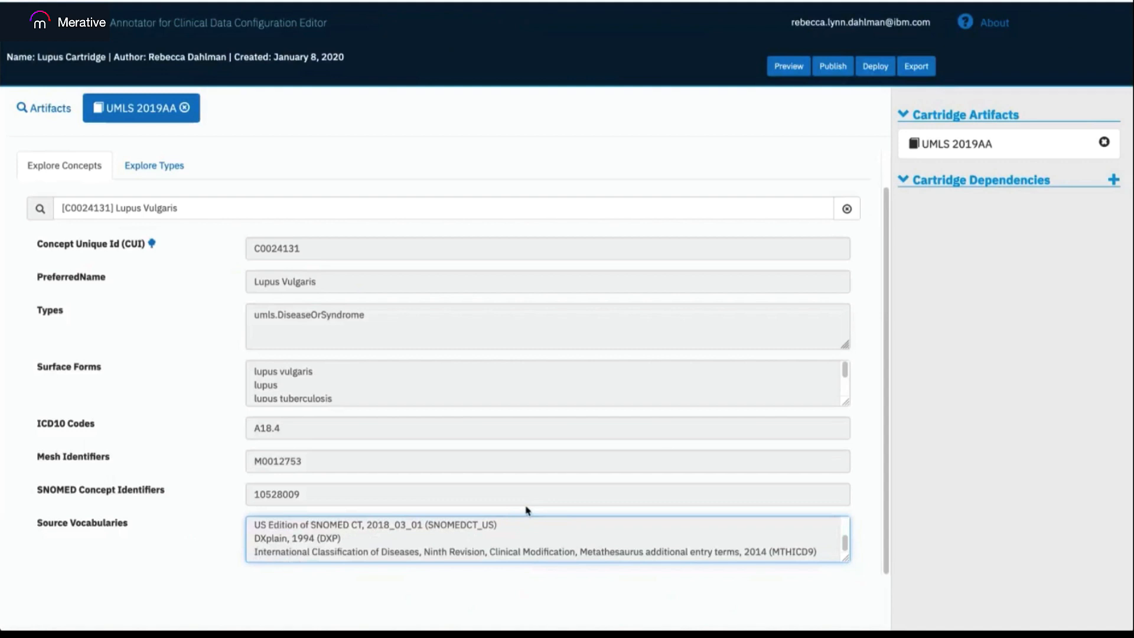
{"action": "mouse_move", "coordinate": [508, 500]}
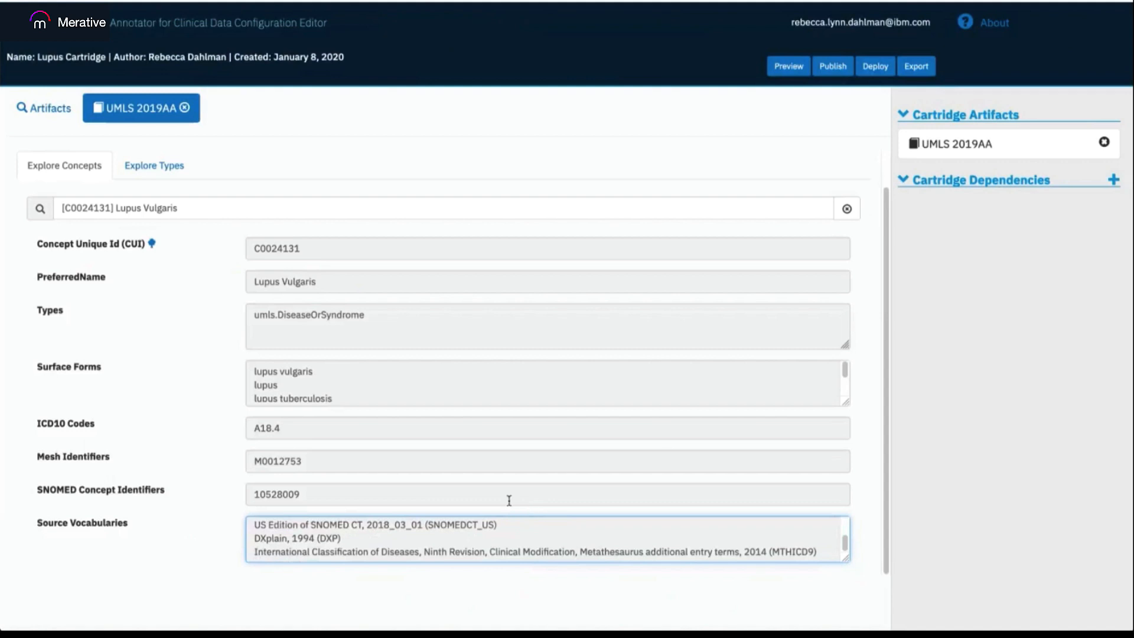
{"action": "mouse_move", "coordinate": [186, 255]}
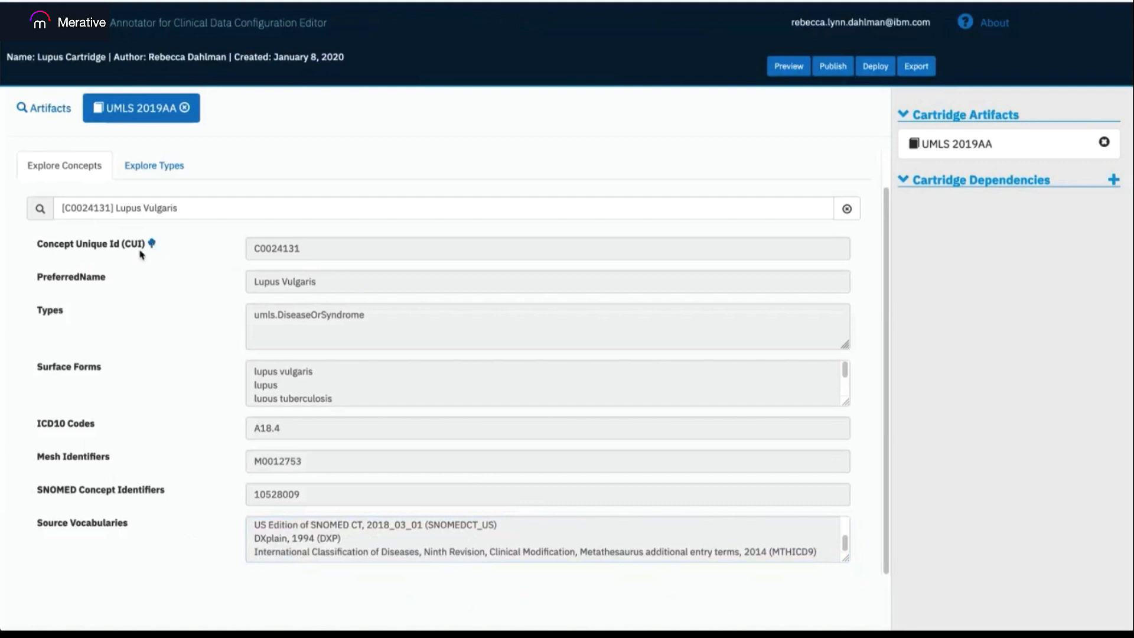
{"action": "mouse_move", "coordinate": [137, 258]}
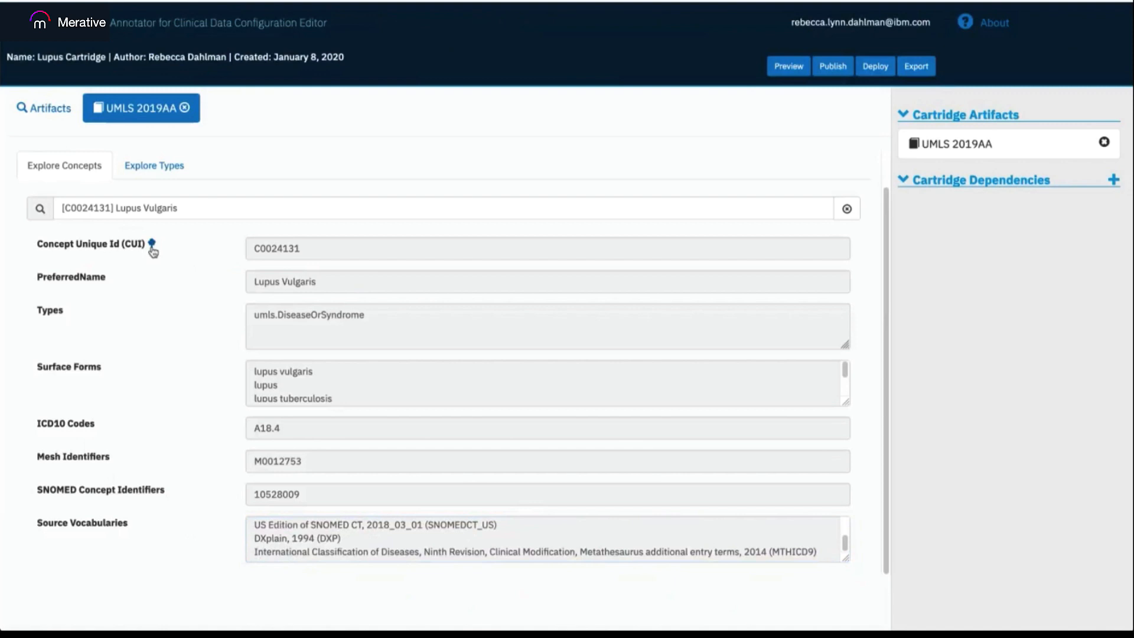
Open the relationship graph showing Lupus Vulgaris's child concept Tuberculosis of nose
{"action": "left_click", "coordinate": [152, 245]}
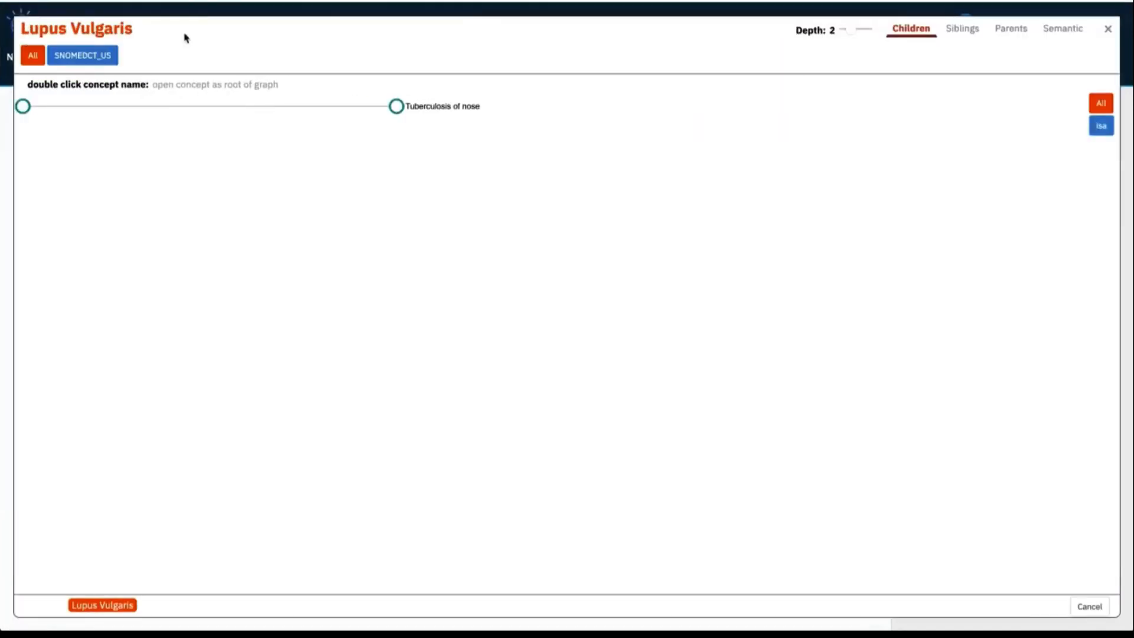
{"action": "mouse_move", "coordinate": [143, 35]}
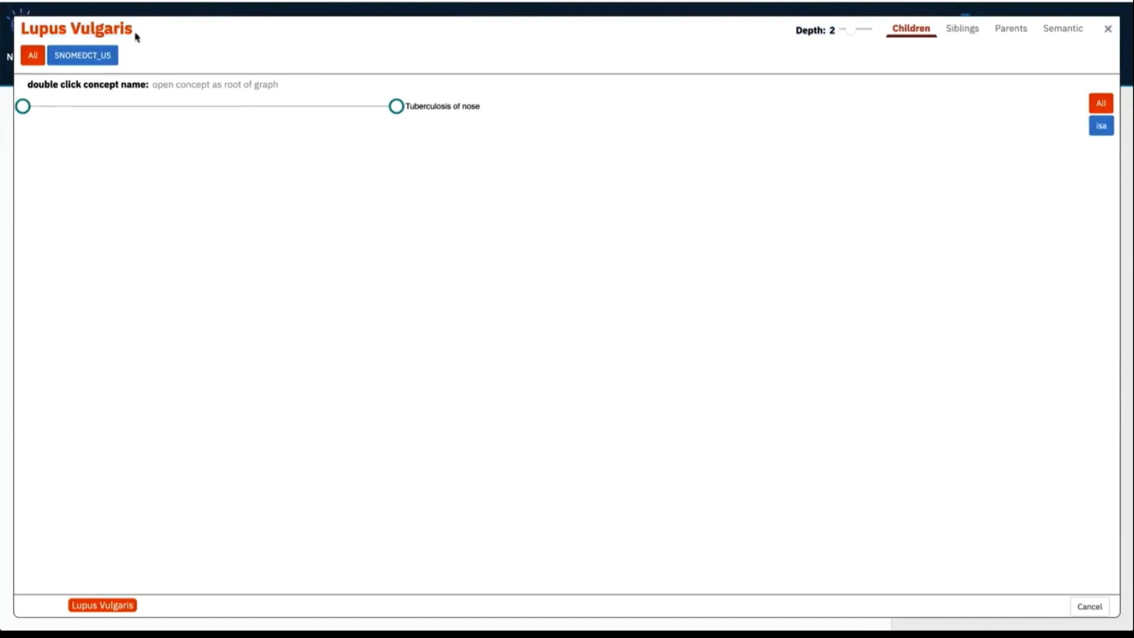
{"action": "mouse_move", "coordinate": [107, 104]}
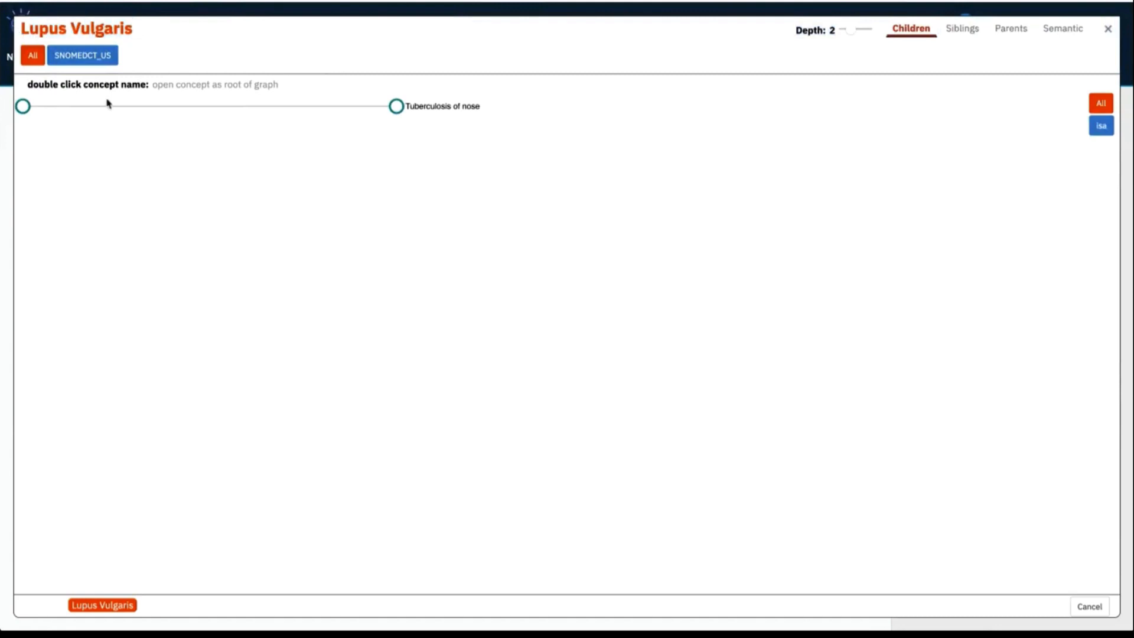
{"action": "mouse_move", "coordinate": [24, 122]}
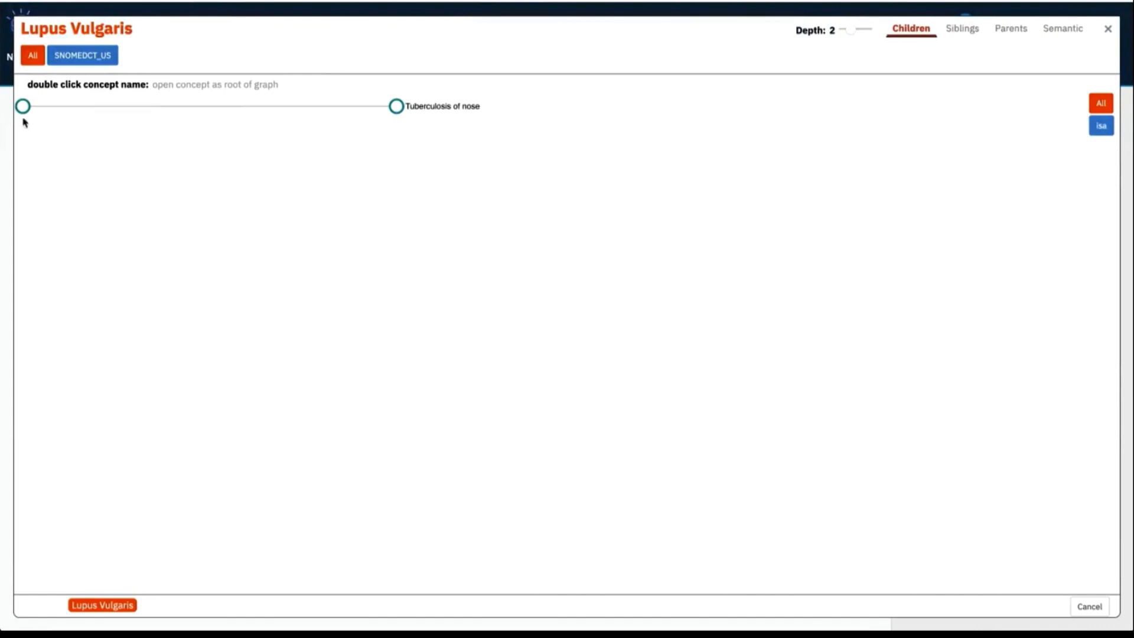
{"action": "mouse_move", "coordinate": [23, 119]}
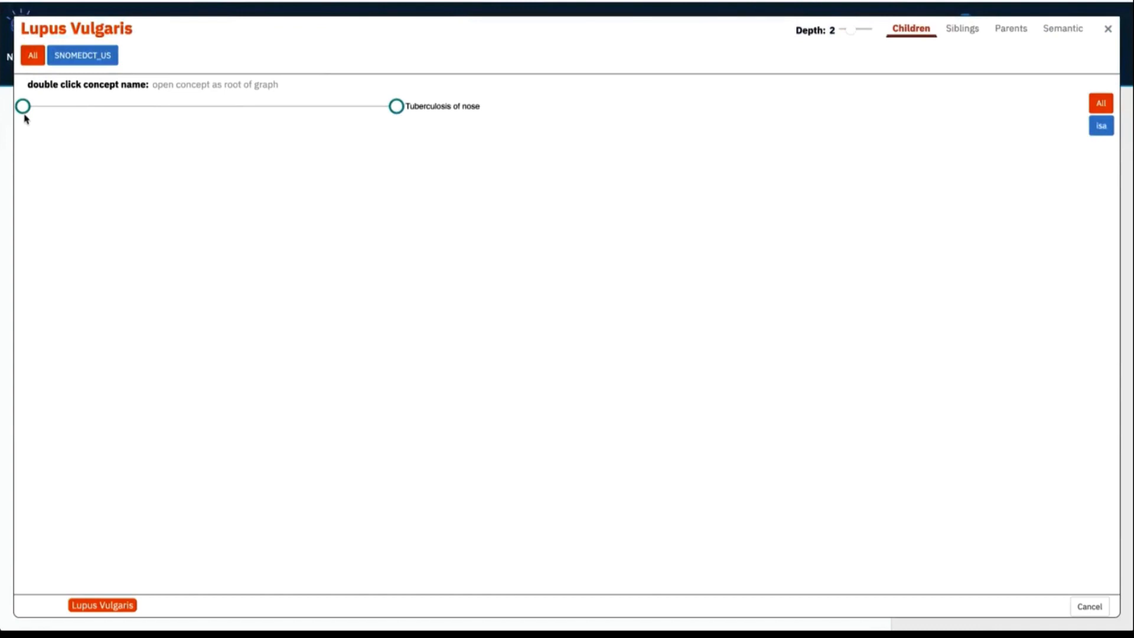
{"action": "mouse_move", "coordinate": [372, 150]}
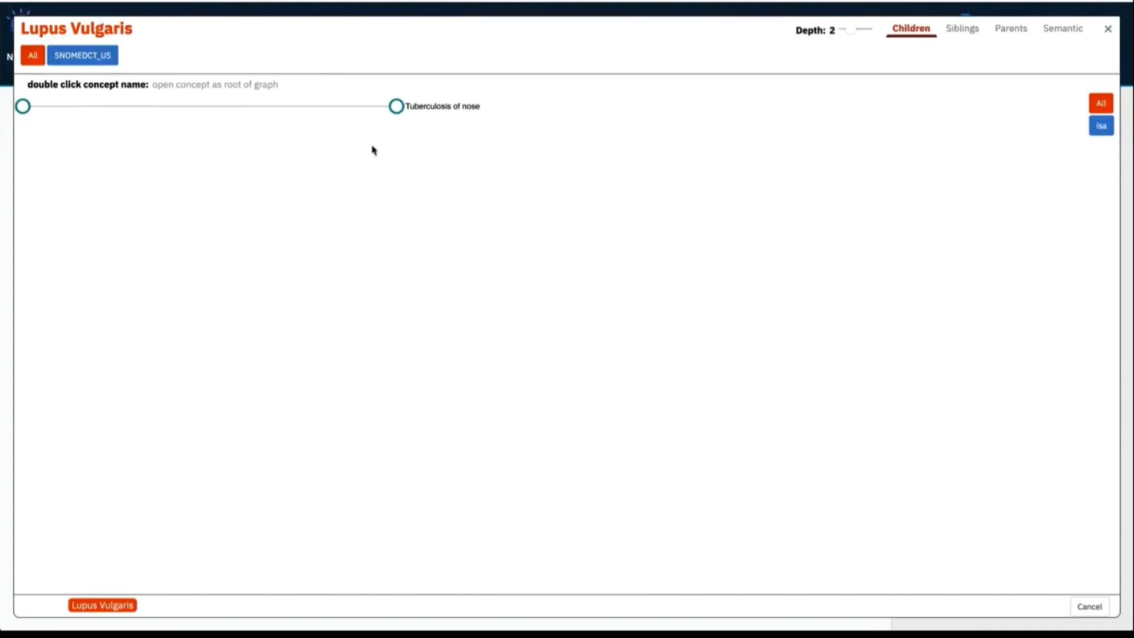
{"action": "mouse_move", "coordinate": [610, 264]}
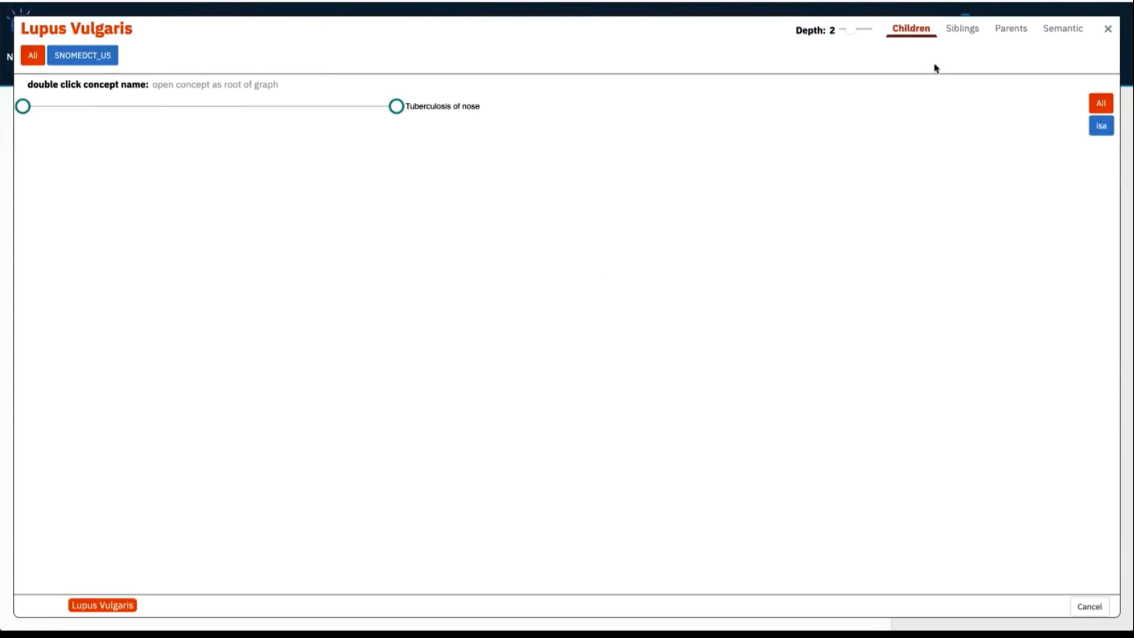
{"action": "mouse_move", "coordinate": [931, 48]}
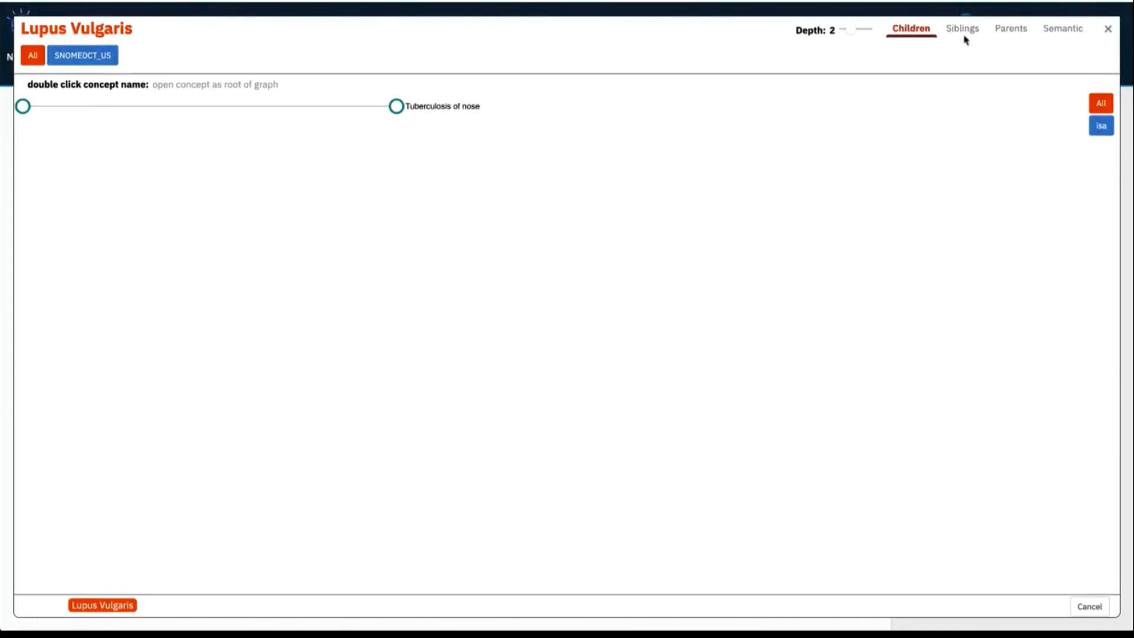
{"action": "mouse_move", "coordinate": [1021, 35]}
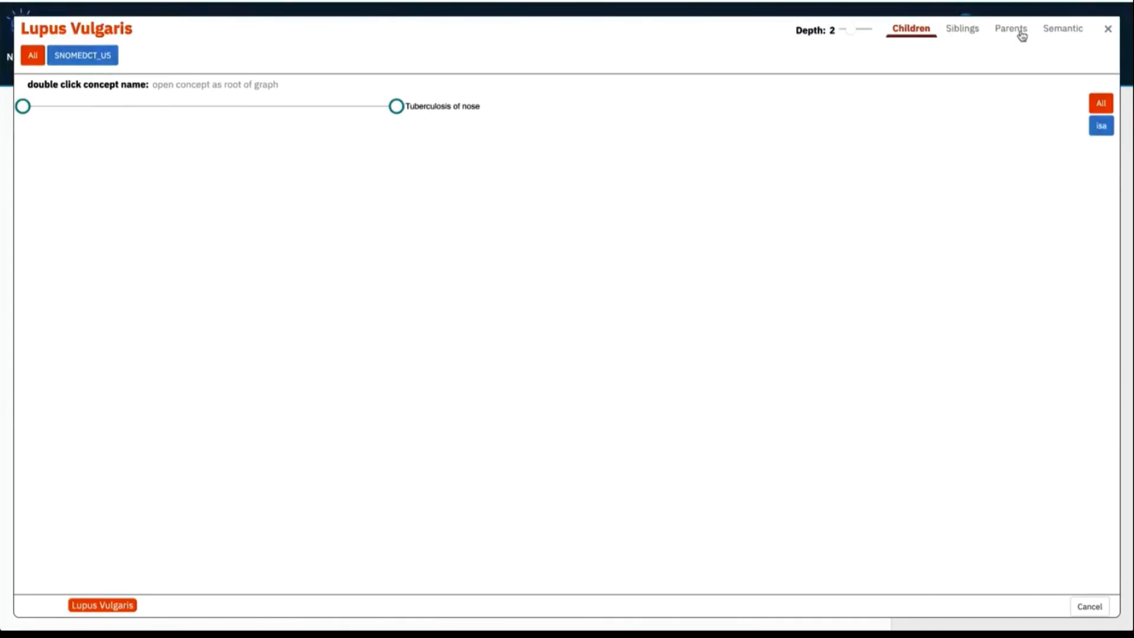
{"action": "mouse_move", "coordinate": [1062, 37]}
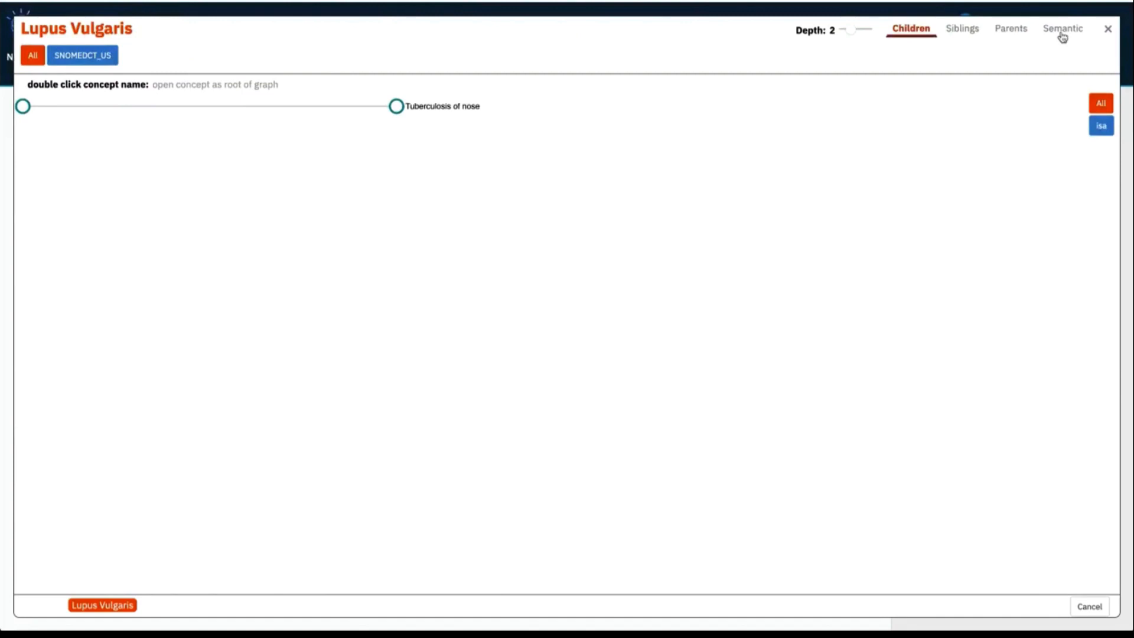
{"action": "mouse_move", "coordinate": [1059, 42]}
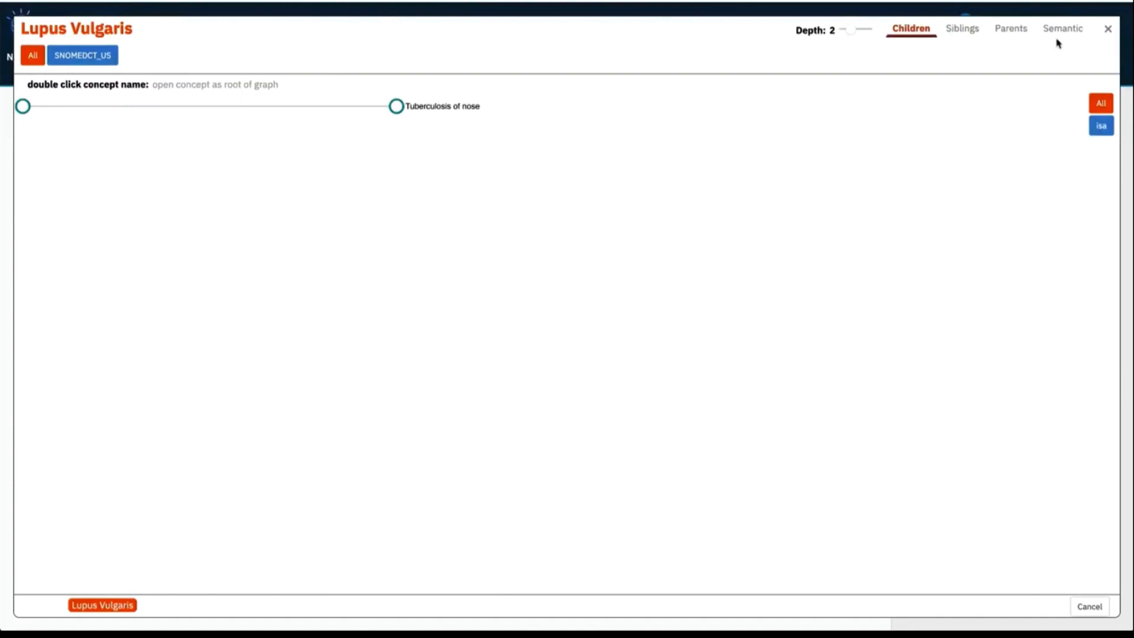
{"action": "mouse_move", "coordinate": [908, 58]}
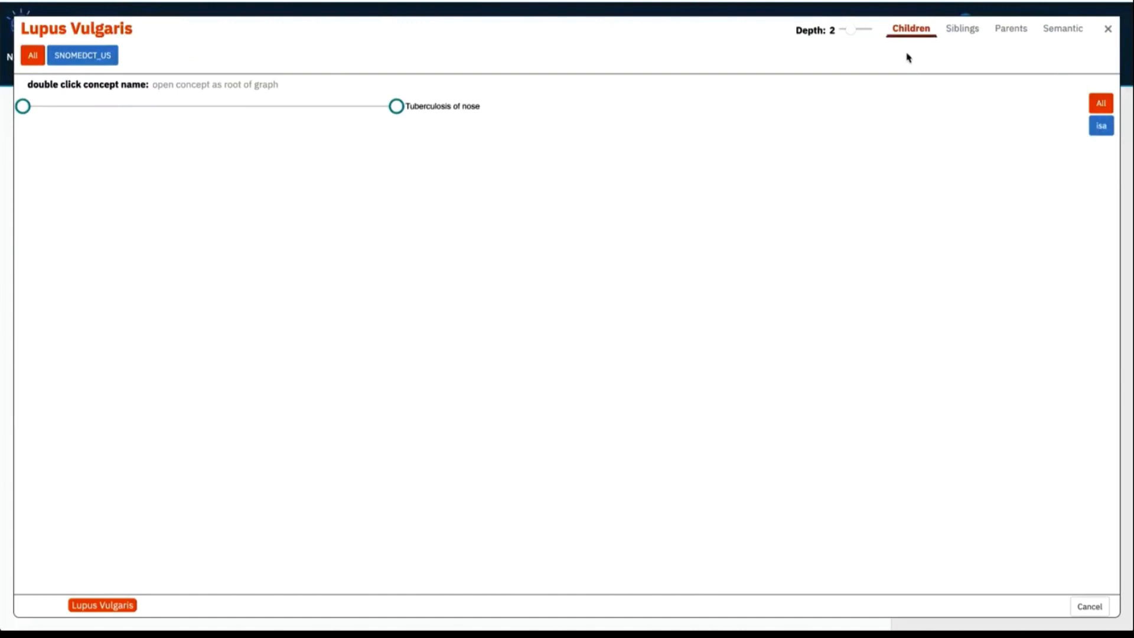
{"action": "mouse_move", "coordinate": [913, 50]}
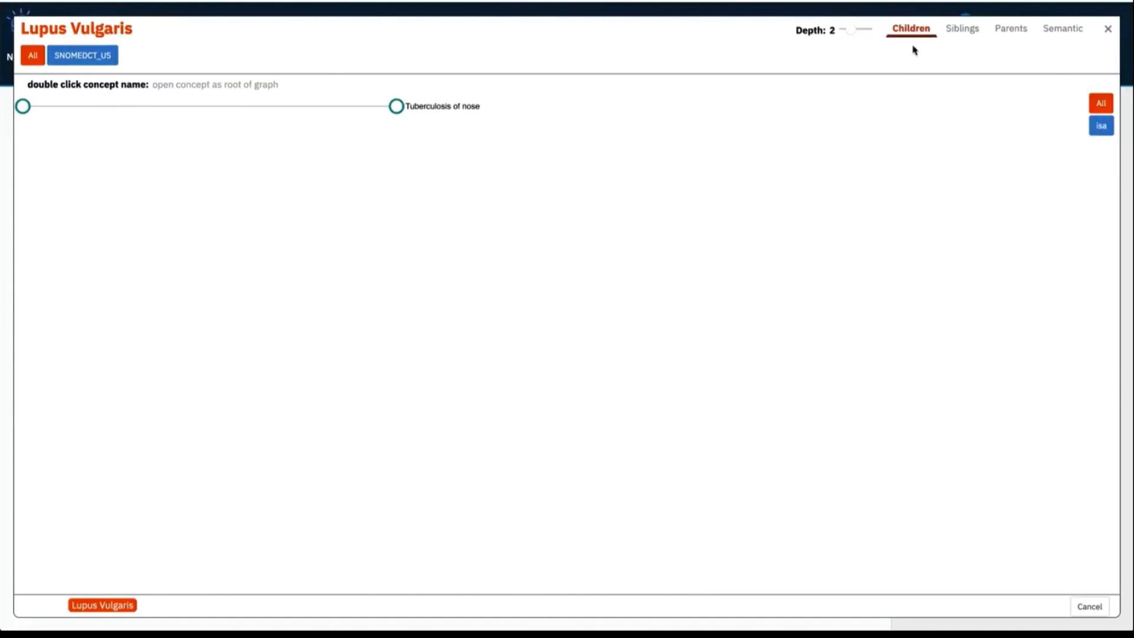
{"action": "mouse_move", "coordinate": [915, 40]}
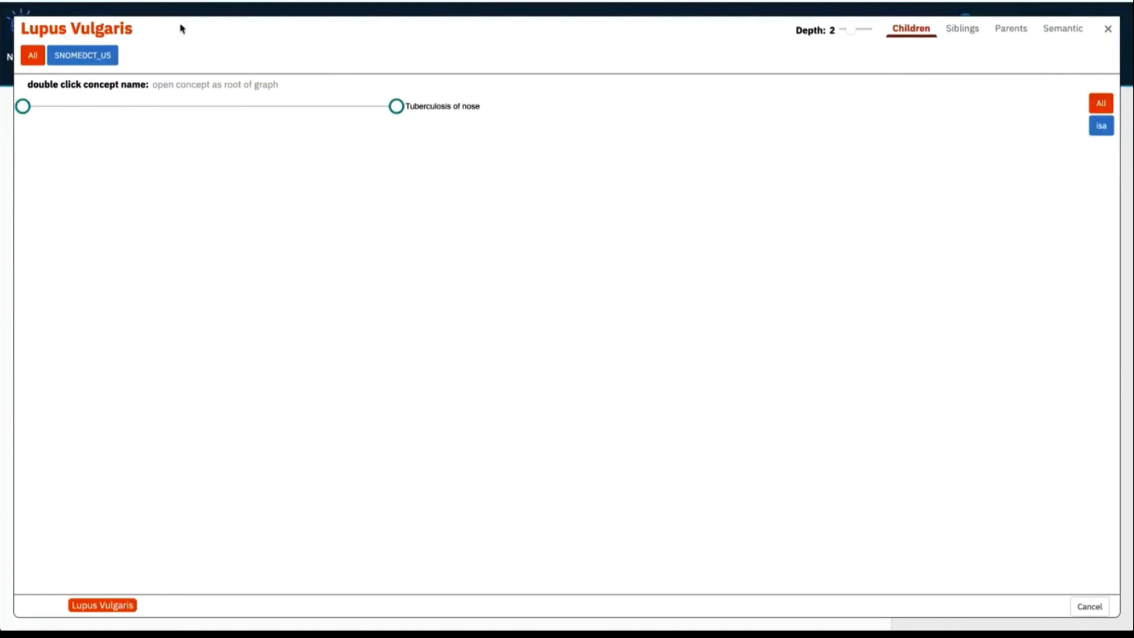
{"action": "mouse_move", "coordinate": [410, 52]}
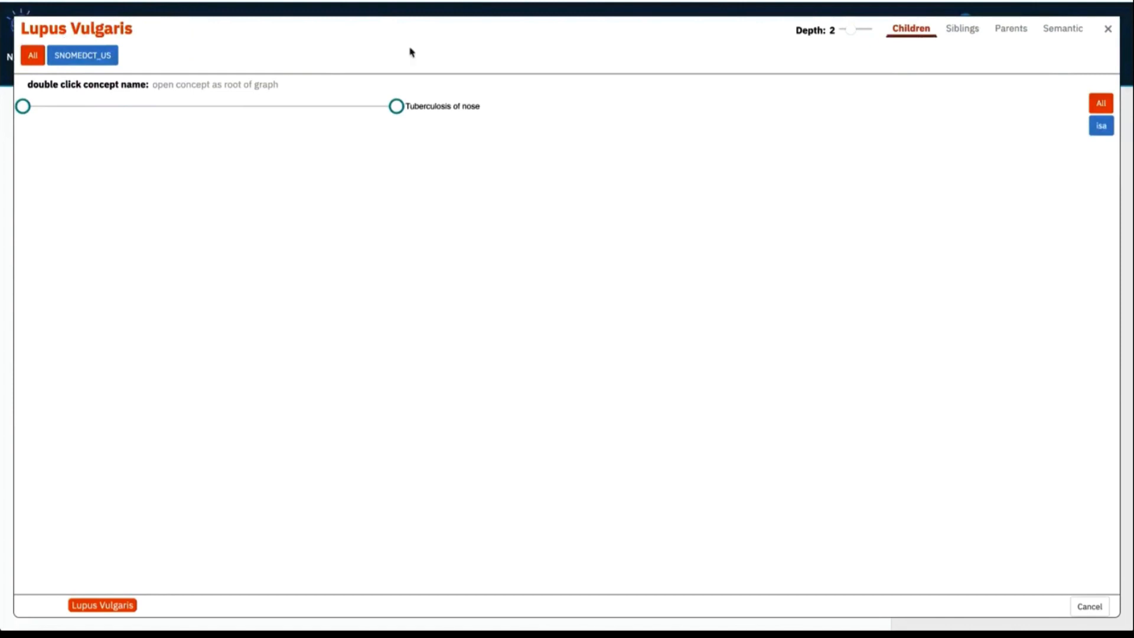
{"action": "mouse_move", "coordinate": [507, 107]}
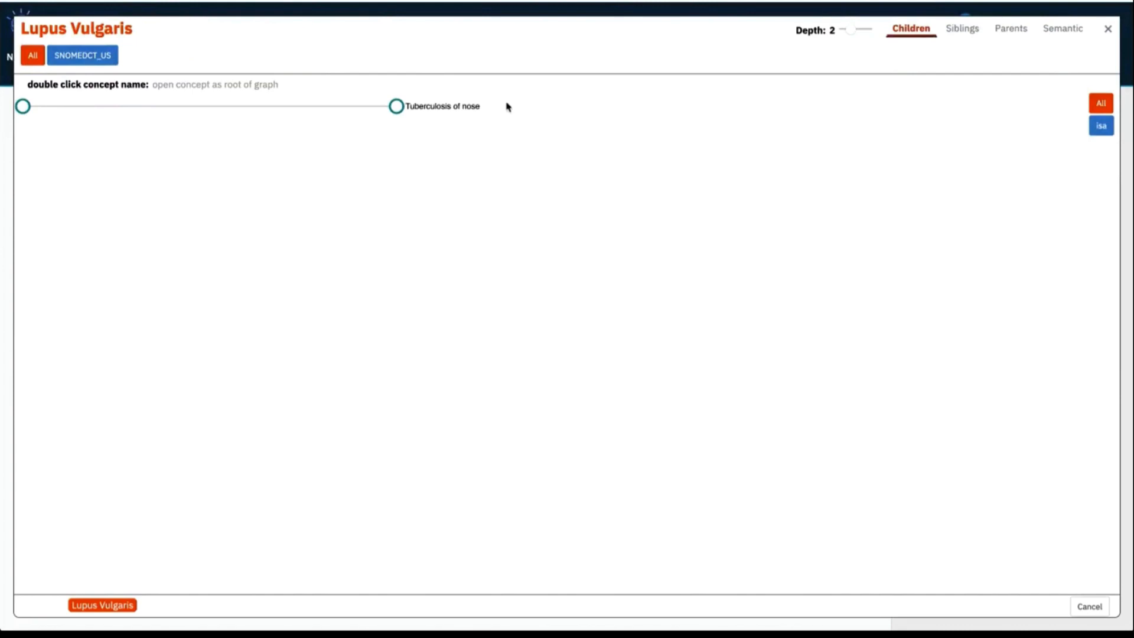
{"action": "mouse_move", "coordinate": [389, 166]}
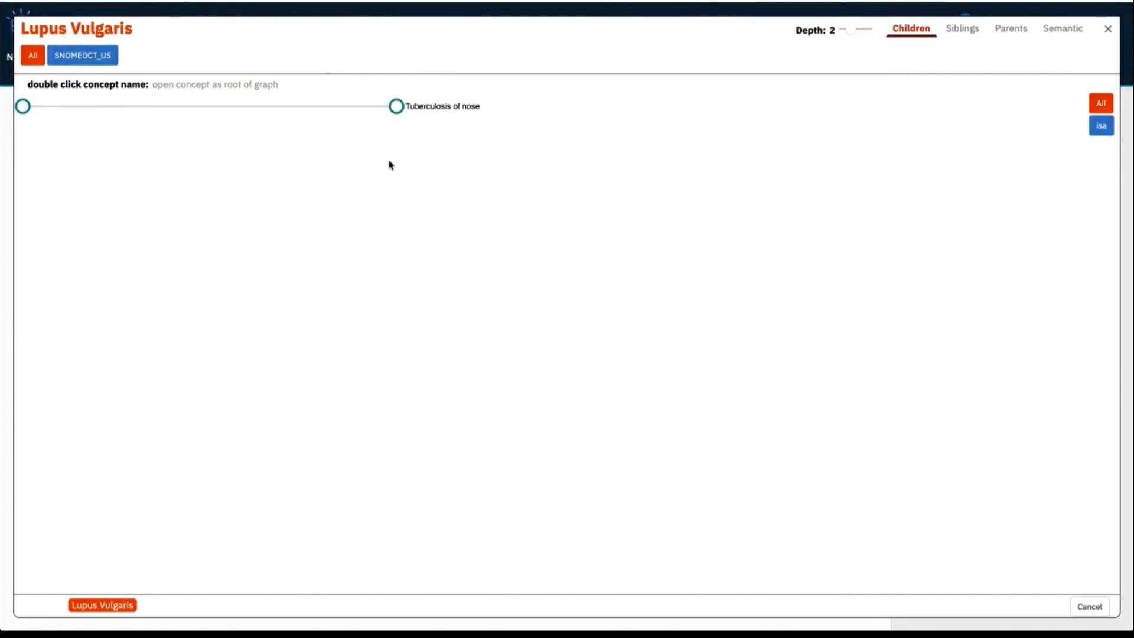
{"action": "mouse_move", "coordinate": [402, 134]}
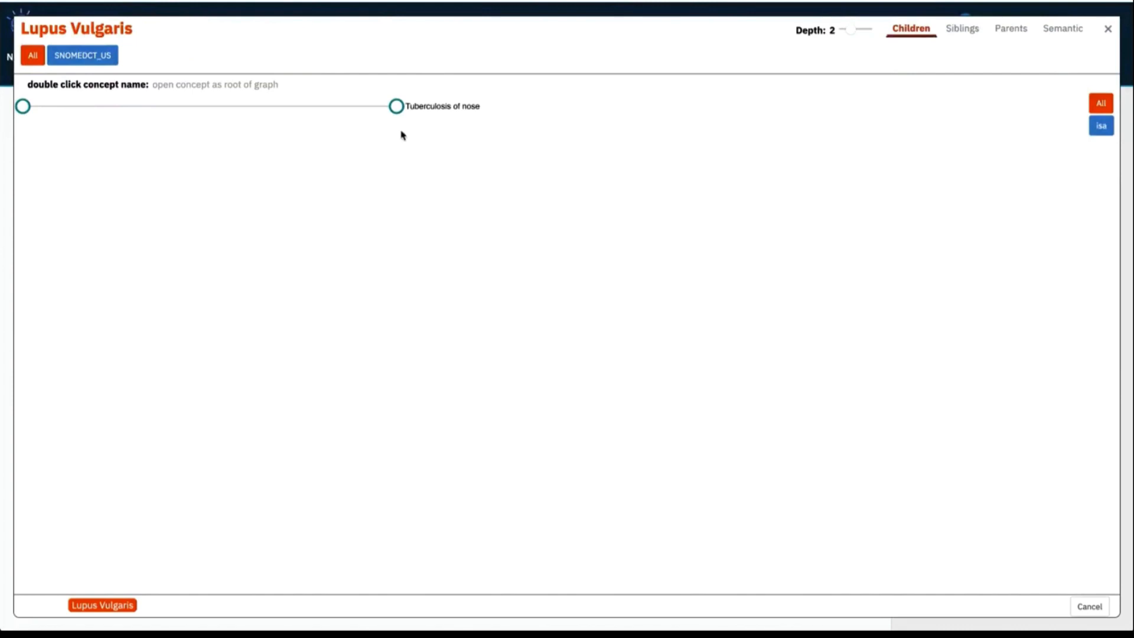
{"action": "mouse_move", "coordinate": [397, 107]}
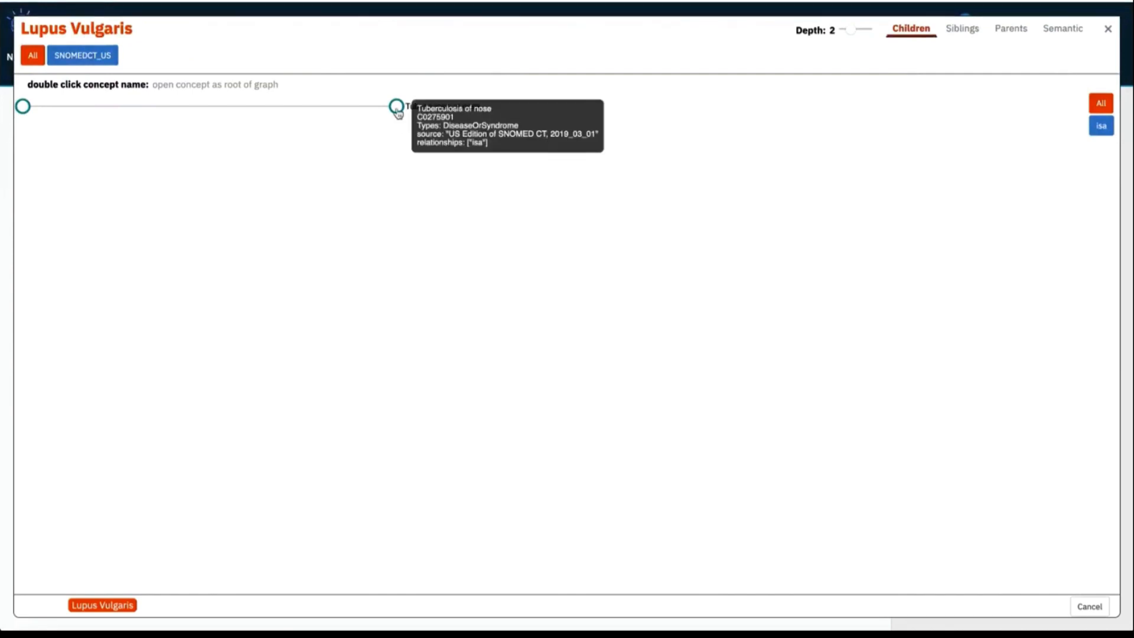
{"action": "mouse_move", "coordinate": [493, 114]}
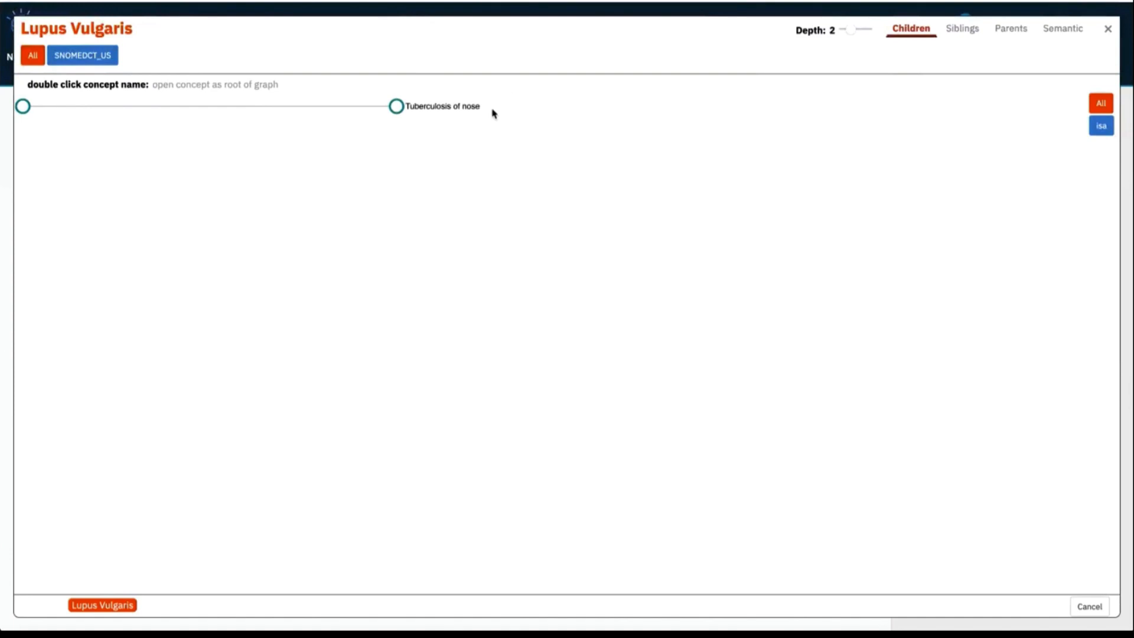
{"action": "mouse_move", "coordinate": [441, 106]}
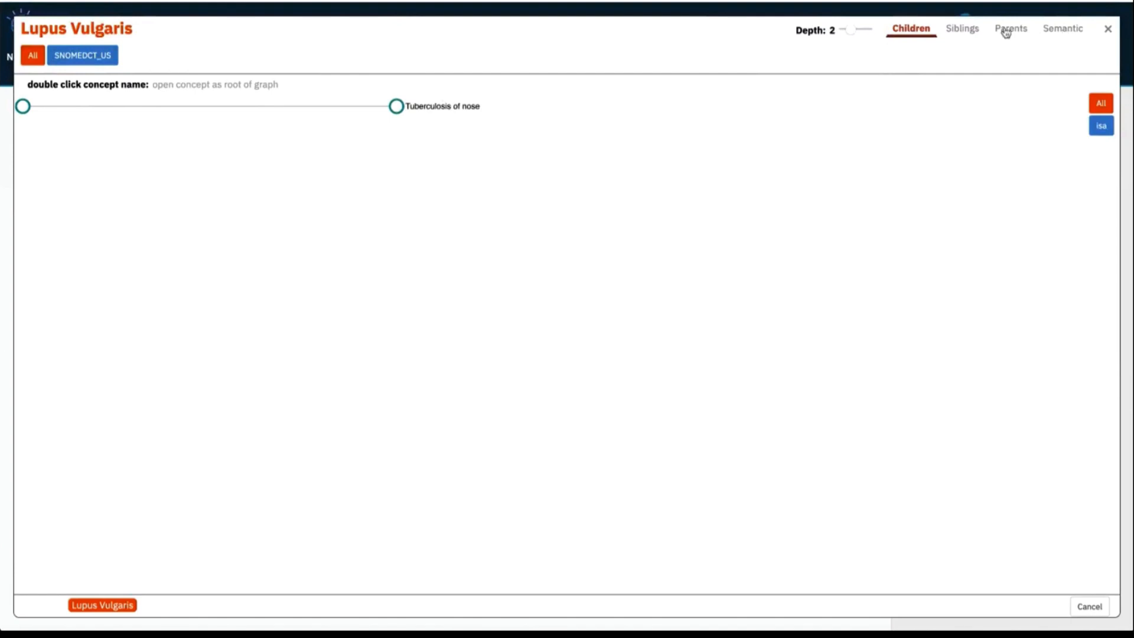
Filter Lupus Vulgaris's semantic relations to finding_site_of, showing Skin and Skin AND subcutaneous tissue structure
{"action": "left_click", "coordinate": [1062, 29]}
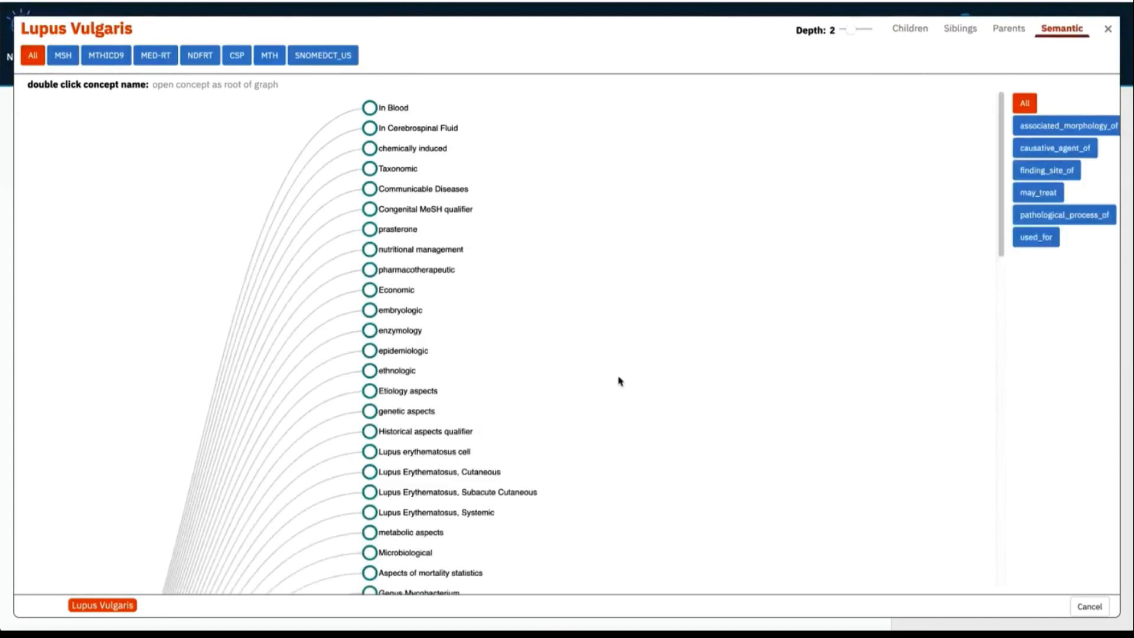
{"action": "scroll", "scroll_direction": "down", "scroll_amount": 3}
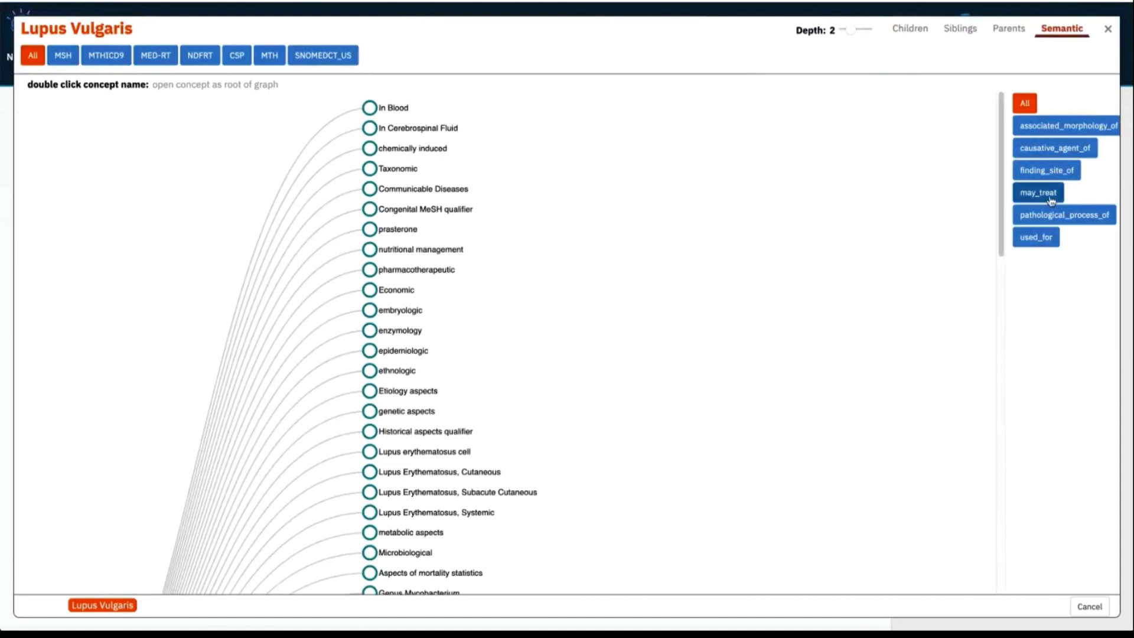
{"action": "mouse_move", "coordinate": [1073, 246]}
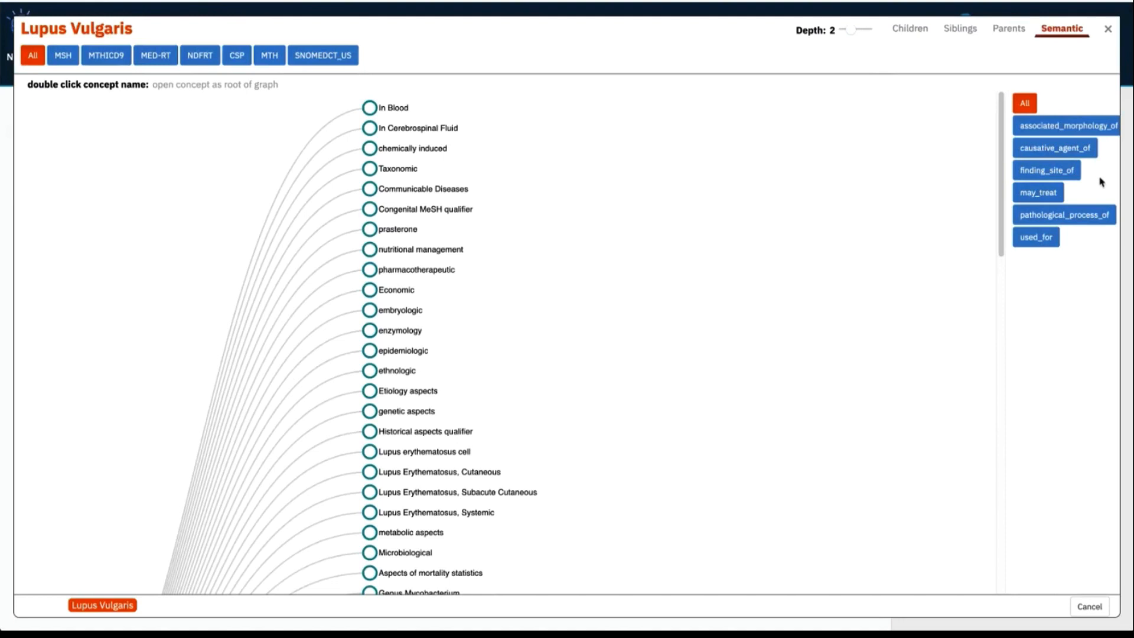
{"action": "mouse_move", "coordinate": [1094, 183]}
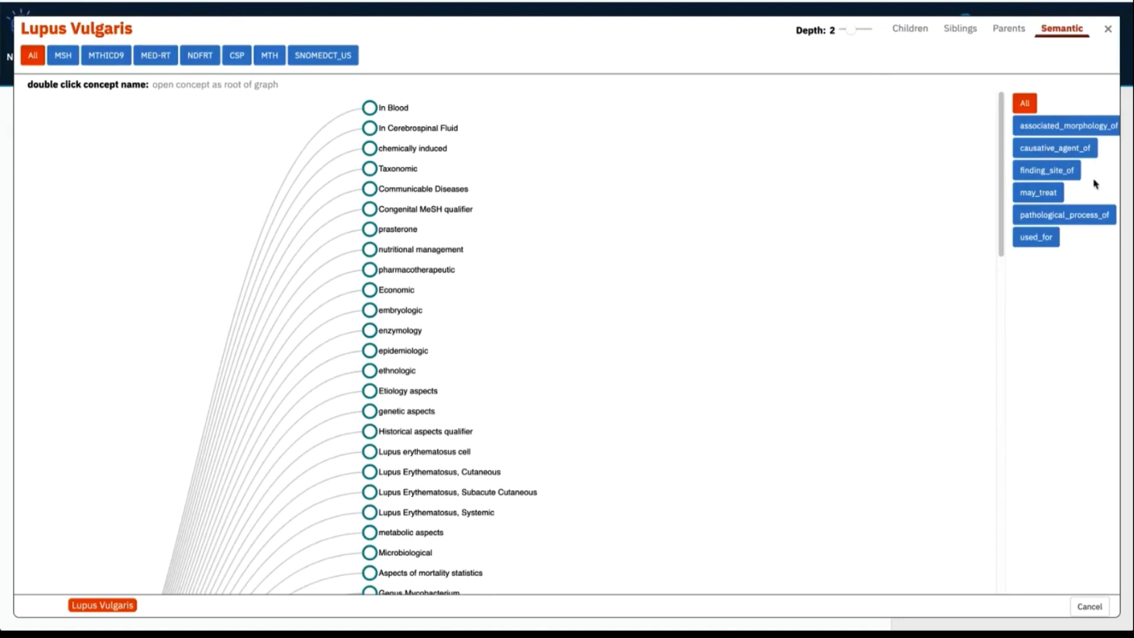
{"action": "mouse_move", "coordinate": [1046, 170]}
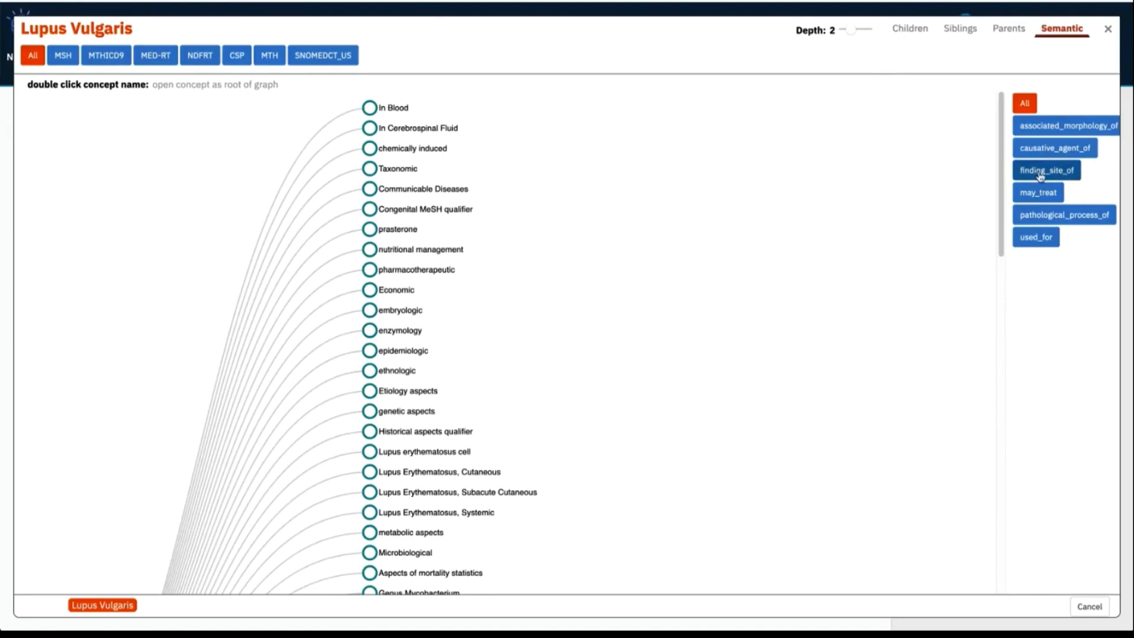
{"action": "left_click", "coordinate": [1046, 170]}
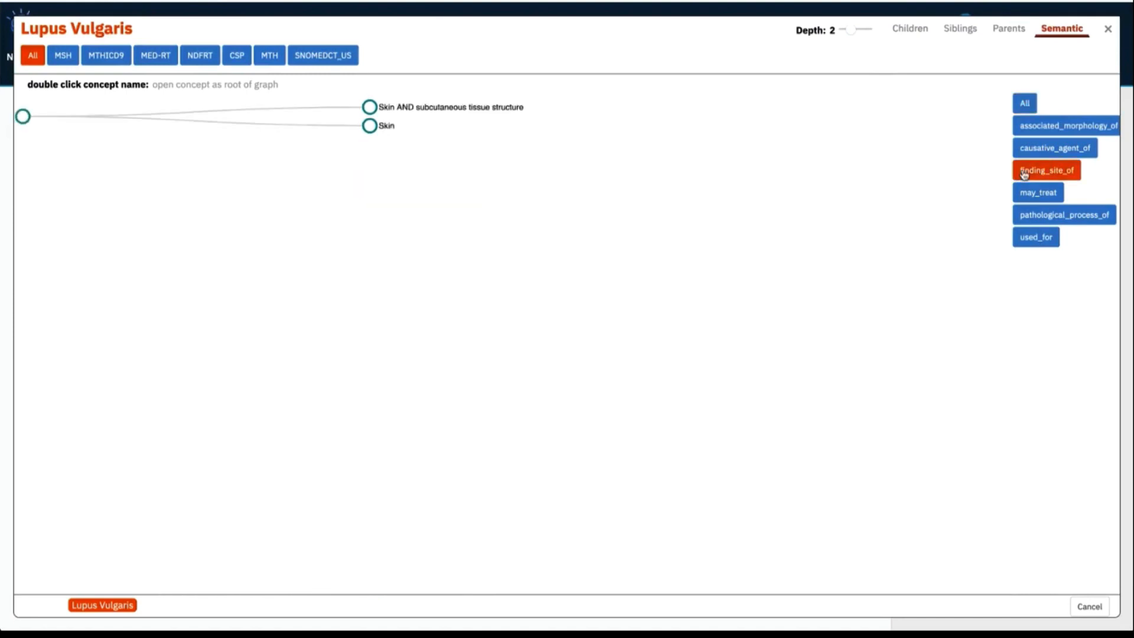
{"action": "mouse_move", "coordinate": [337, 186]}
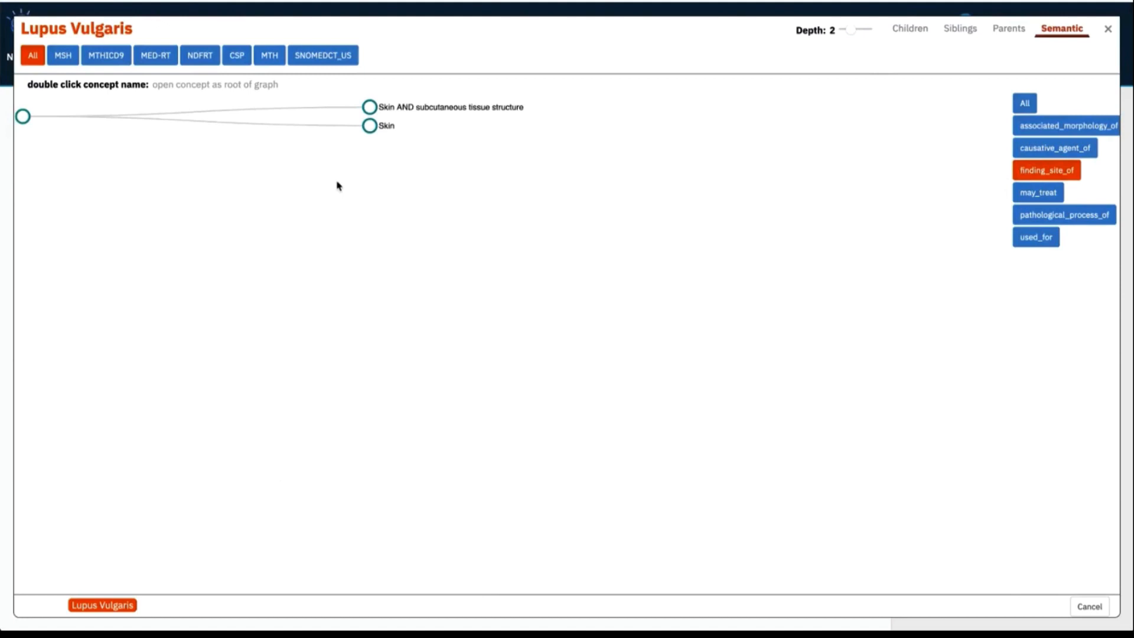
{"action": "mouse_move", "coordinate": [324, 193]}
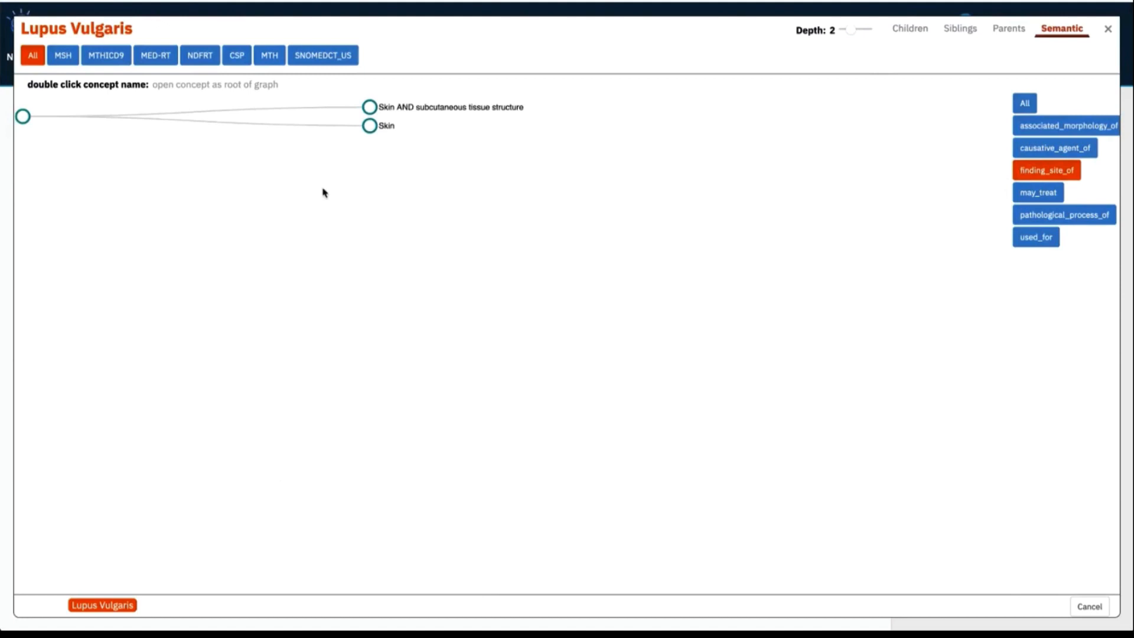
{"action": "mouse_move", "coordinate": [393, 72]}
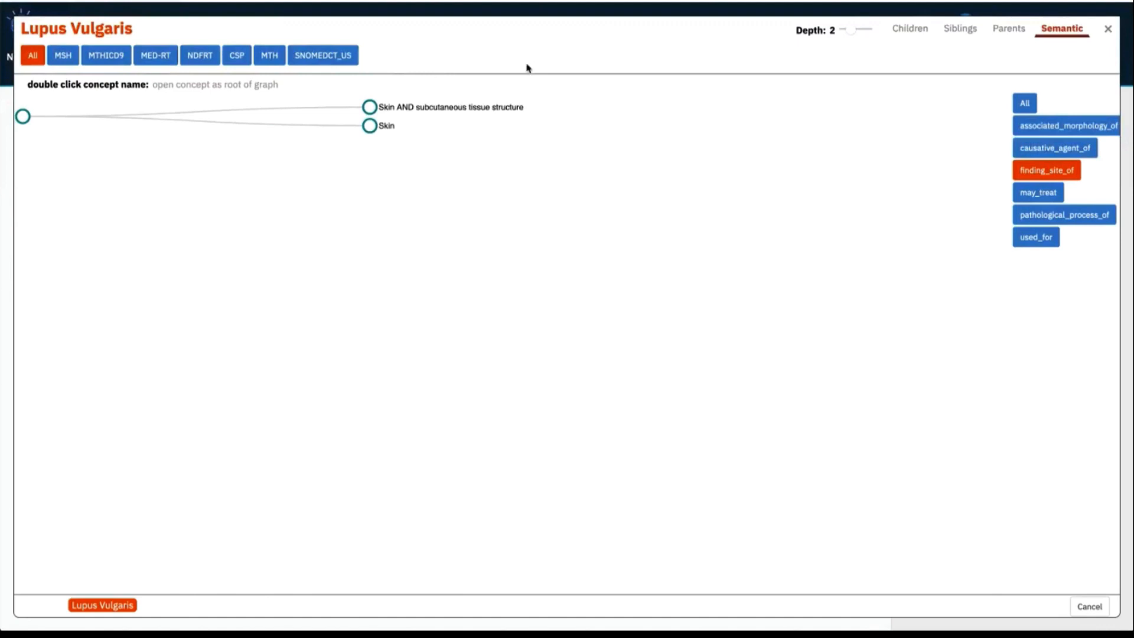
{"action": "mouse_move", "coordinate": [903, 64]}
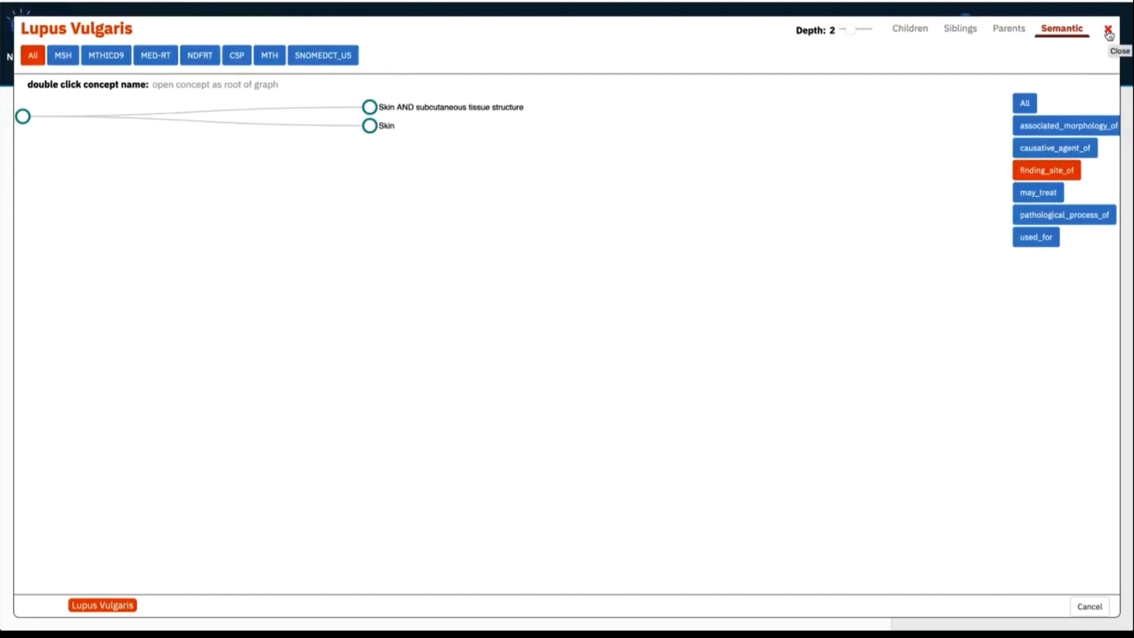
Close the concept graph, returning to Lupus Vulgaris's concept details
{"action": "left_click", "coordinate": [1120, 36]}
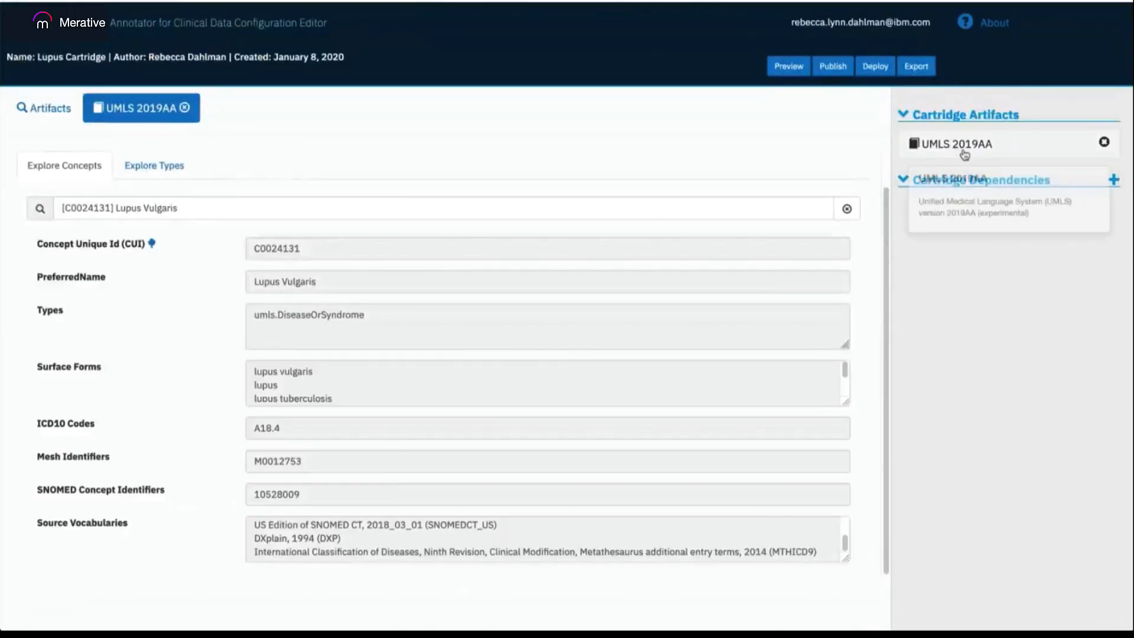
{"action": "mouse_move", "coordinate": [806, 128]}
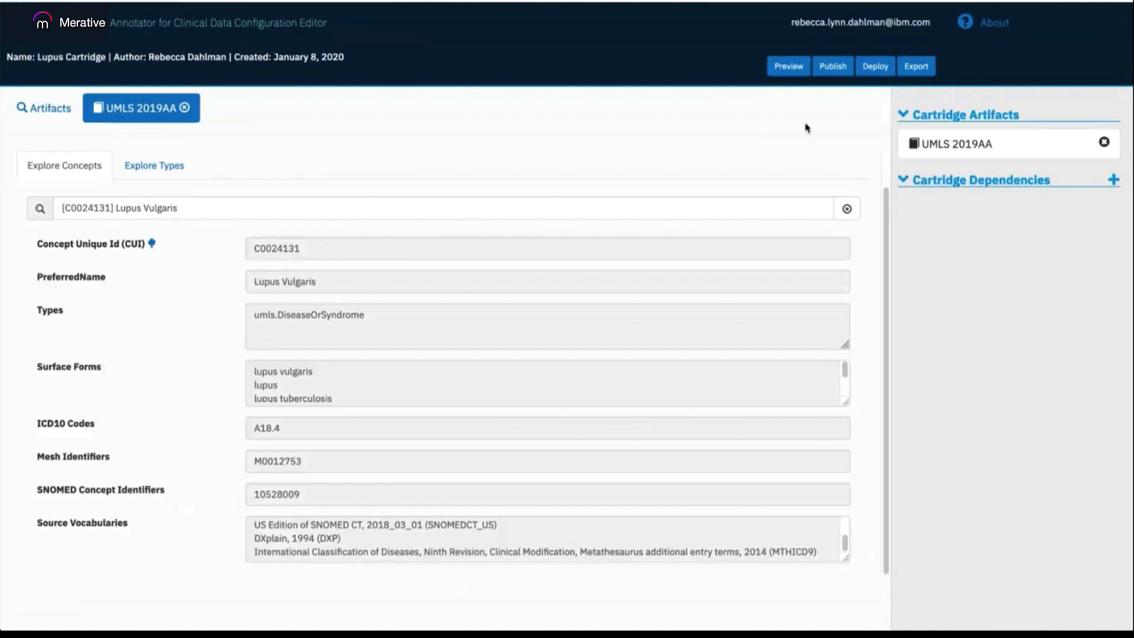
{"action": "mouse_move", "coordinate": [795, 108]}
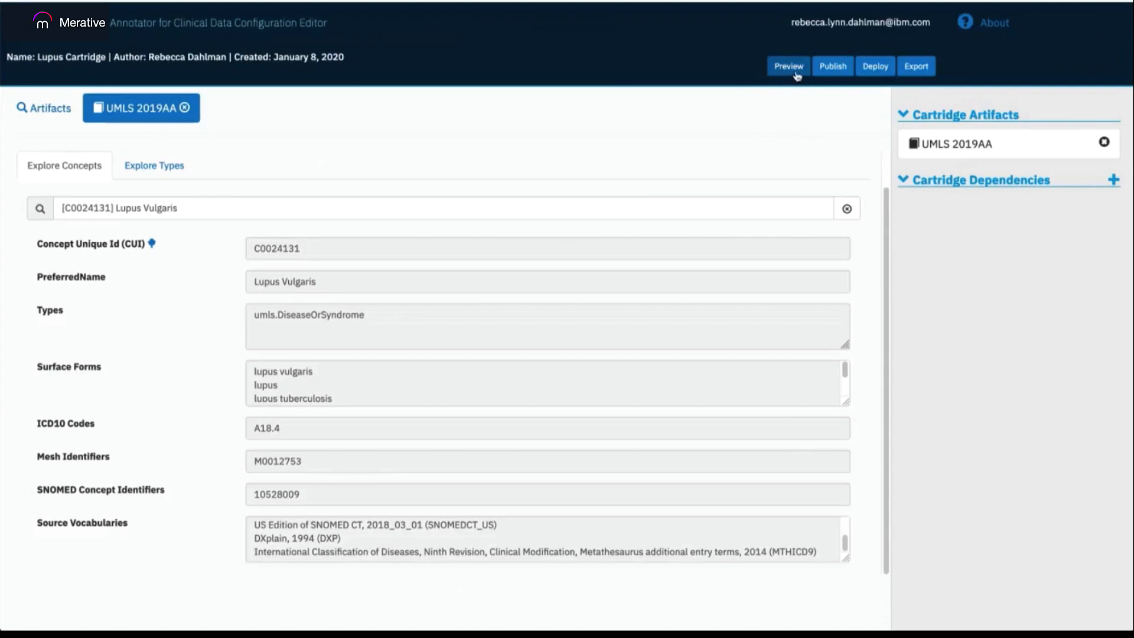
Enter the ASSESSMENT note about the 12-year-old female and run annotation on it
{"action": "left_click", "coordinate": [788, 67]}
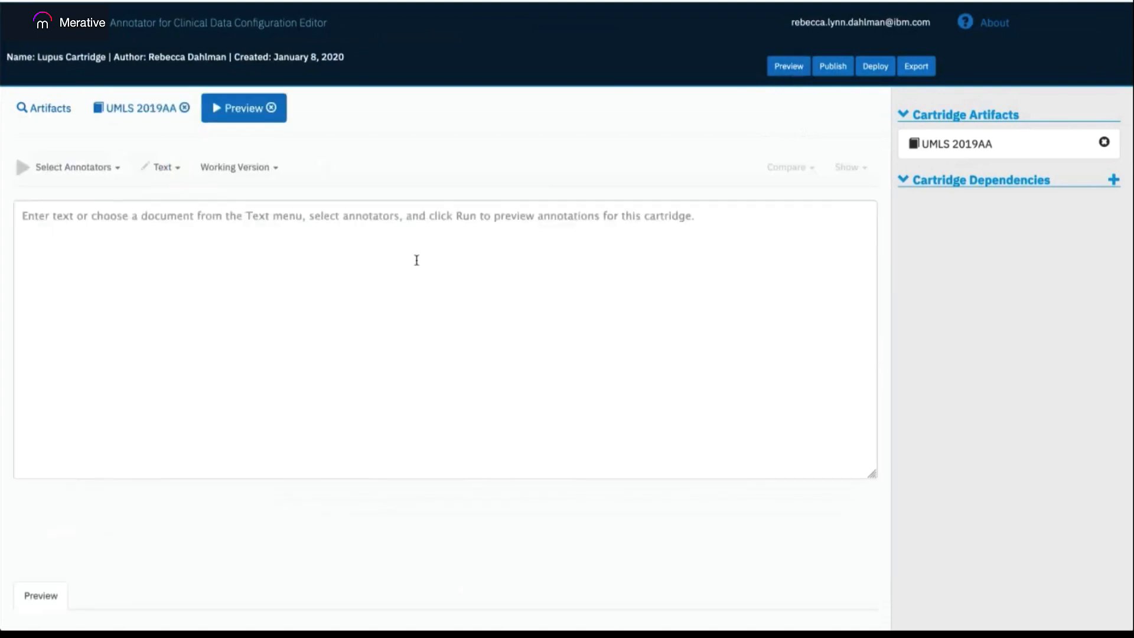
{"action": "left_click", "coordinate": [423, 279]}
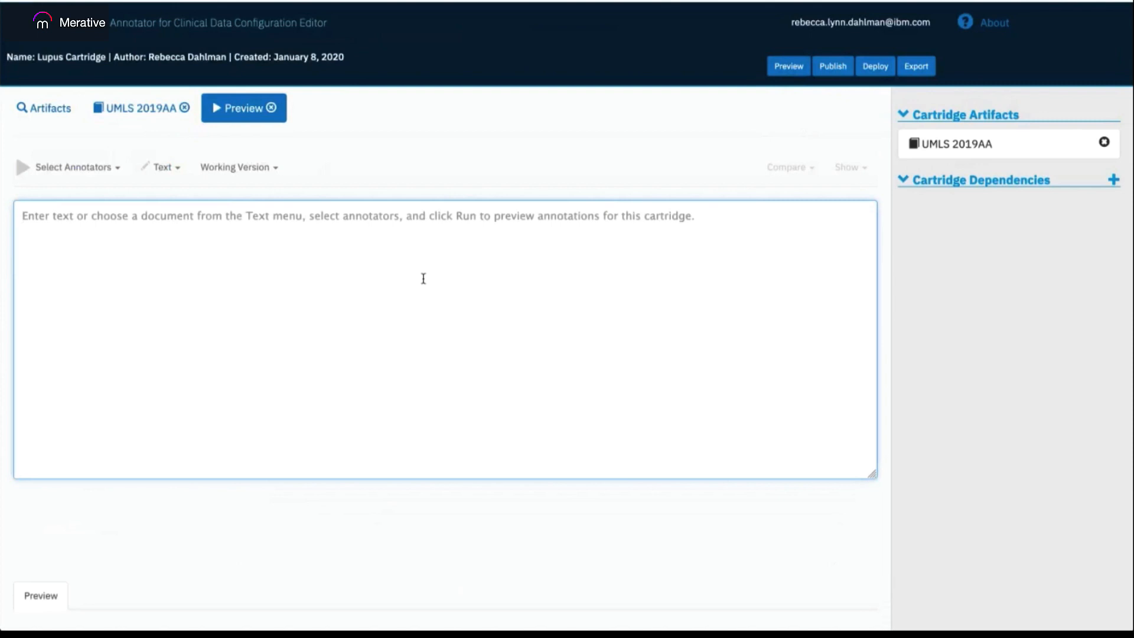
{"action": "type", "text": "ASSESSMENT: The patient is a 12-year-old female in for a consult. She is tired all of the time and she has a butterfly rash on her face. ANA is positive. Red Blood Cell is low."}
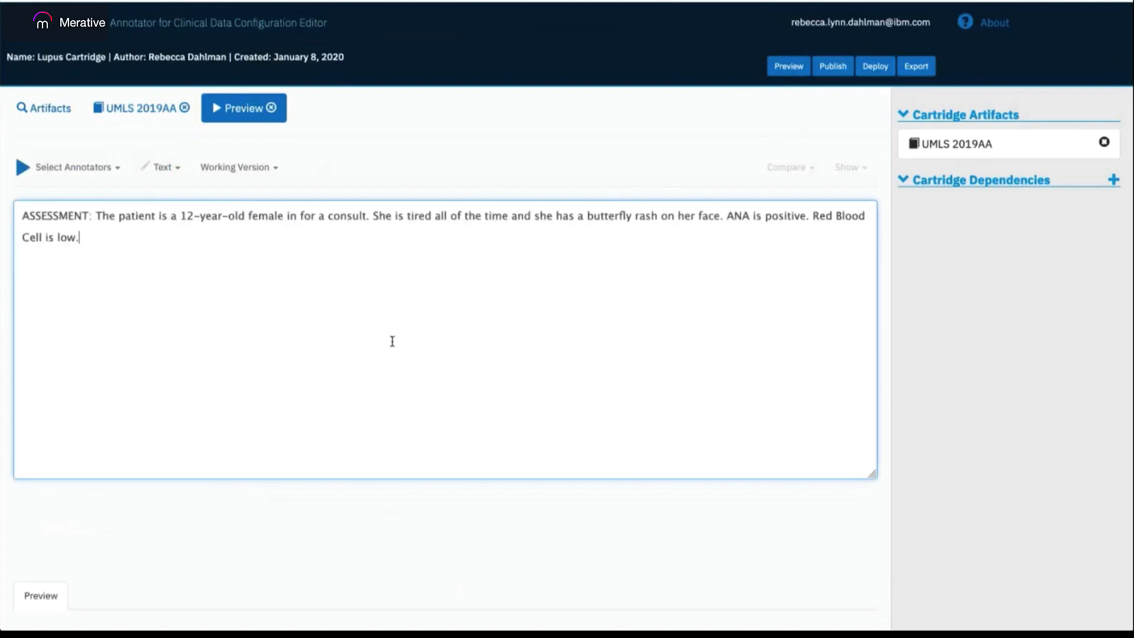
{"action": "mouse_move", "coordinate": [361, 309]}
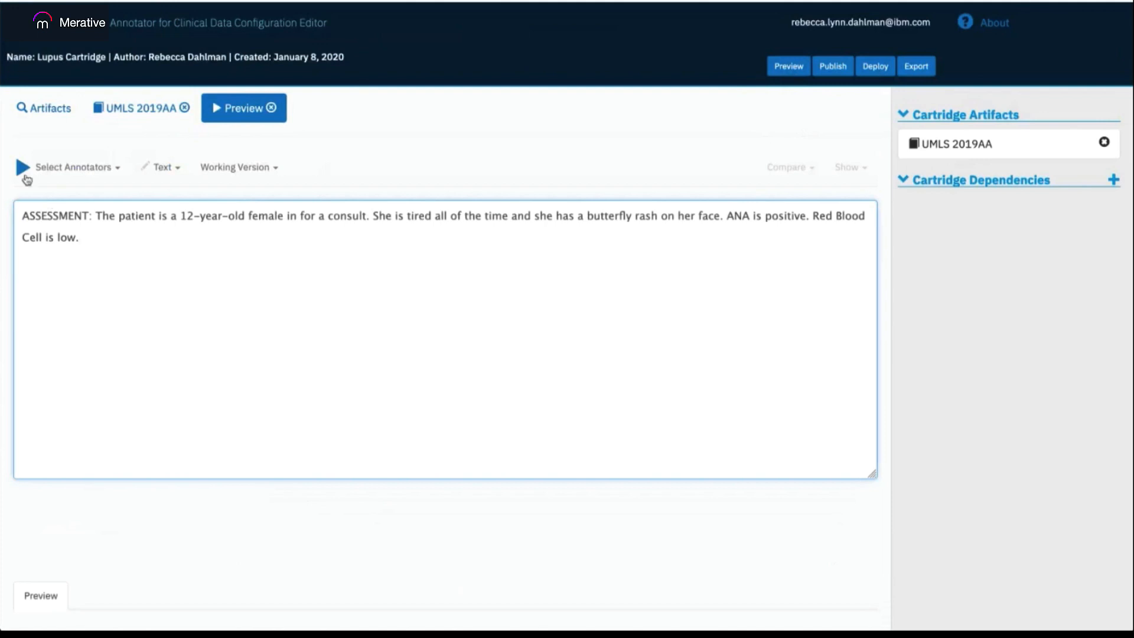
{"action": "mouse_move", "coordinate": [22, 169]}
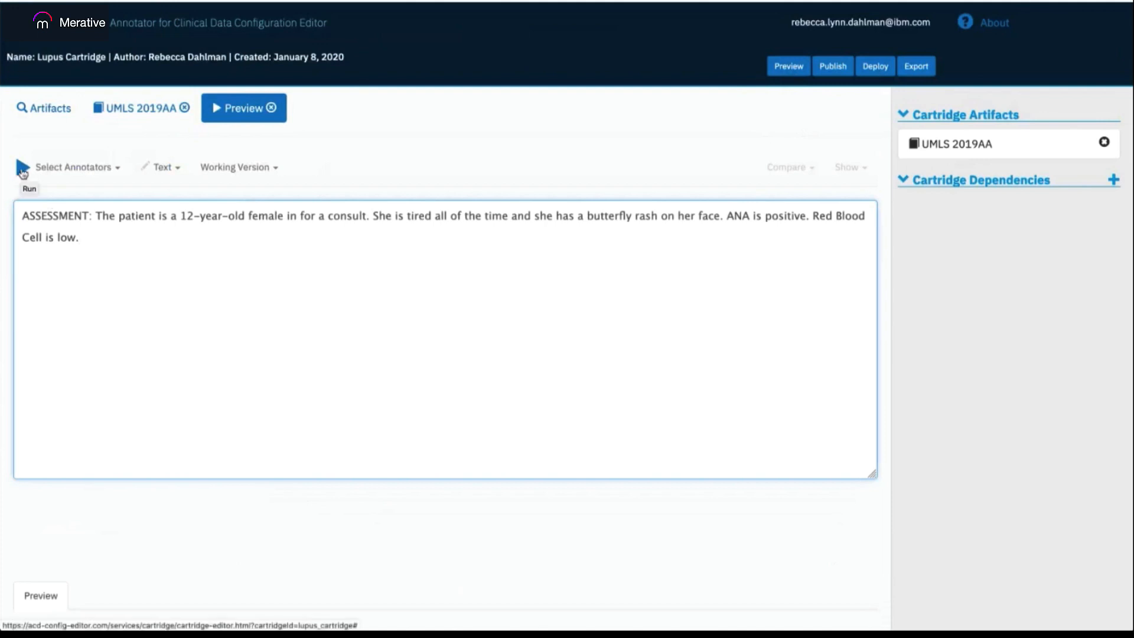
{"action": "left_click", "coordinate": [79, 237]}
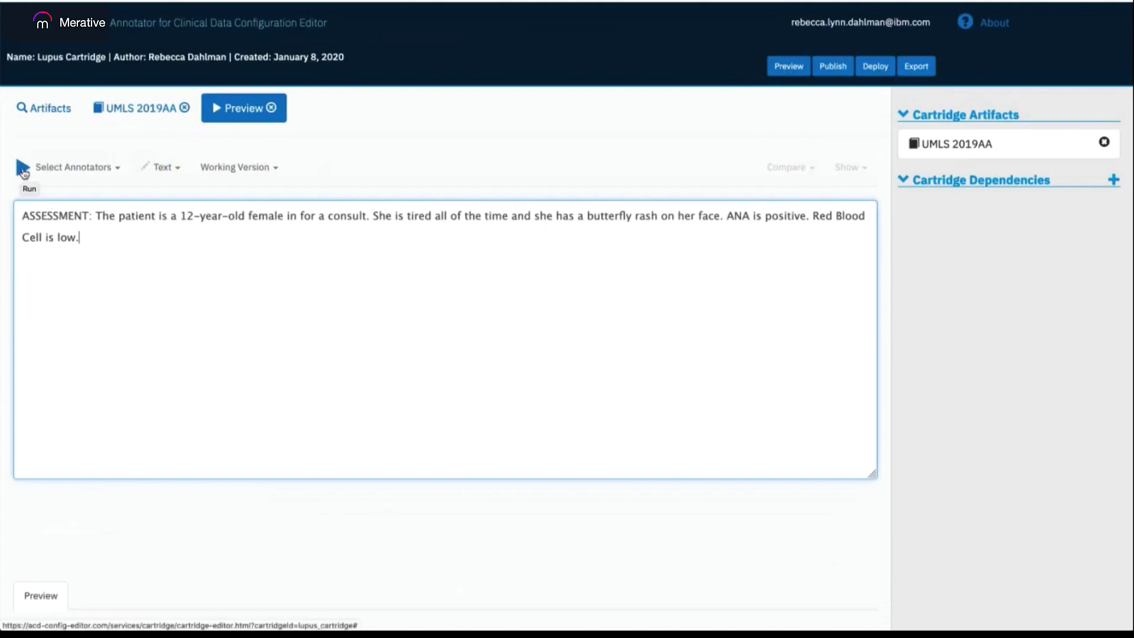
{"action": "left_click", "coordinate": [24, 170]}
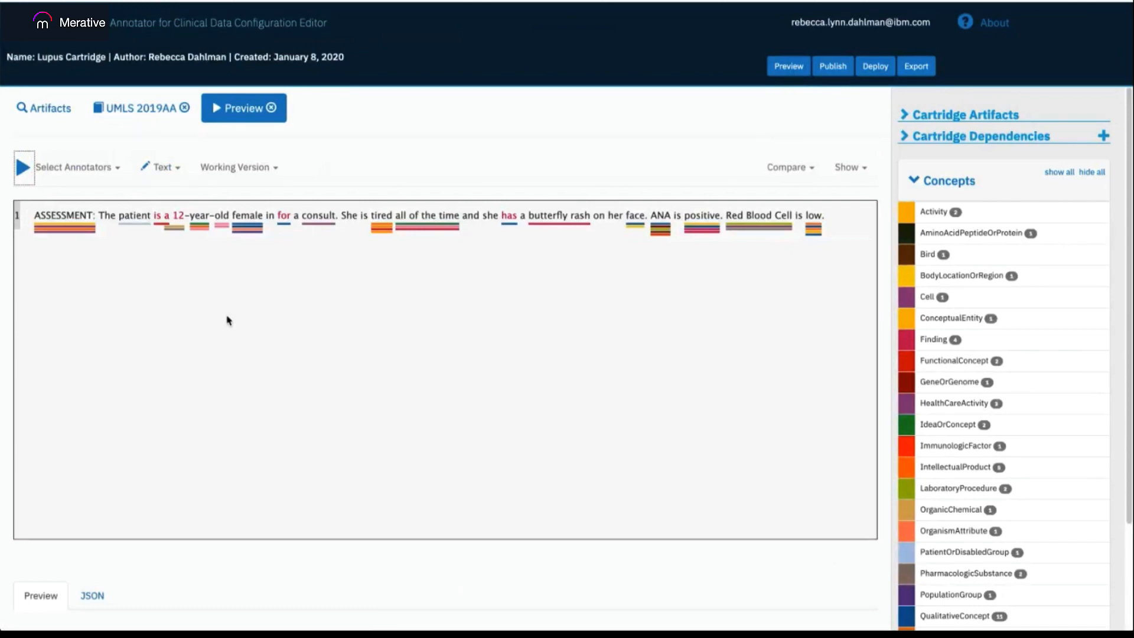
{"action": "mouse_move", "coordinate": [324, 242]}
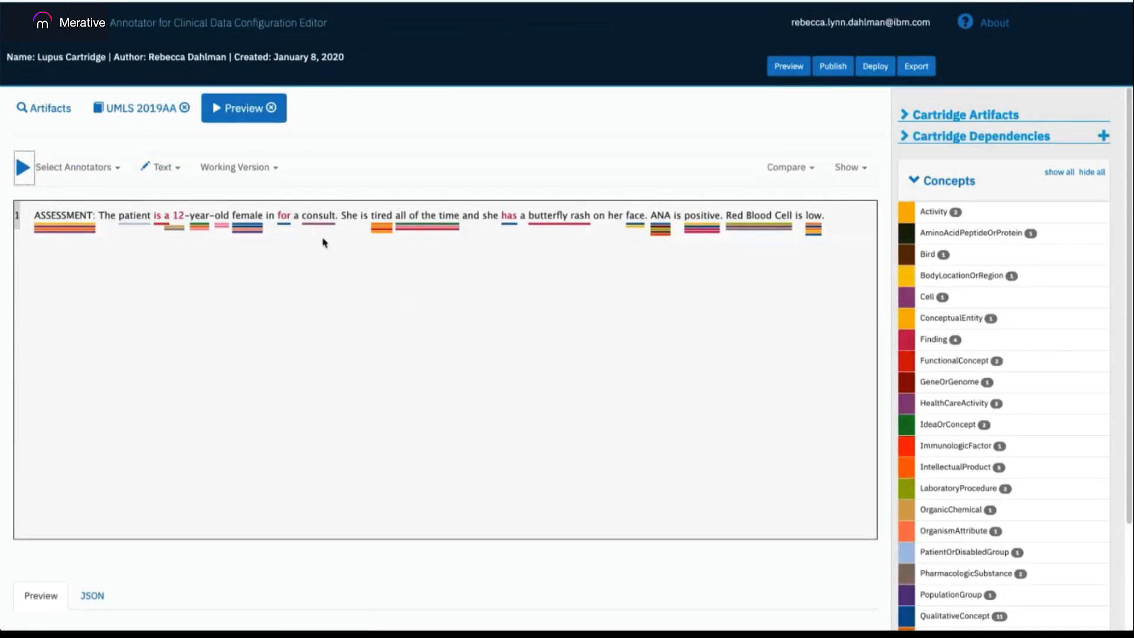
{"action": "mouse_move", "coordinate": [356, 238]}
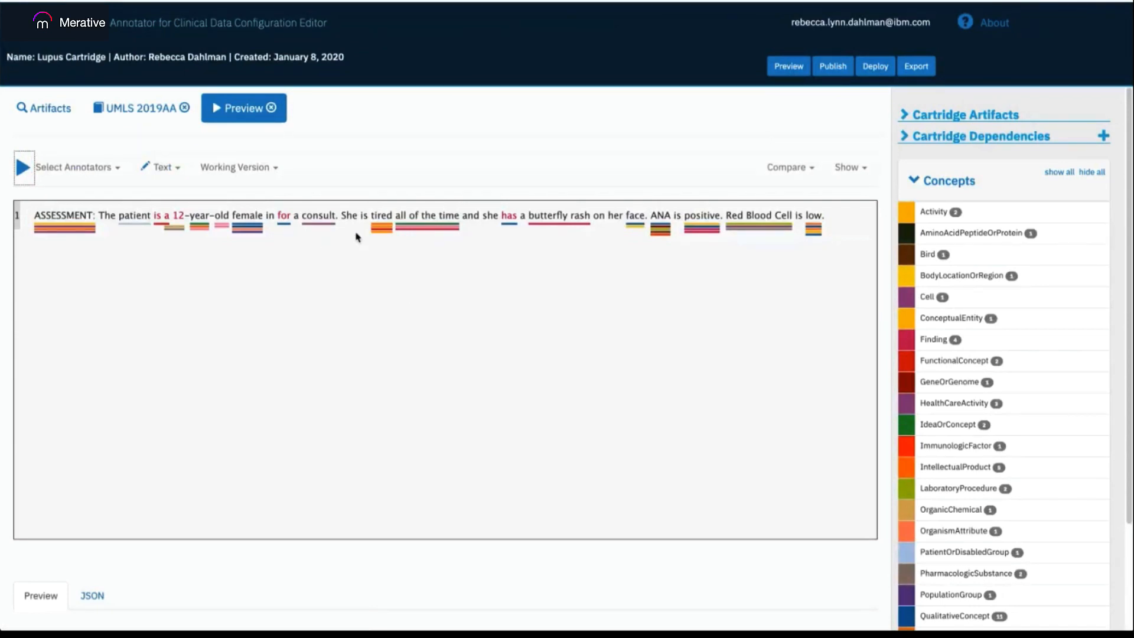
{"action": "mouse_move", "coordinate": [1026, 259]}
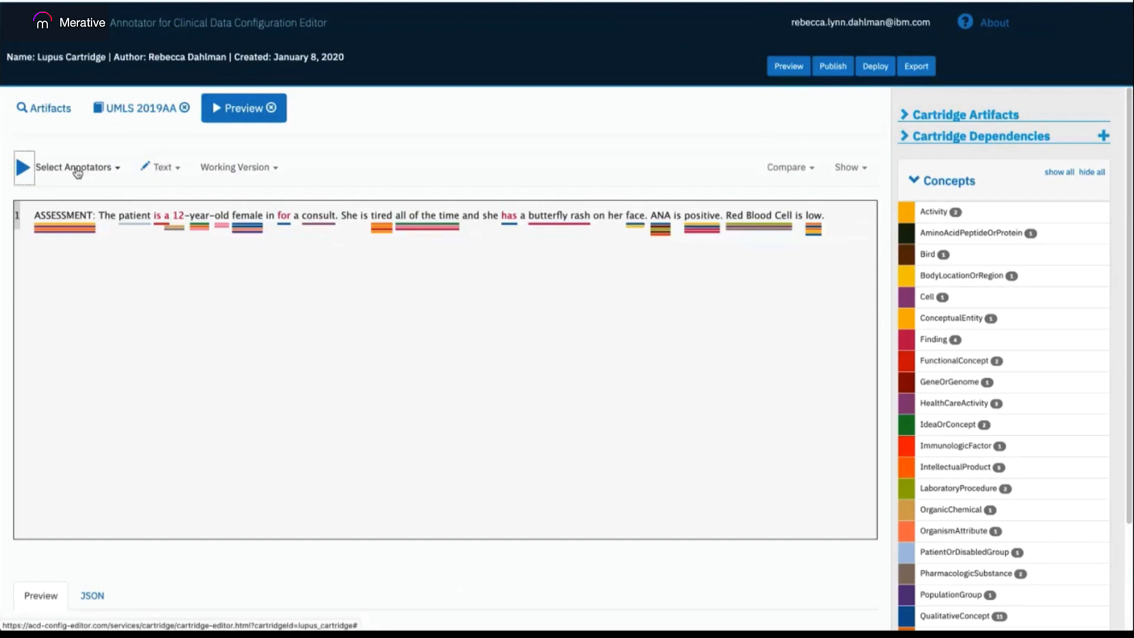
Show the Select Annotators checklist with concept detection, disambiguation, hypothetical and negation enabled
{"action": "left_click", "coordinate": [76, 166]}
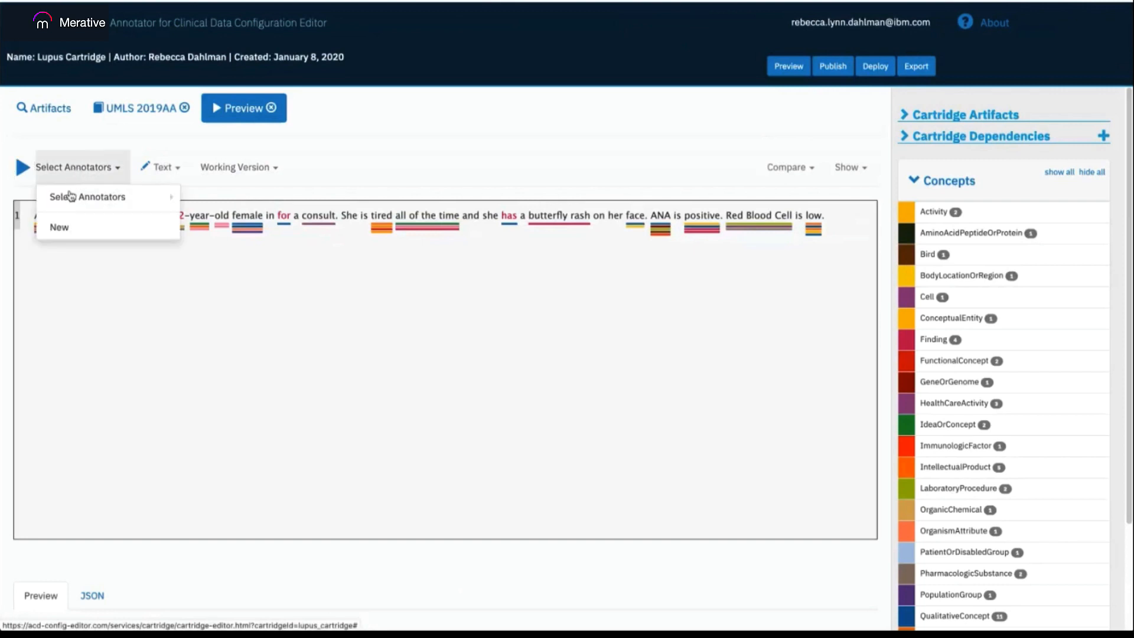
{"action": "left_click", "coordinate": [87, 198]}
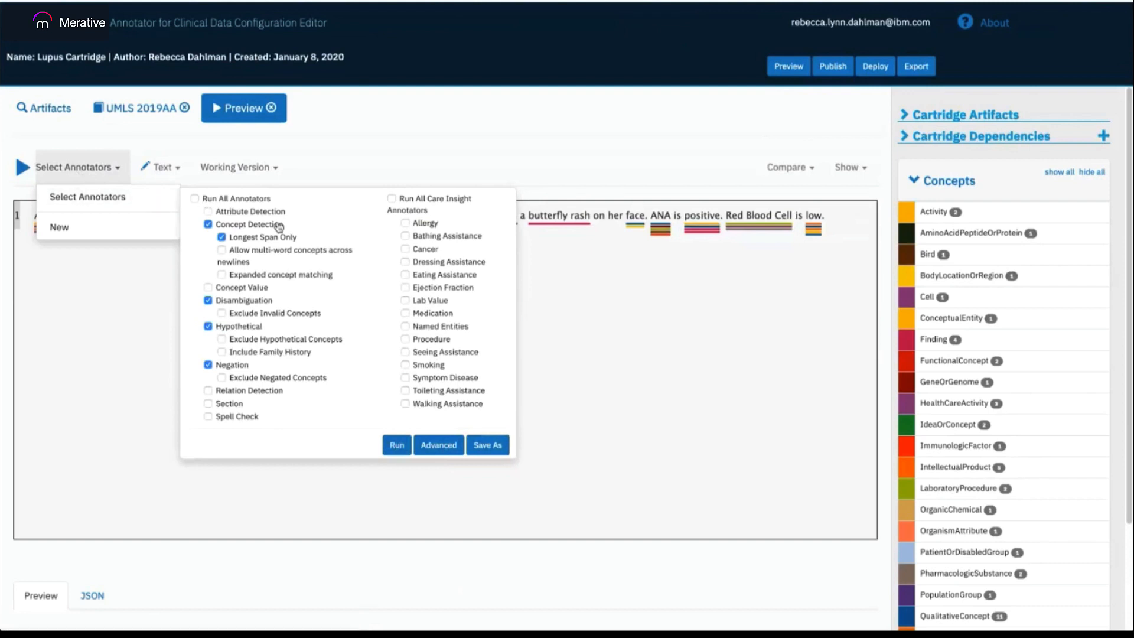
{"action": "mouse_move", "coordinate": [372, 326]}
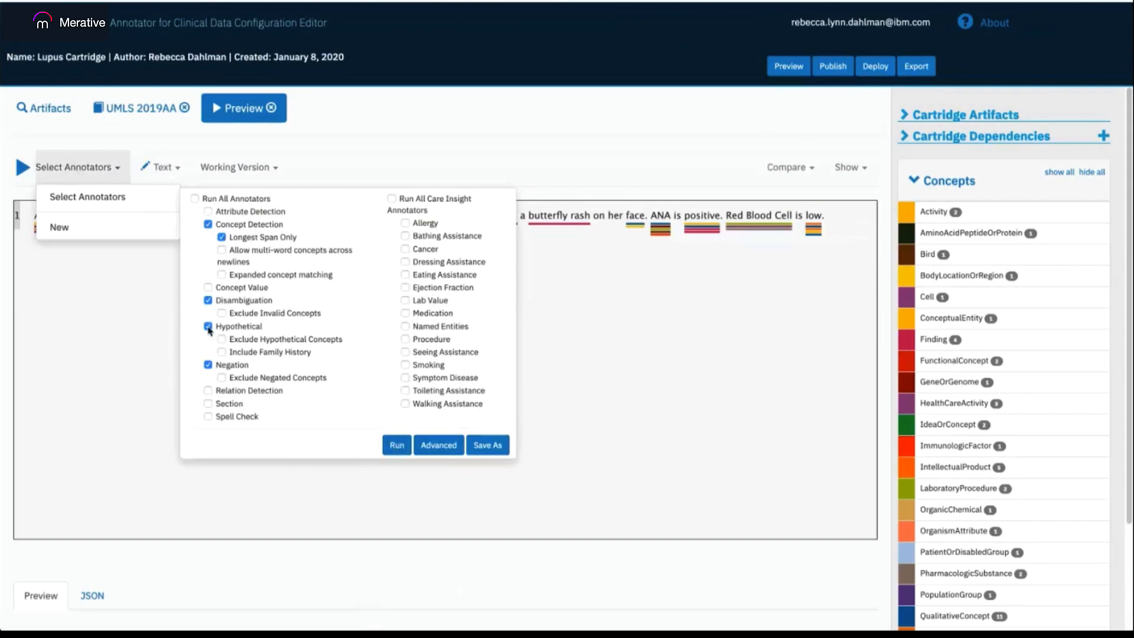
{"action": "left_click", "coordinate": [208, 326]}
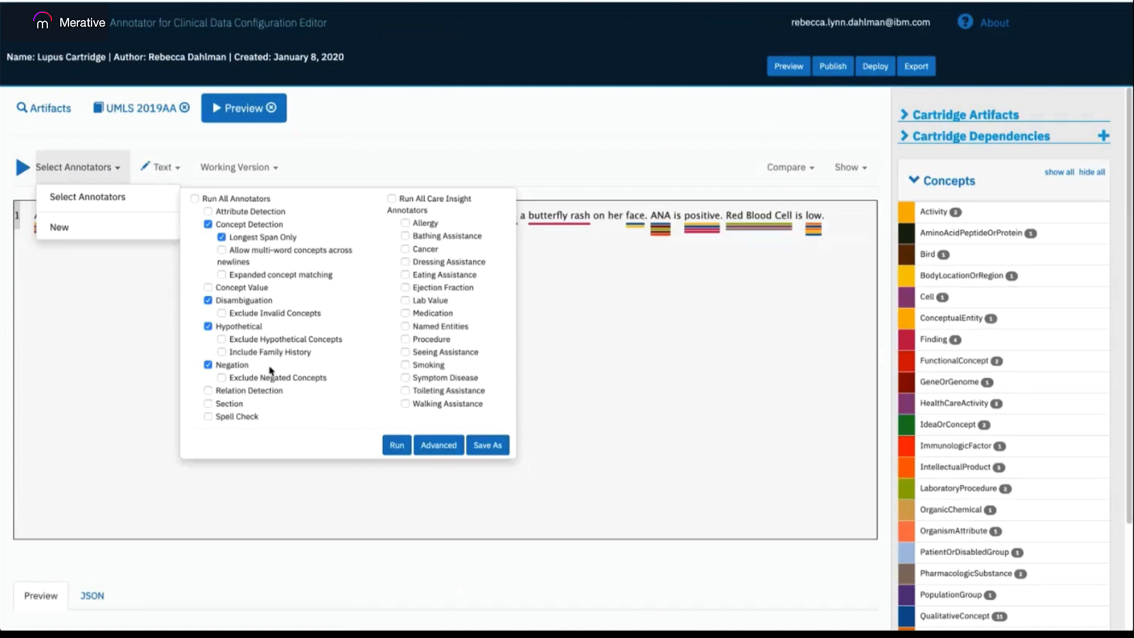
{"action": "mouse_move", "coordinate": [268, 371]}
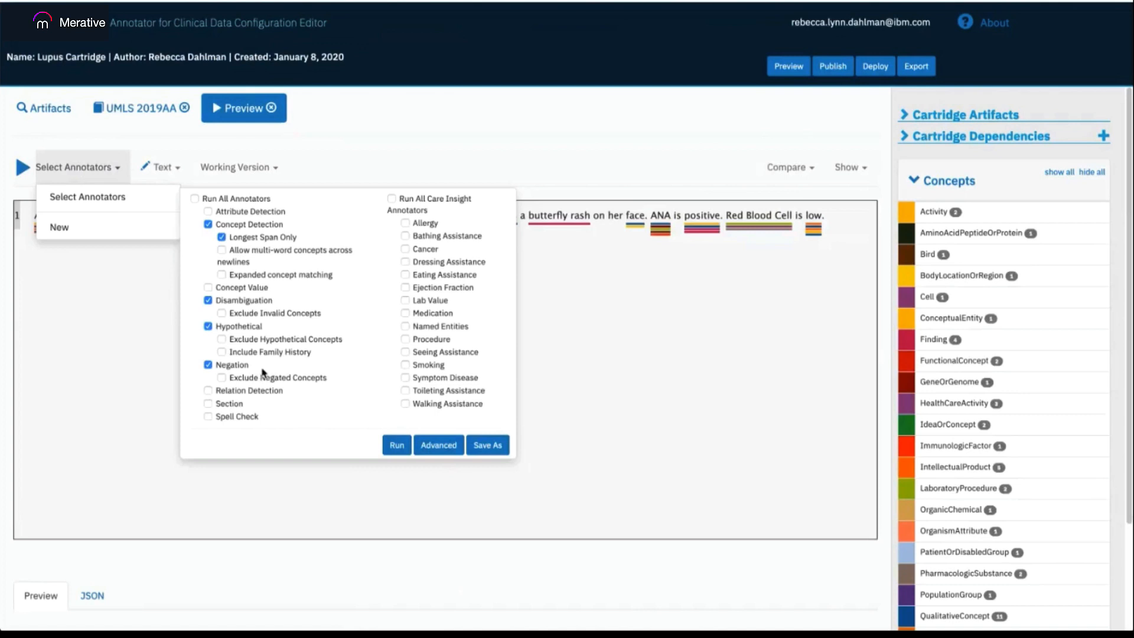
{"action": "mouse_move", "coordinate": [273, 375]}
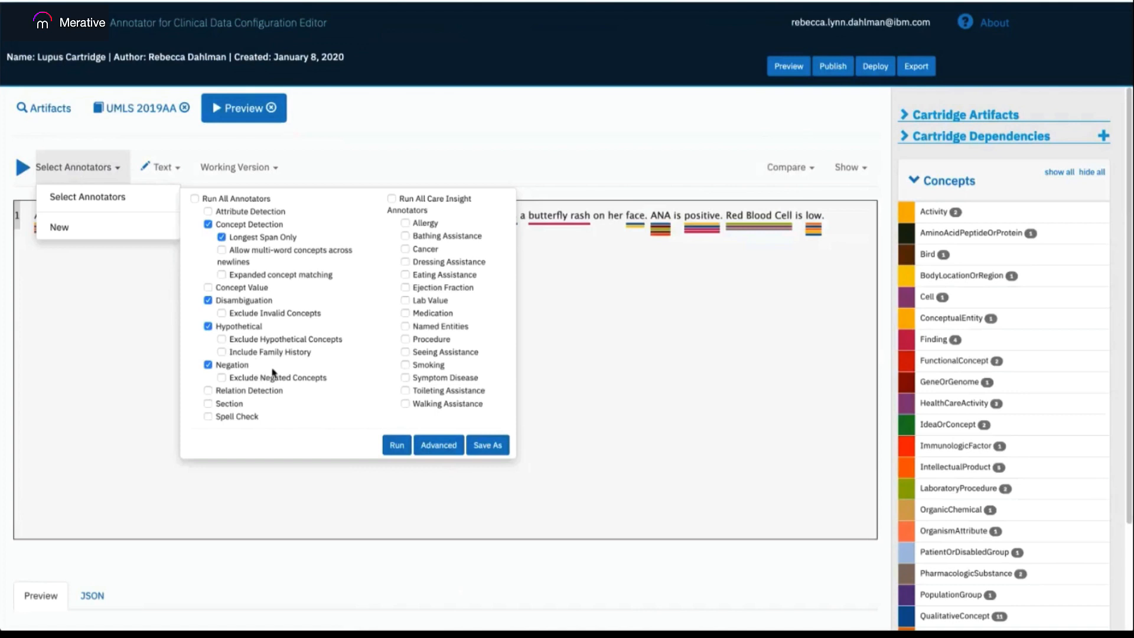
{"action": "mouse_move", "coordinate": [463, 220]}
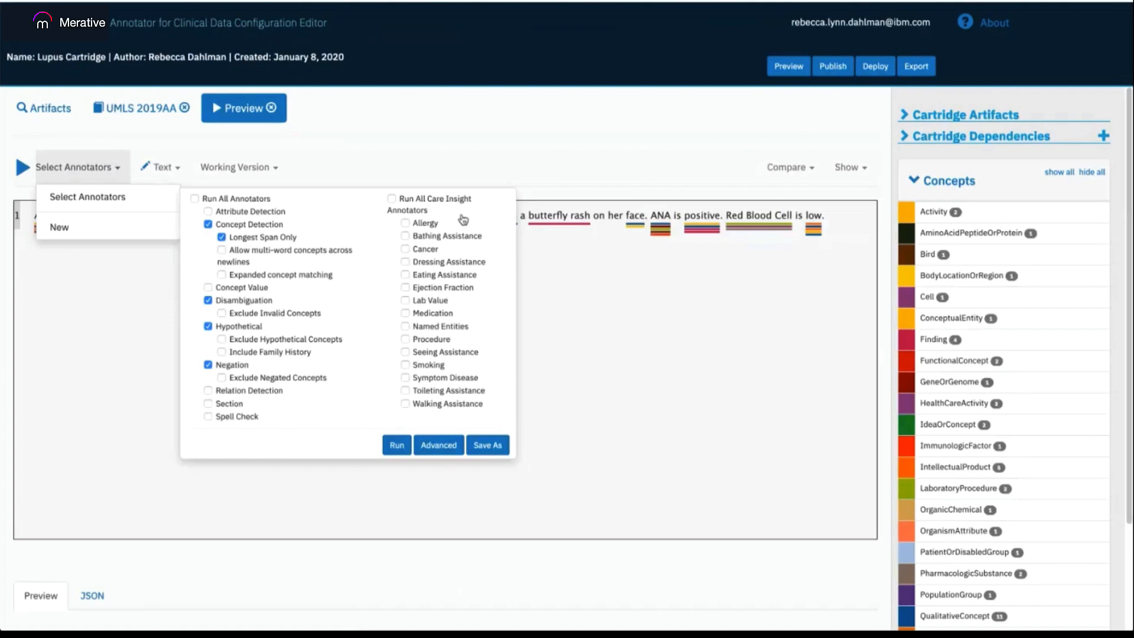
{"action": "mouse_move", "coordinate": [418, 218]}
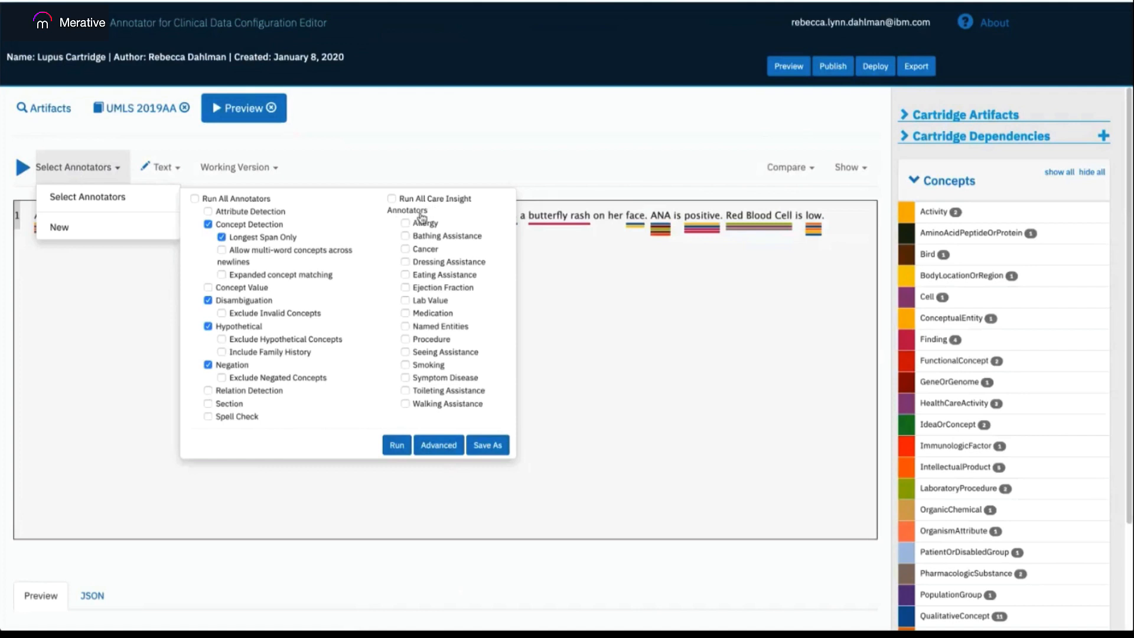
{"action": "mouse_move", "coordinate": [460, 229]}
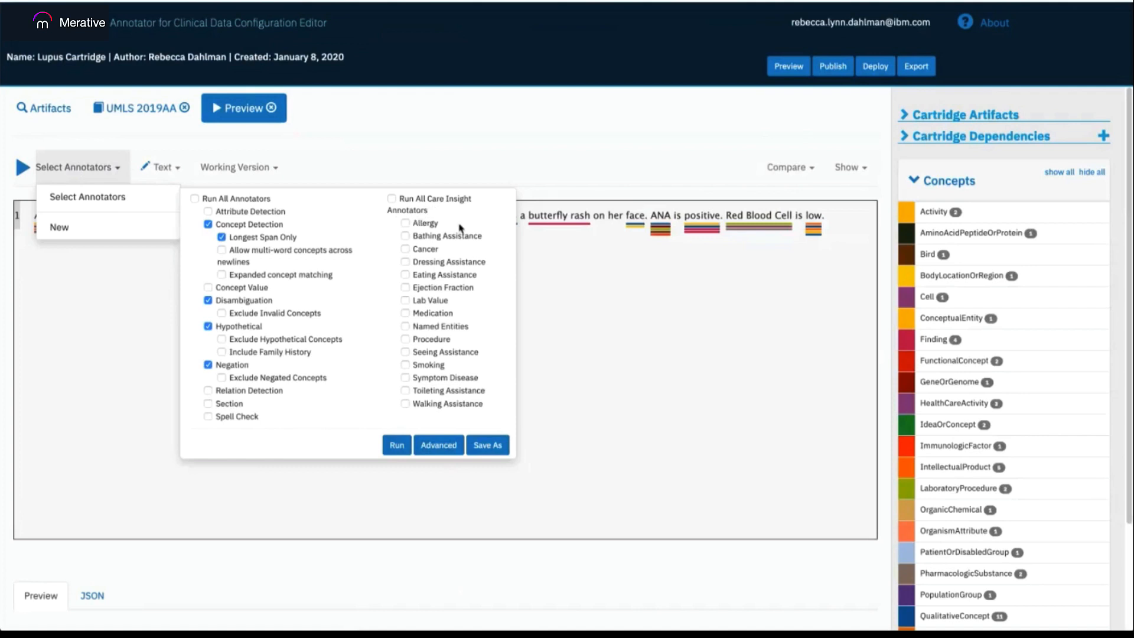
{"action": "mouse_move", "coordinate": [495, 304]}
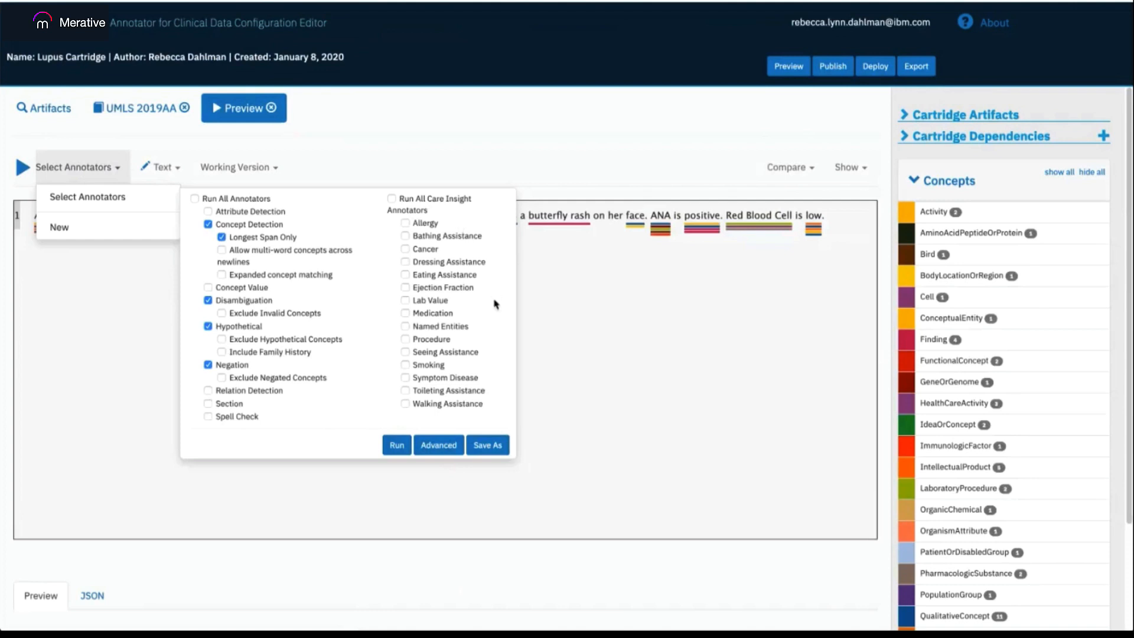
{"action": "mouse_move", "coordinate": [462, 381]}
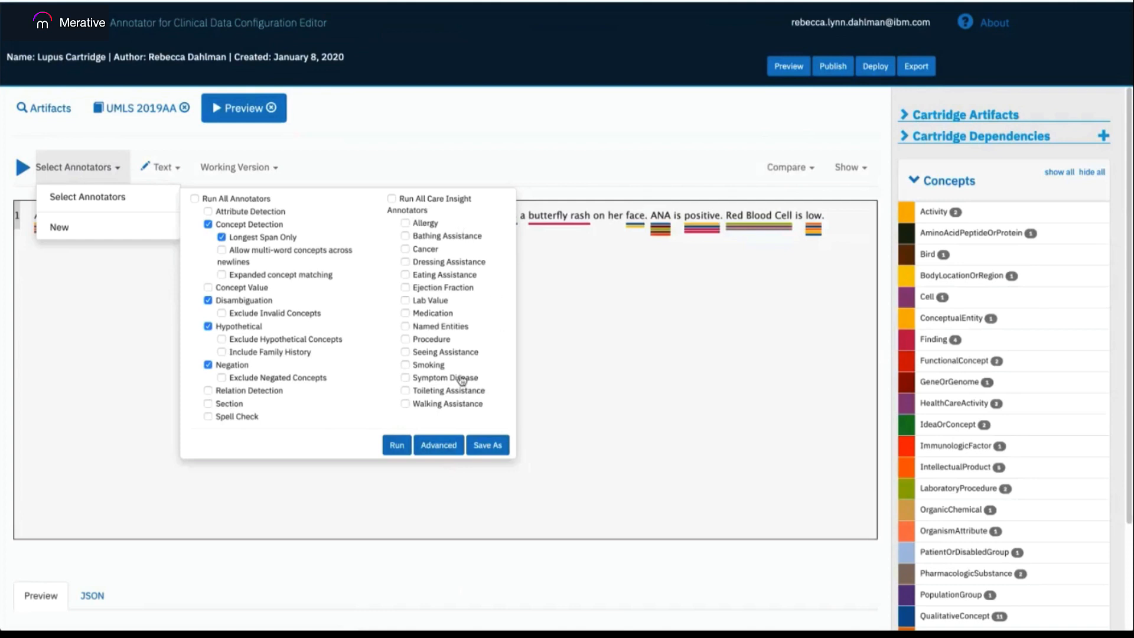
Enable the Symptom Disease care insight annotator and rerun the note annotation
{"action": "left_click", "coordinate": [406, 377]}
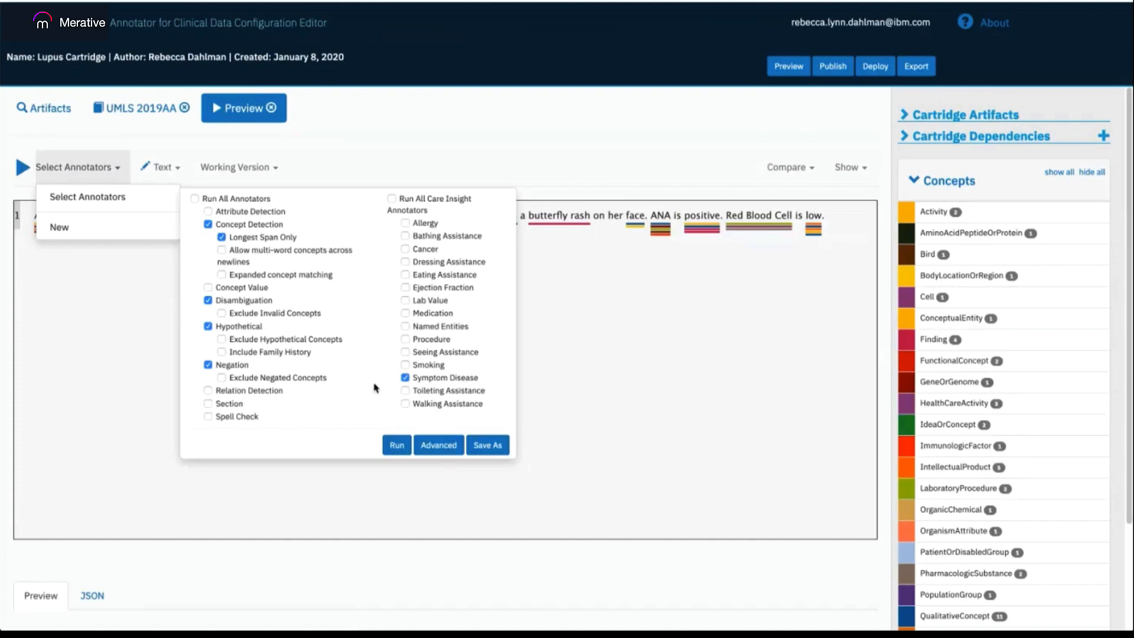
{"action": "left_click", "coordinate": [397, 445]}
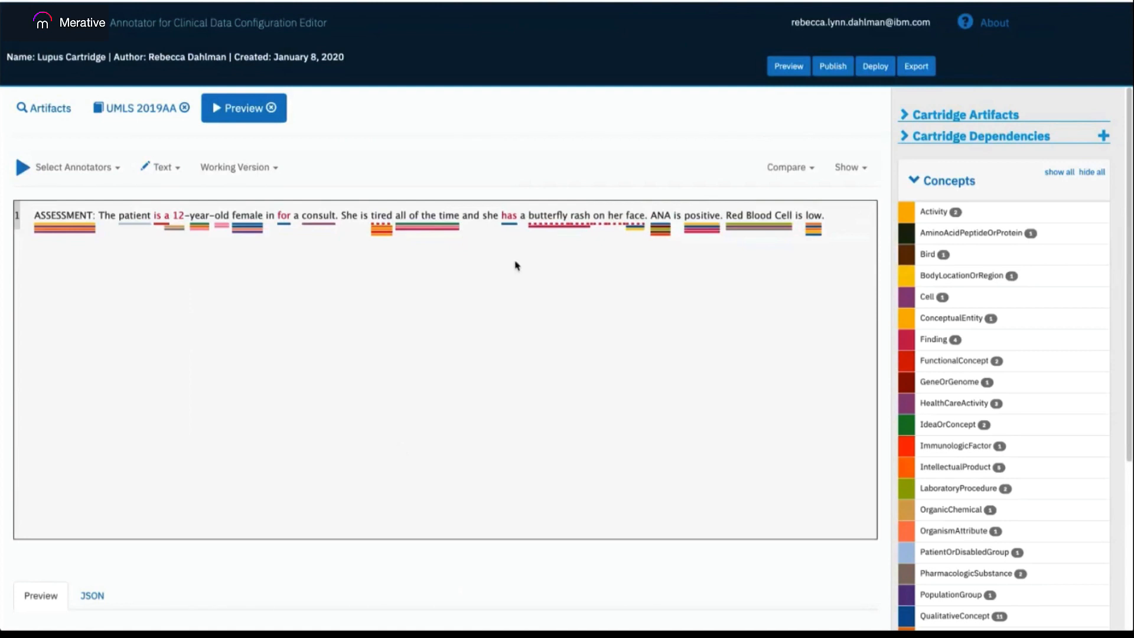
{"action": "mouse_move", "coordinate": [599, 232]}
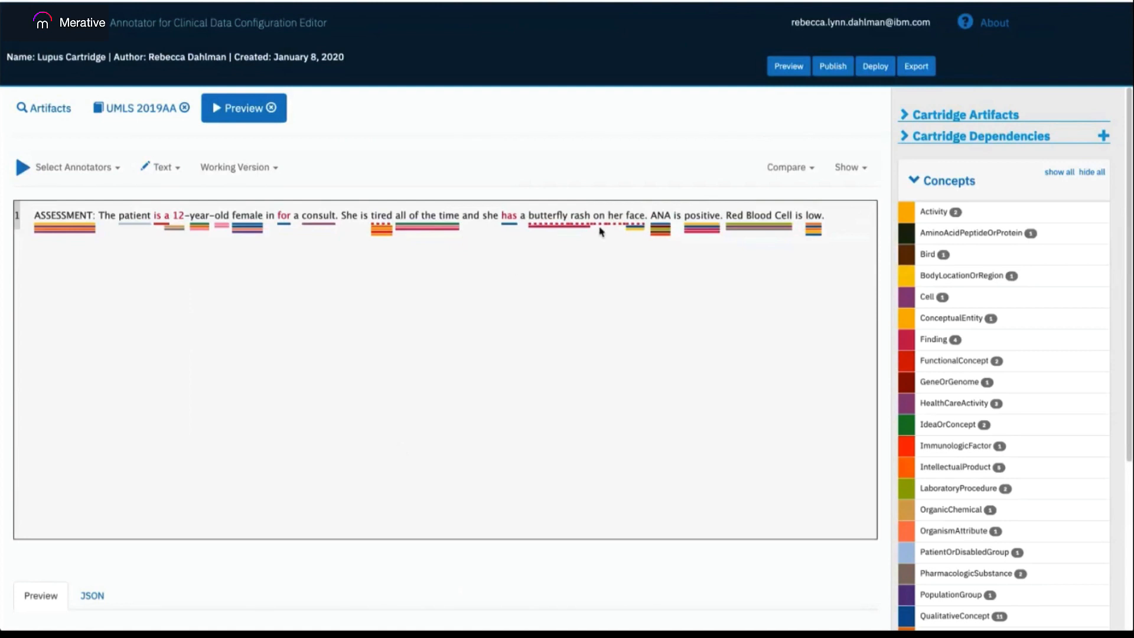